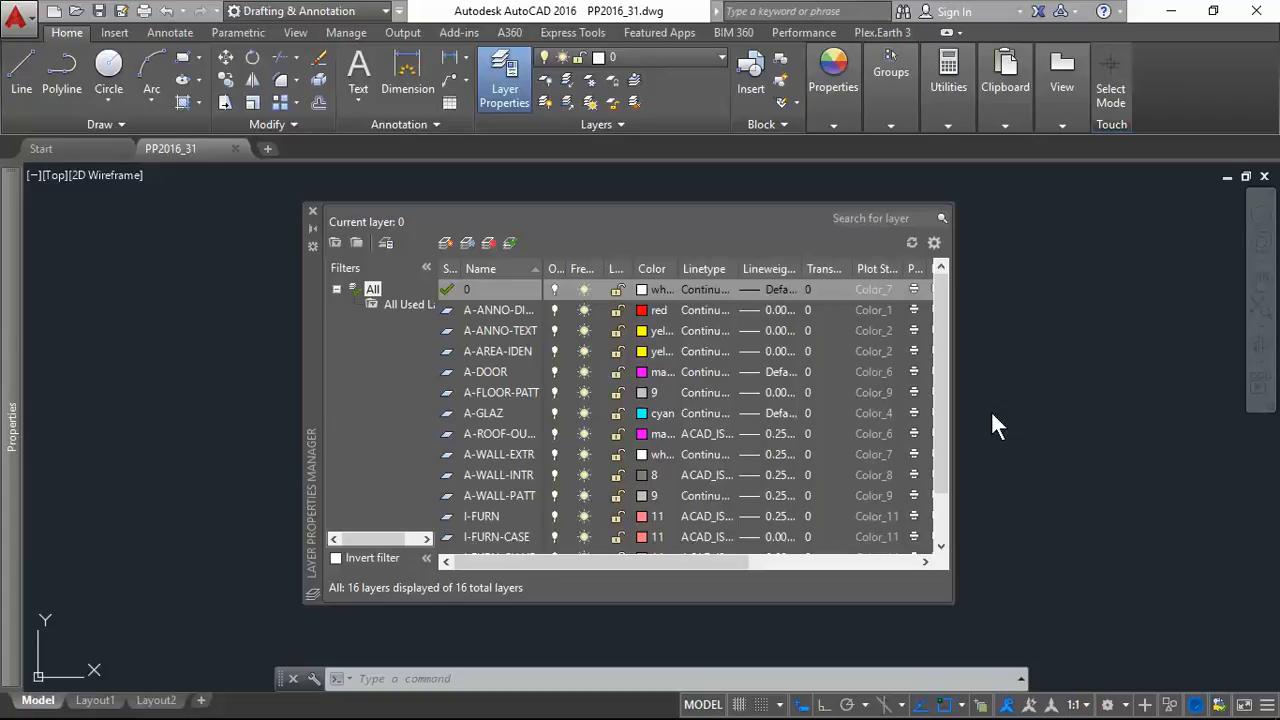
pyautogui.moveTo(512, 140)
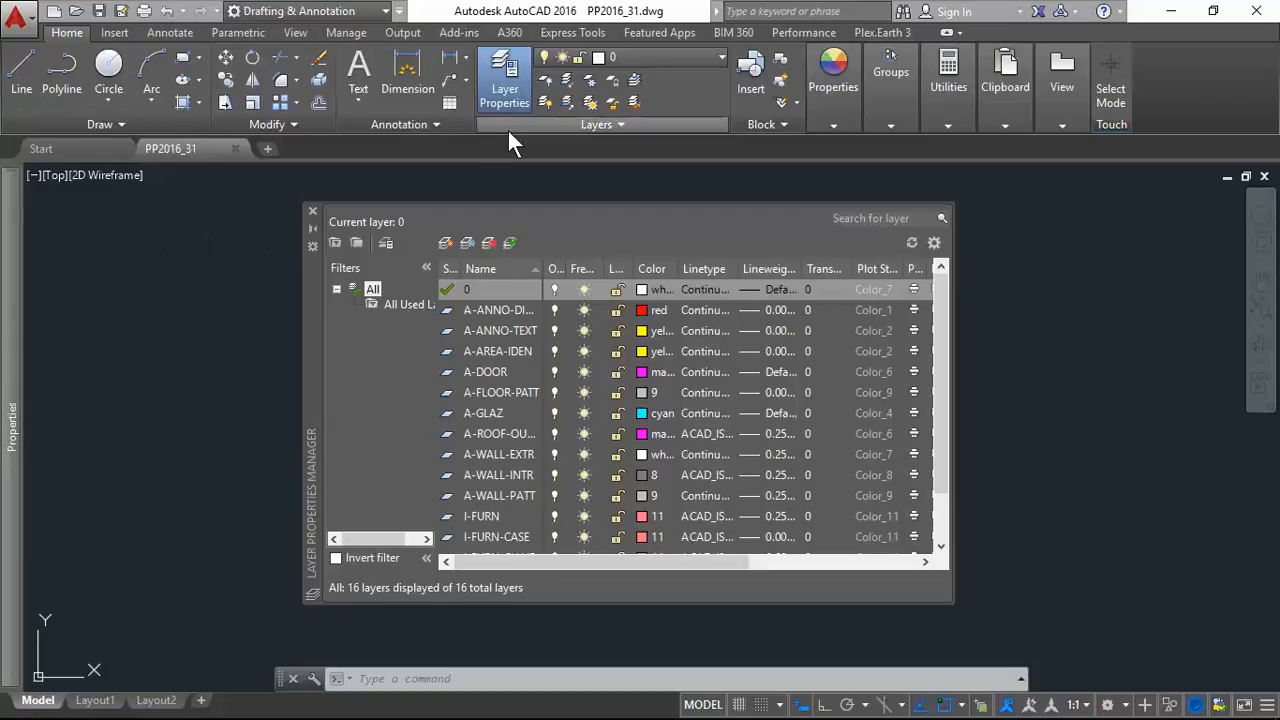
pyautogui.moveTo(190, 200)
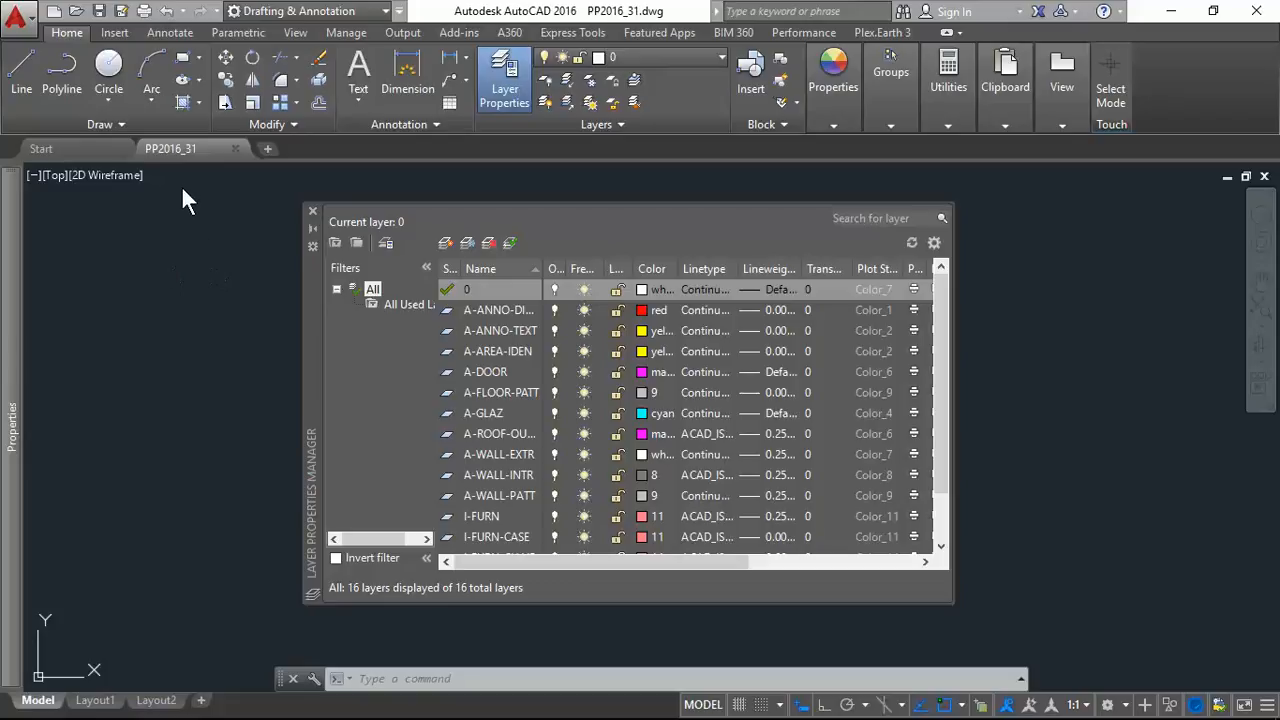
pyautogui.moveTo(575, 35)
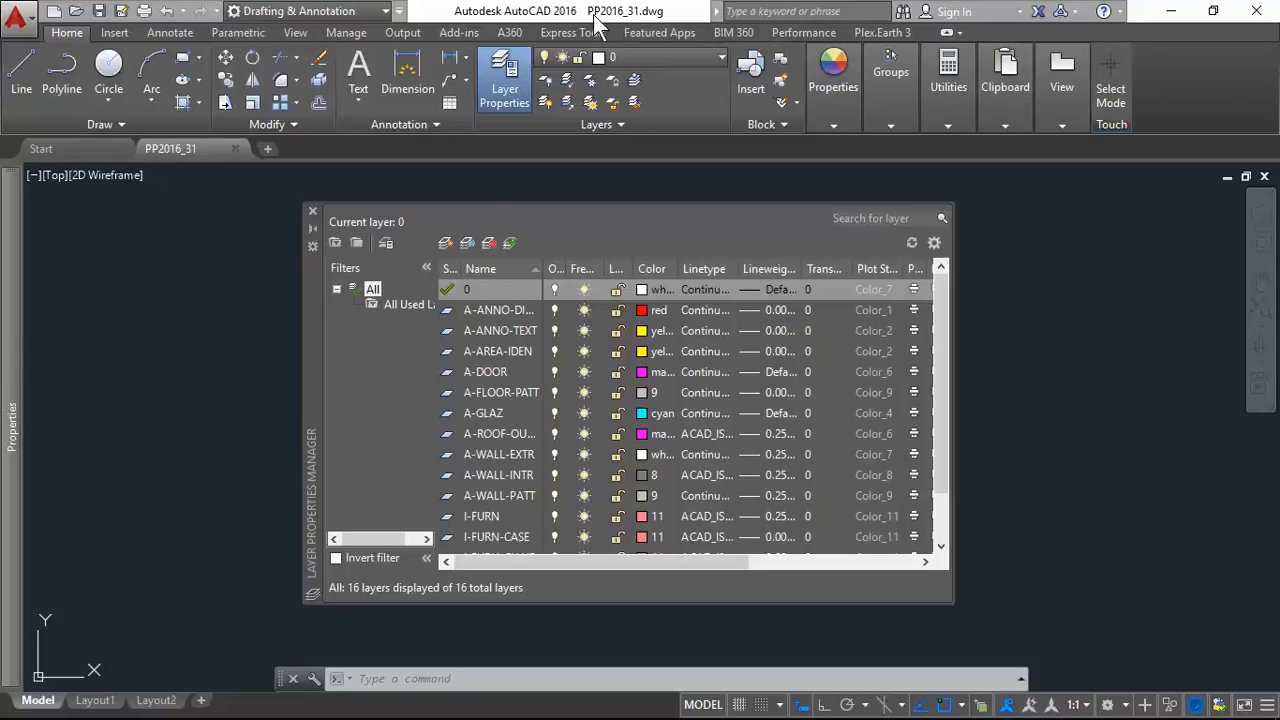
pyautogui.moveTo(620, 25)
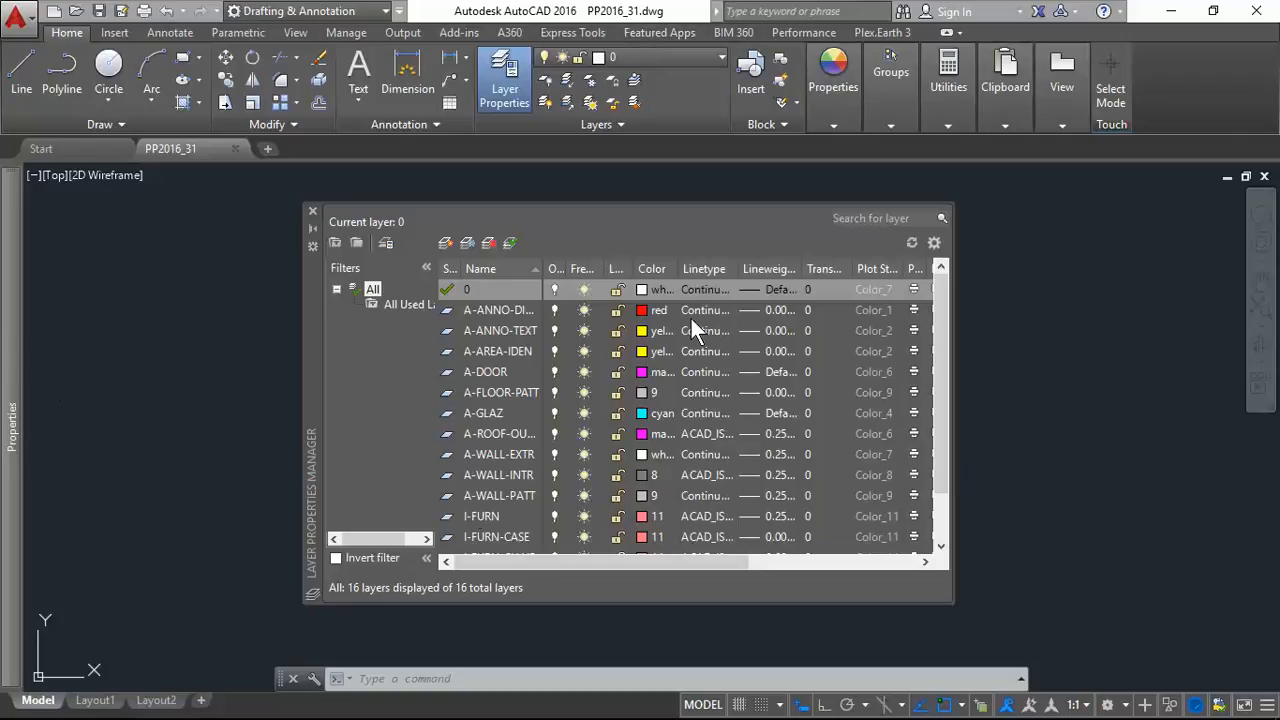
pyautogui.moveTo(630, 447)
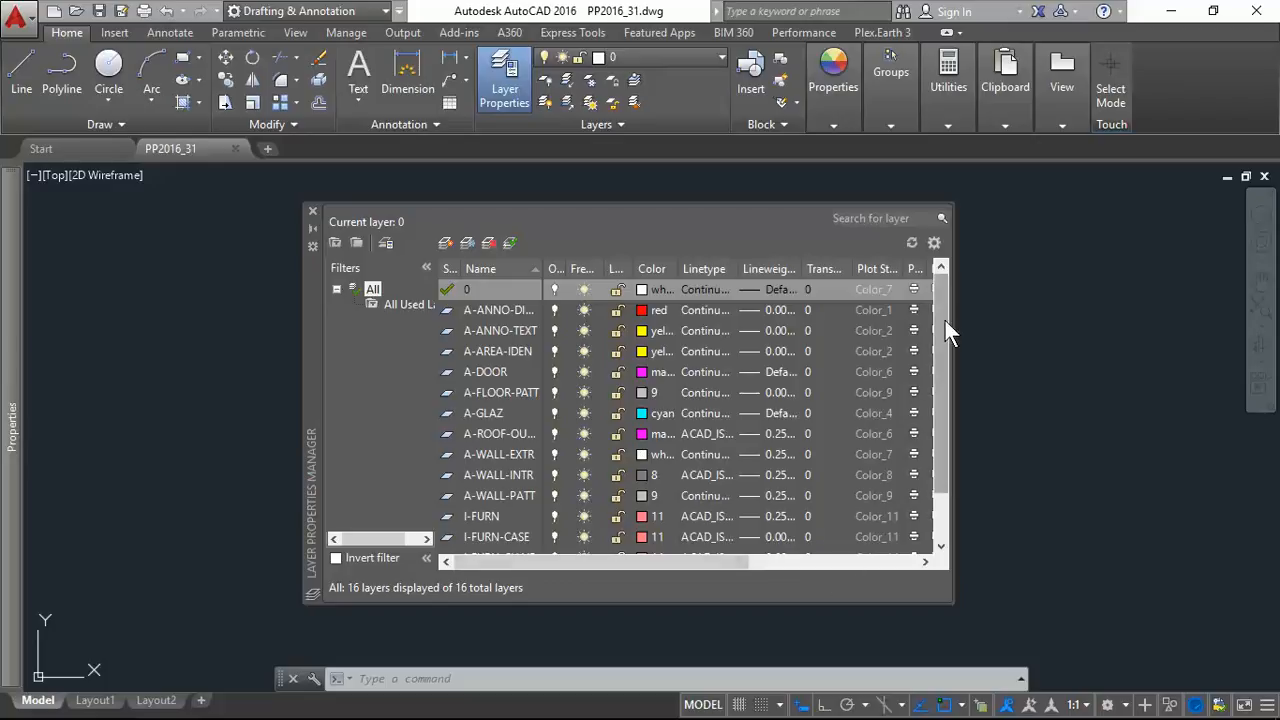
pyautogui.moveTo(945, 332)
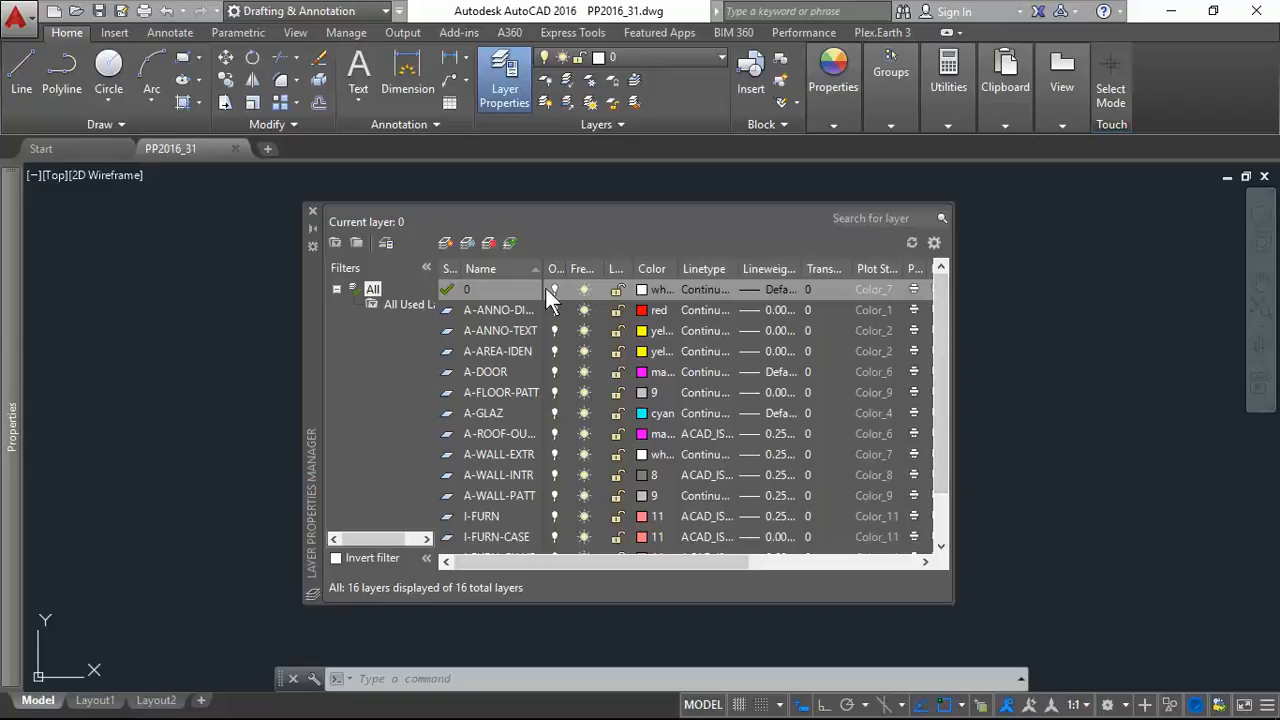
pyautogui.moveTo(492, 355)
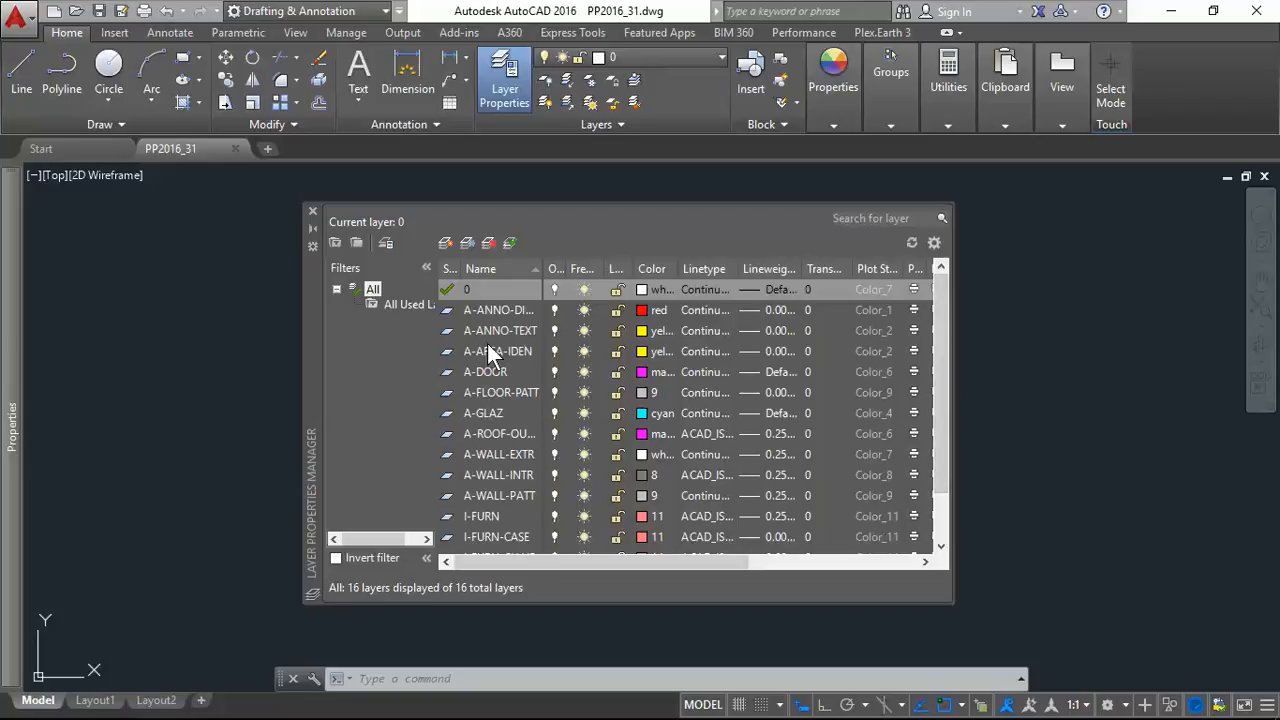
pyautogui.moveTo(515, 310)
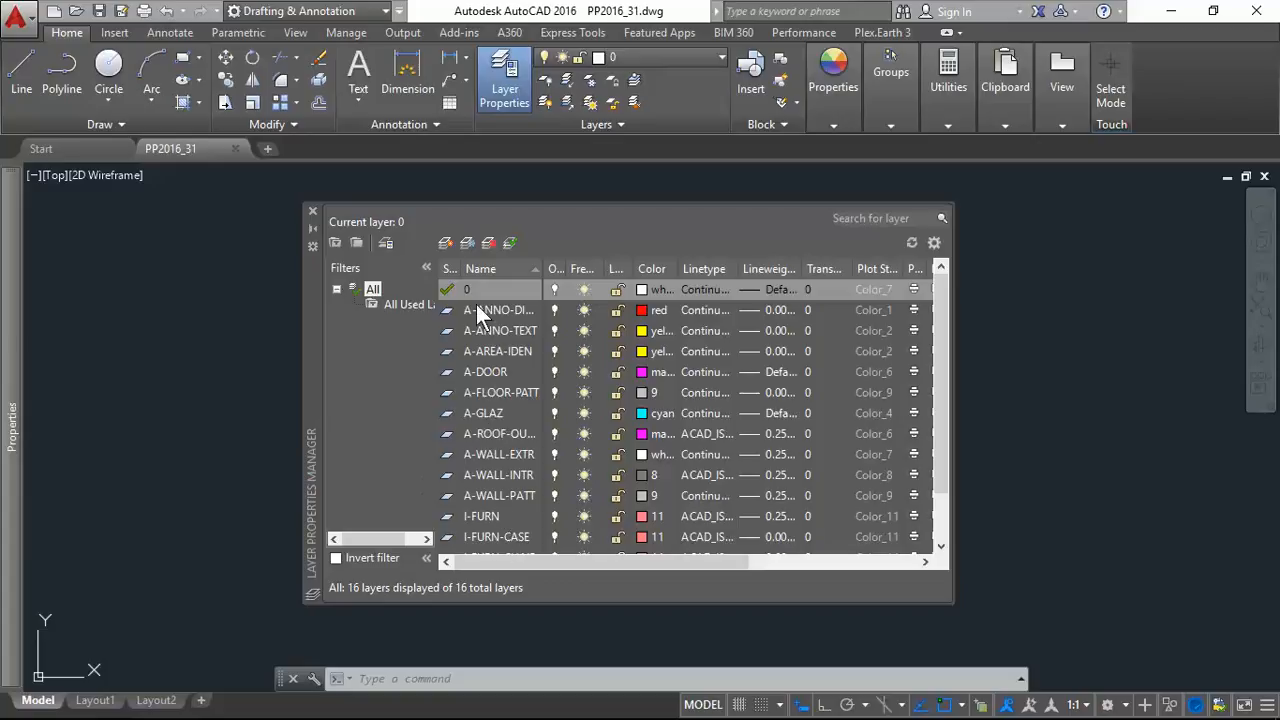
pyautogui.moveTo(540, 410)
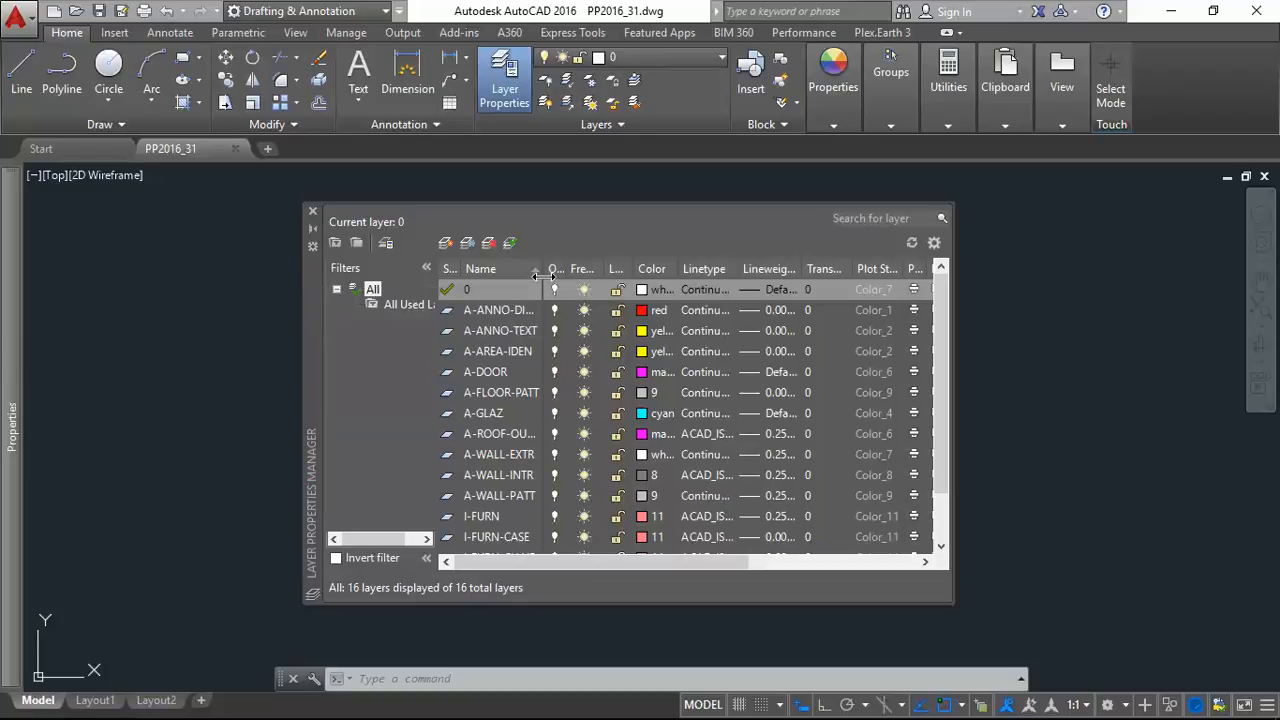
pyautogui.moveTo(555, 289)
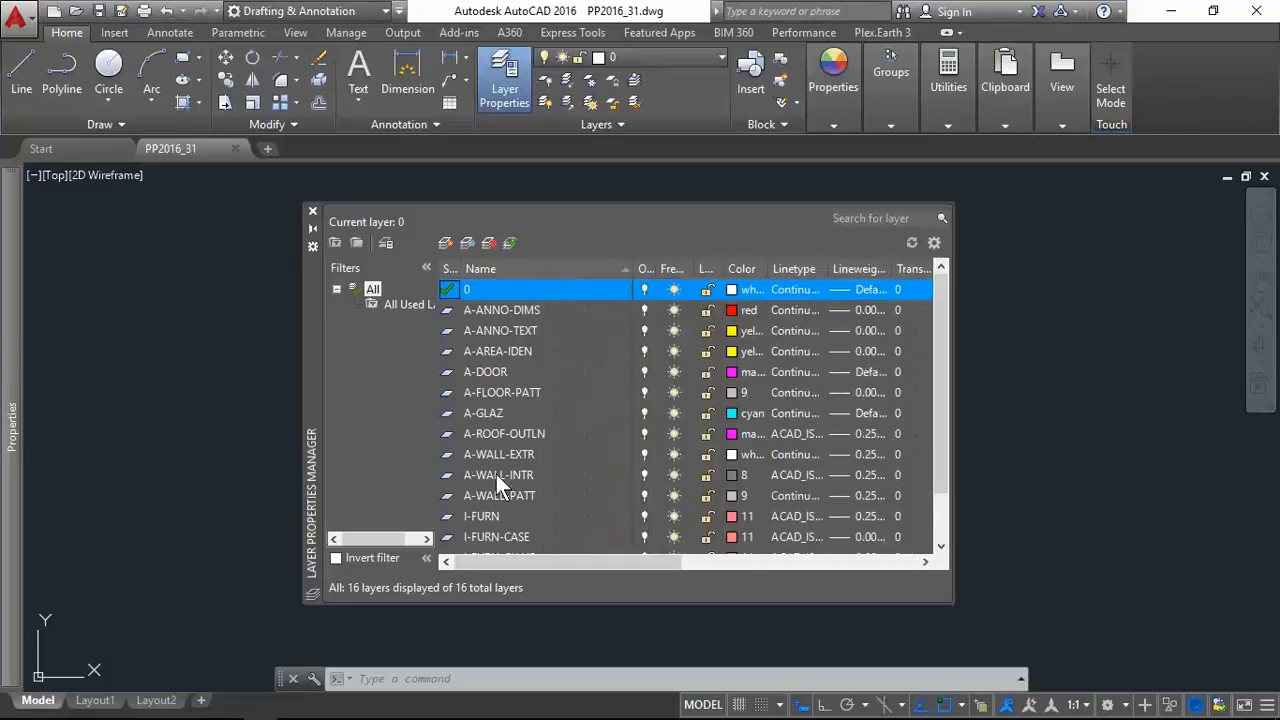
pyautogui.moveTo(540, 450)
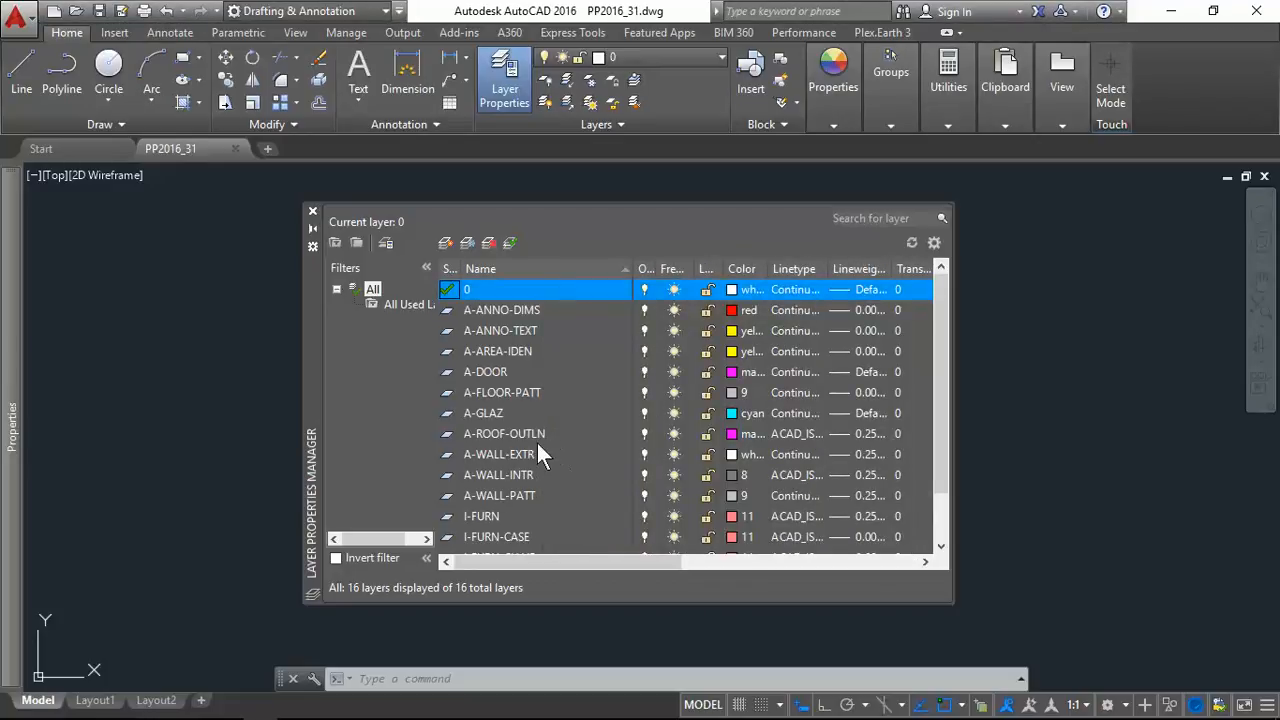
pyautogui.moveTo(560, 268)
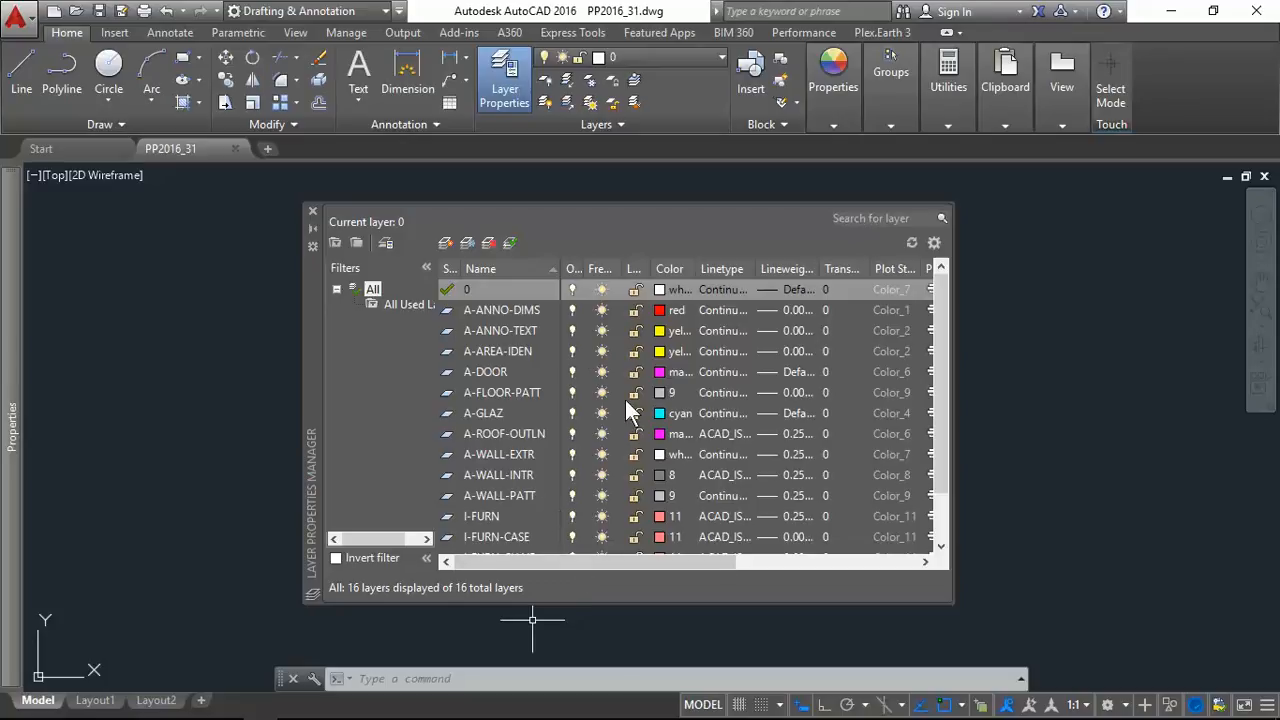
pyautogui.moveTo(318, 222)
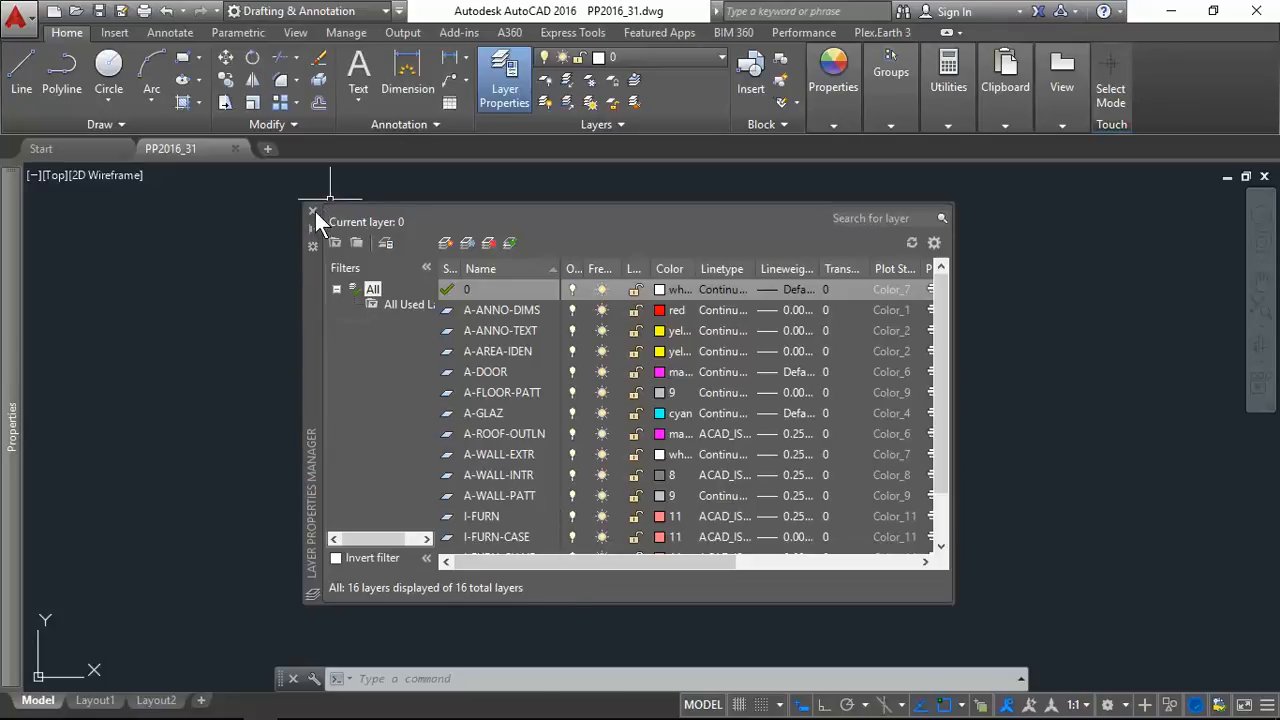
# View page 7 of the exam paper showing the studio outline with office, toilet and storeroom dimensions.
pyautogui.click(313, 210)
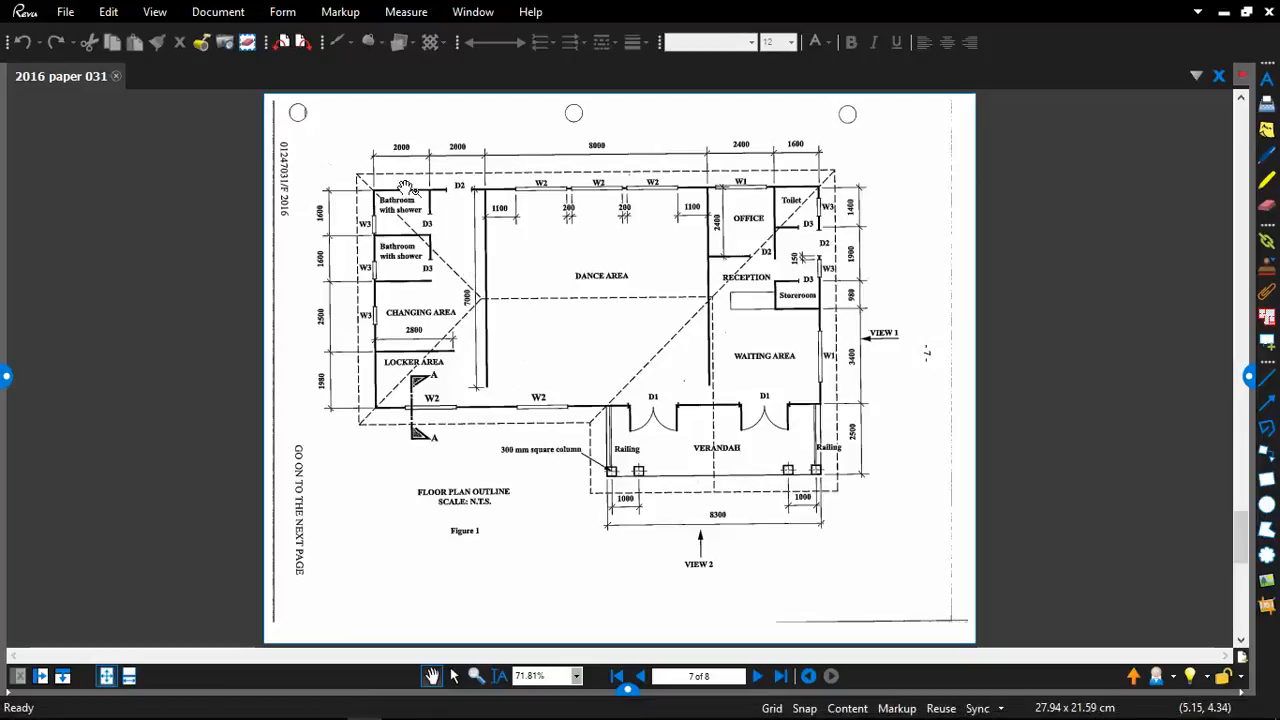
pyautogui.moveTo(565, 197)
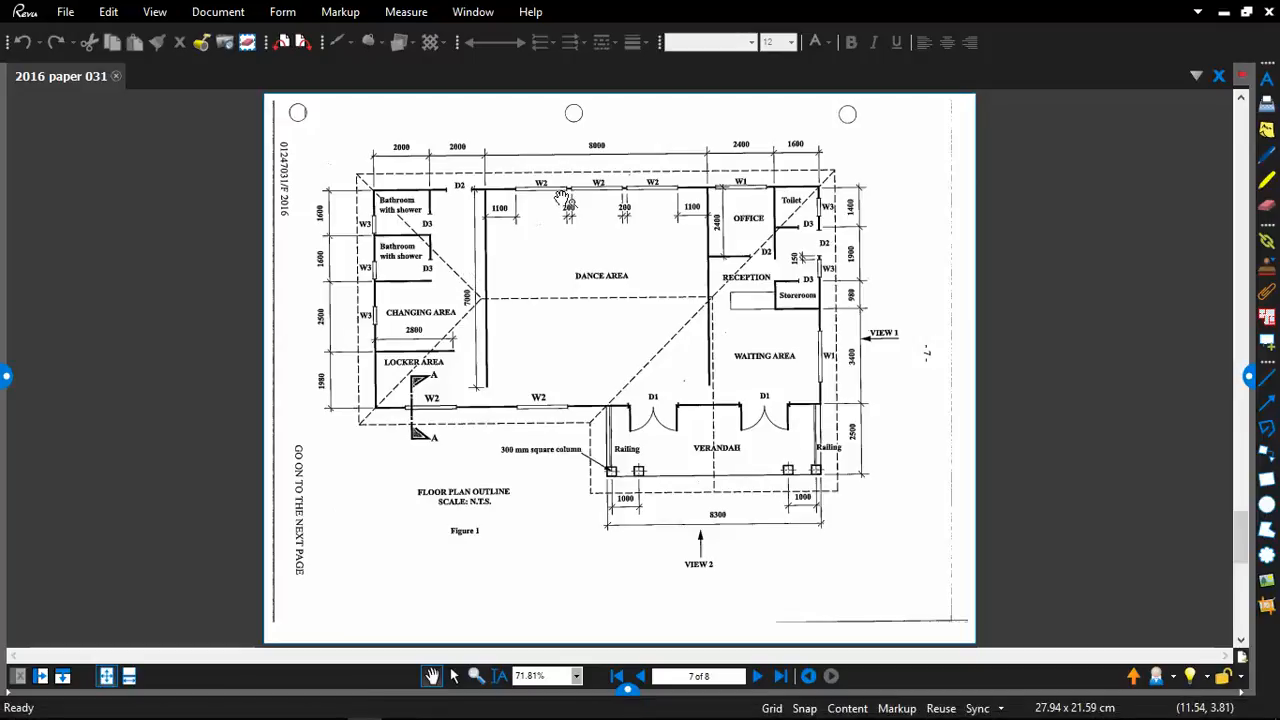
pyautogui.moveTo(788, 338)
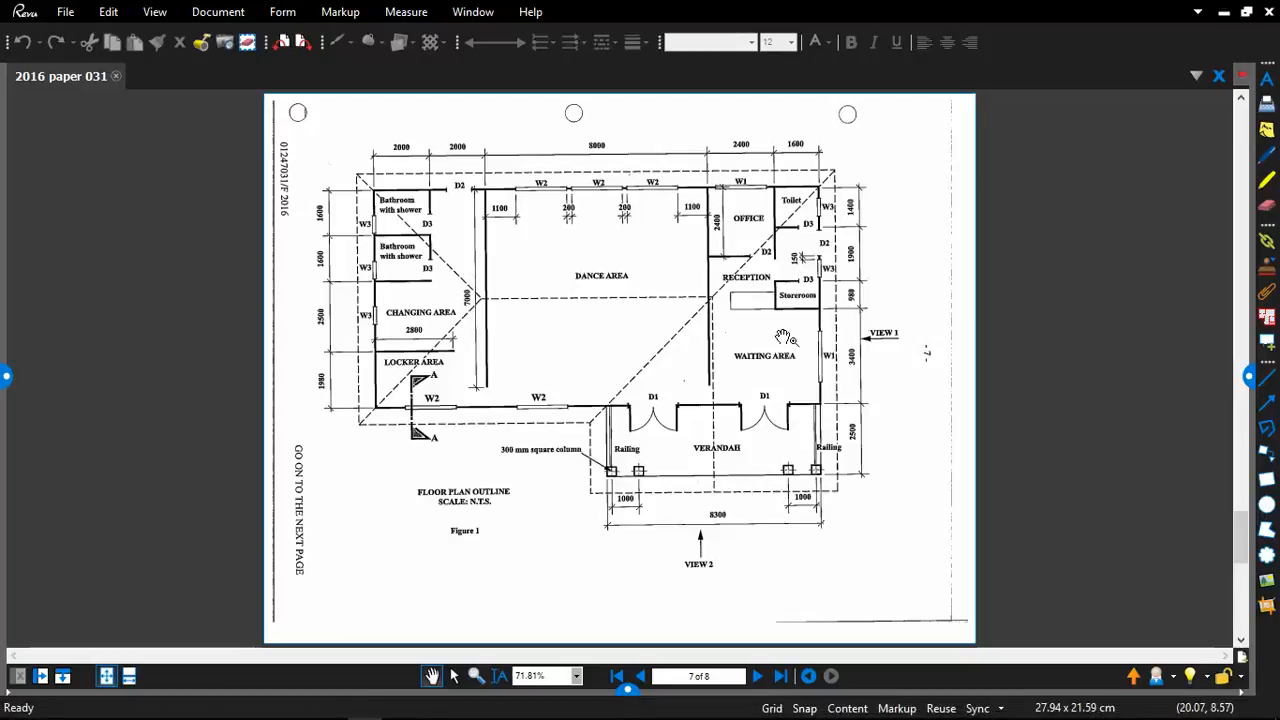
pyautogui.moveTo(478, 450)
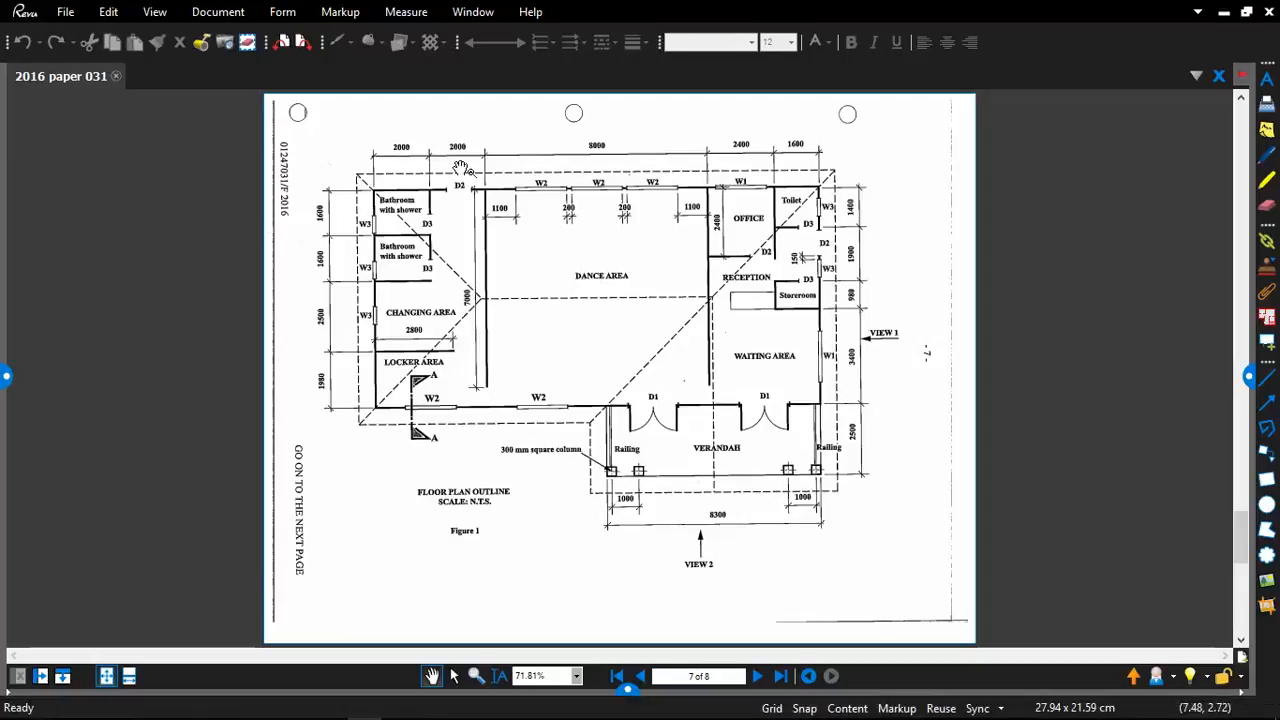
pyautogui.moveTo(847, 170)
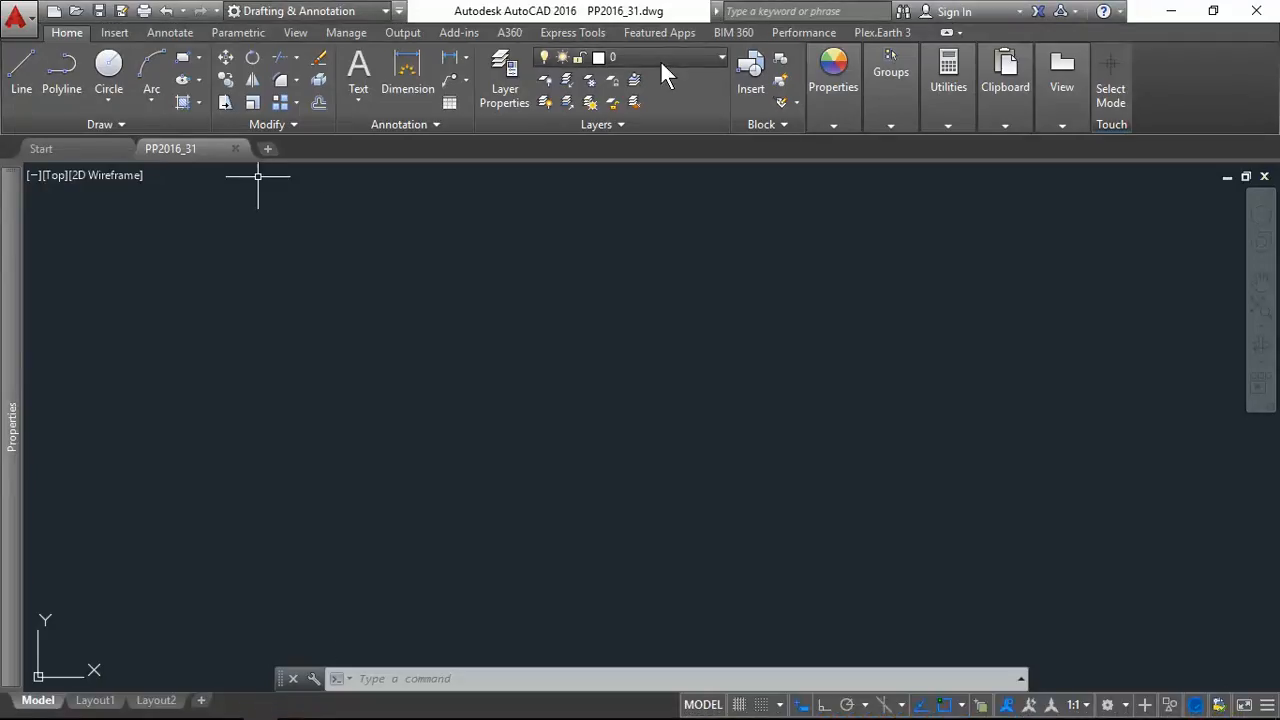
pyautogui.moveTo(715, 72)
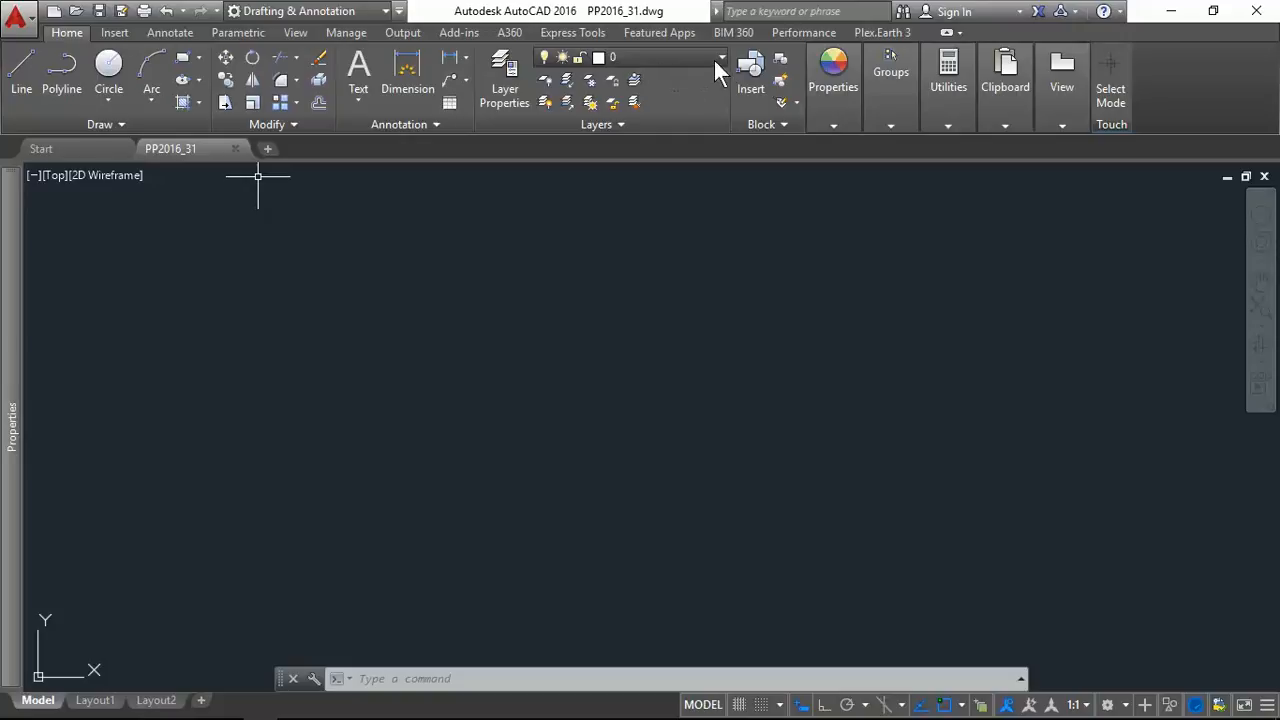
# Make A-WALL-EXTR the current layer and start a vertical wall line with Ortho on.
pyautogui.click(715, 57)
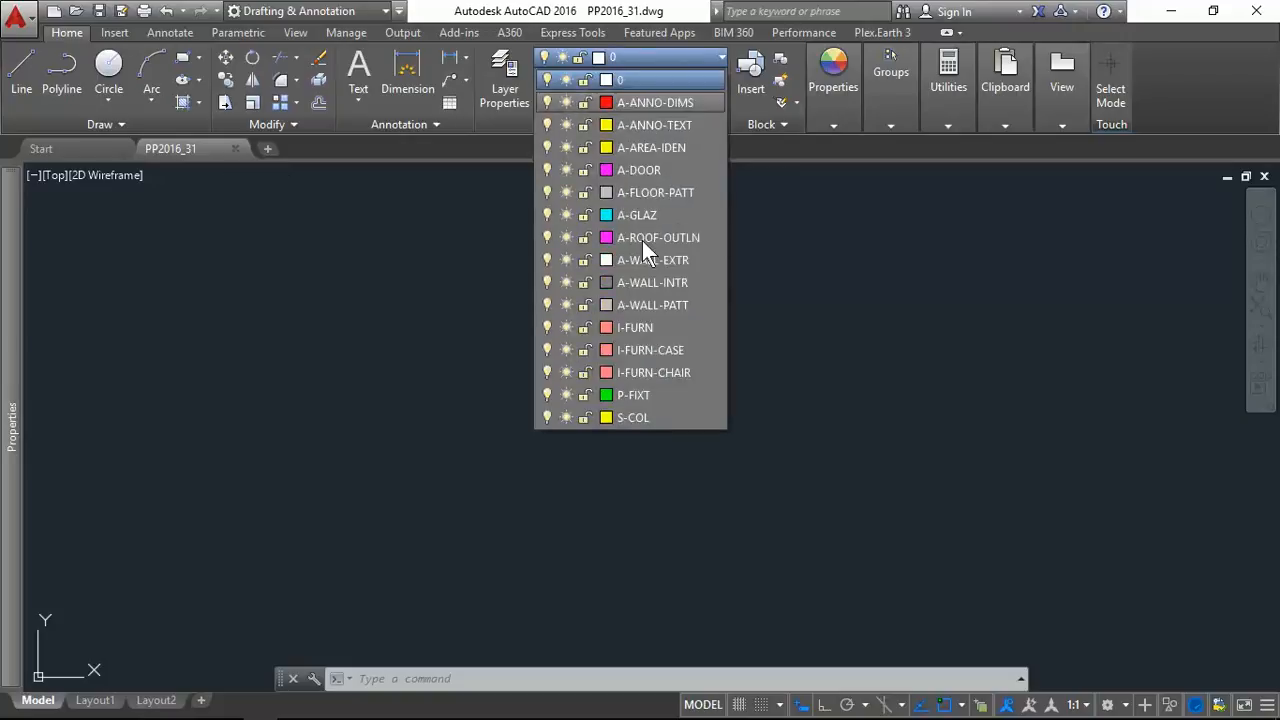
pyautogui.moveTo(652, 260)
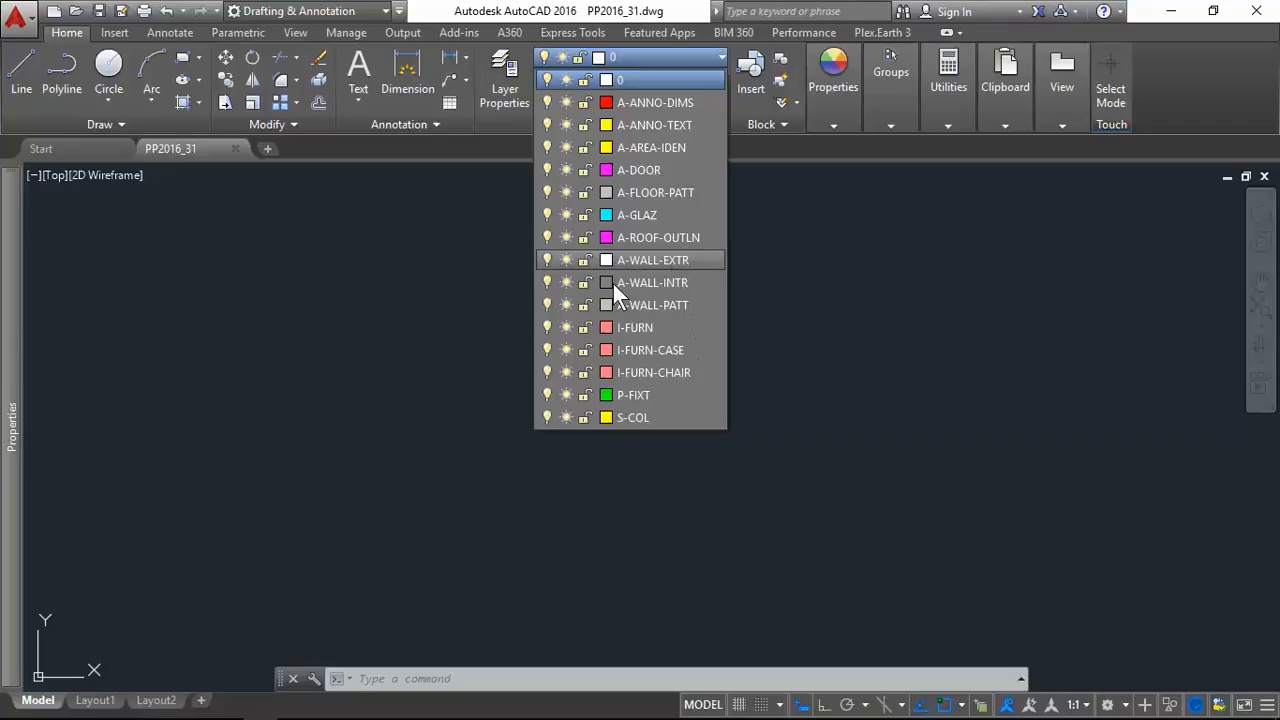
pyautogui.click(652, 260)
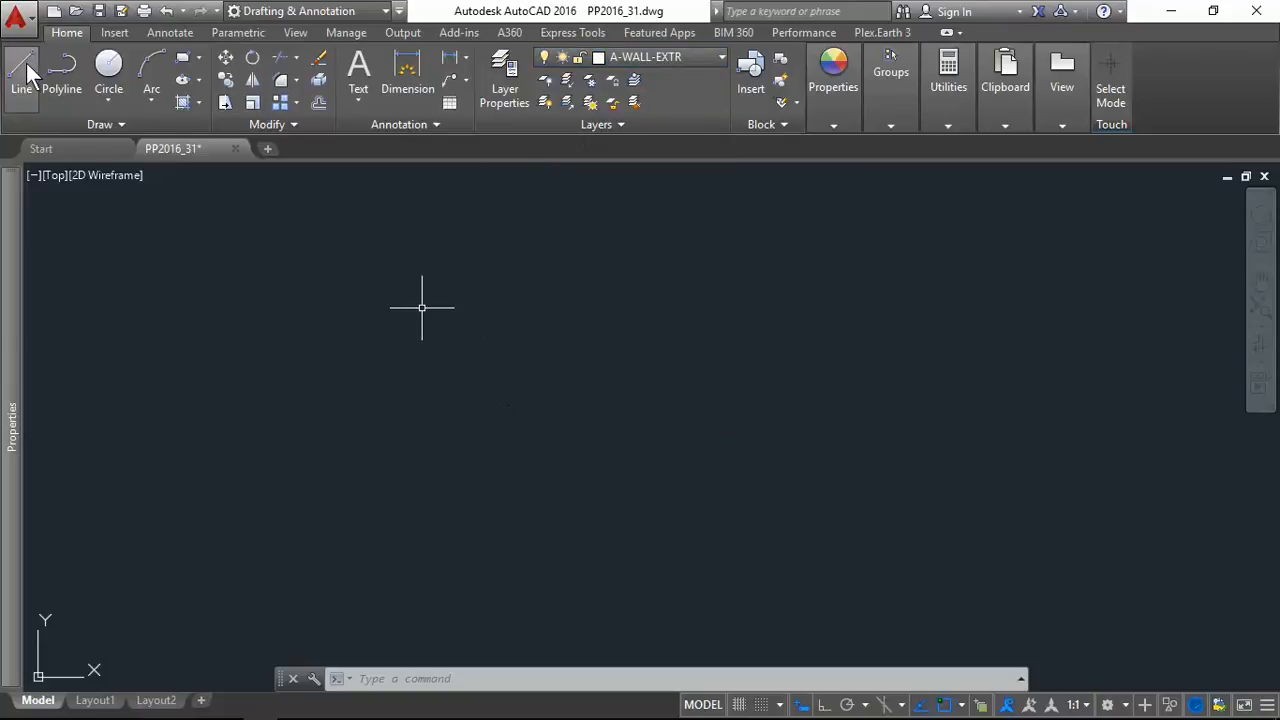
pyautogui.click(20, 75)
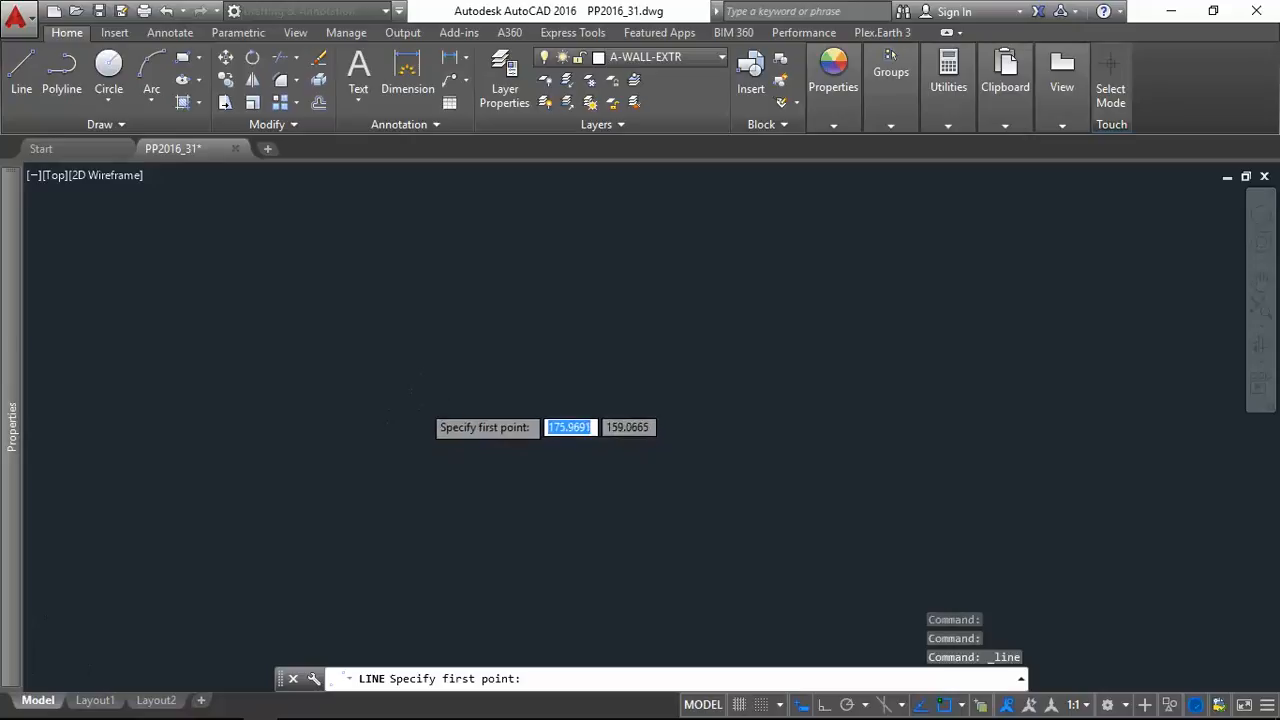
pyautogui.moveTo(502, 334)
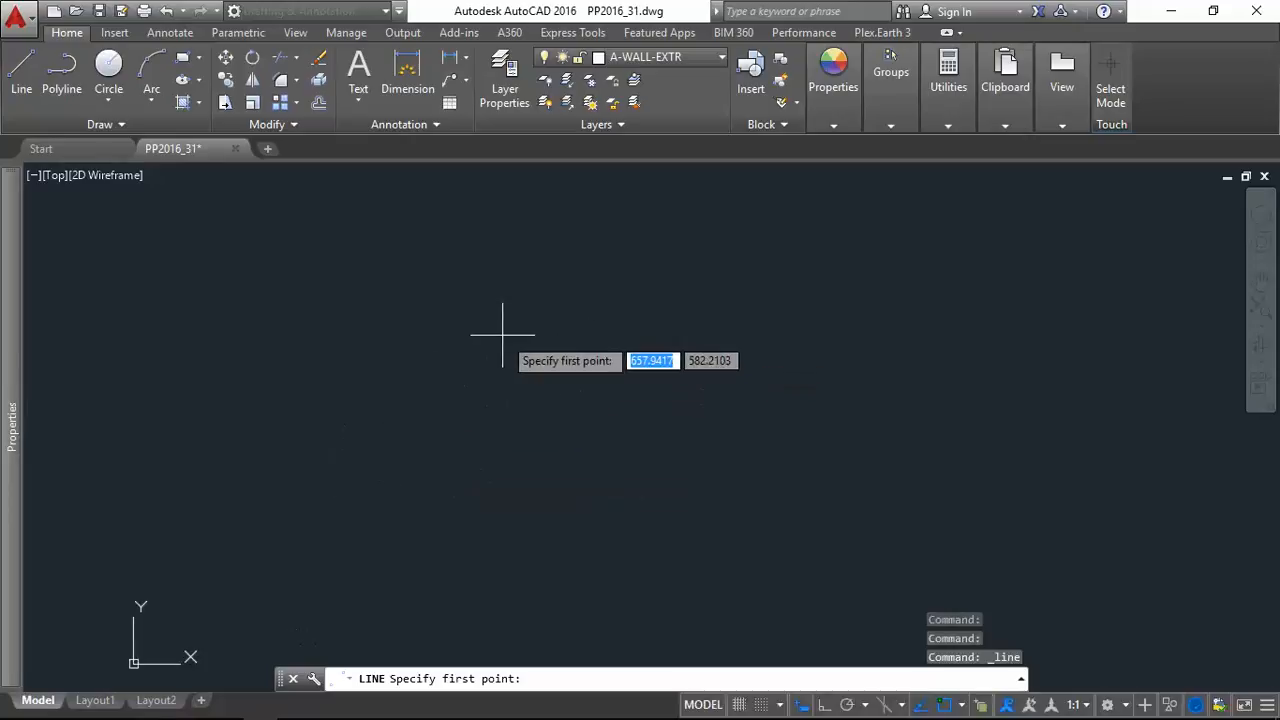
pyautogui.moveTo(441, 332)
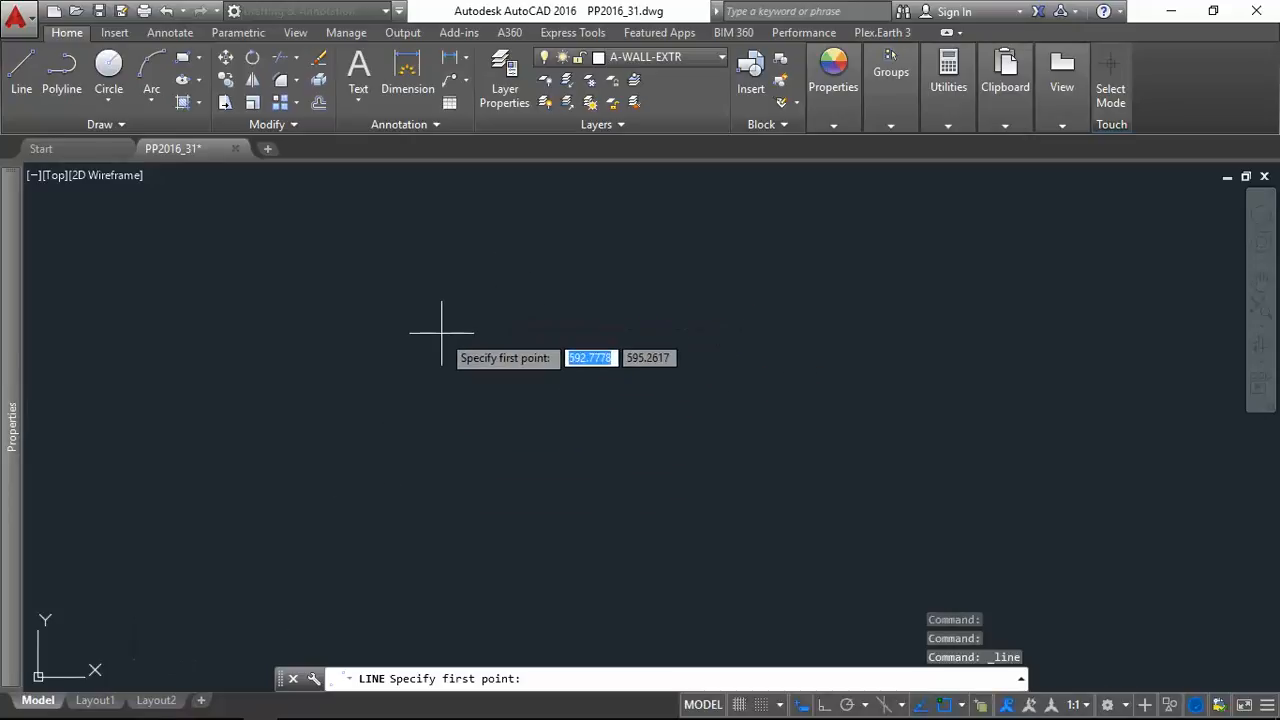
pyautogui.click(441, 331)
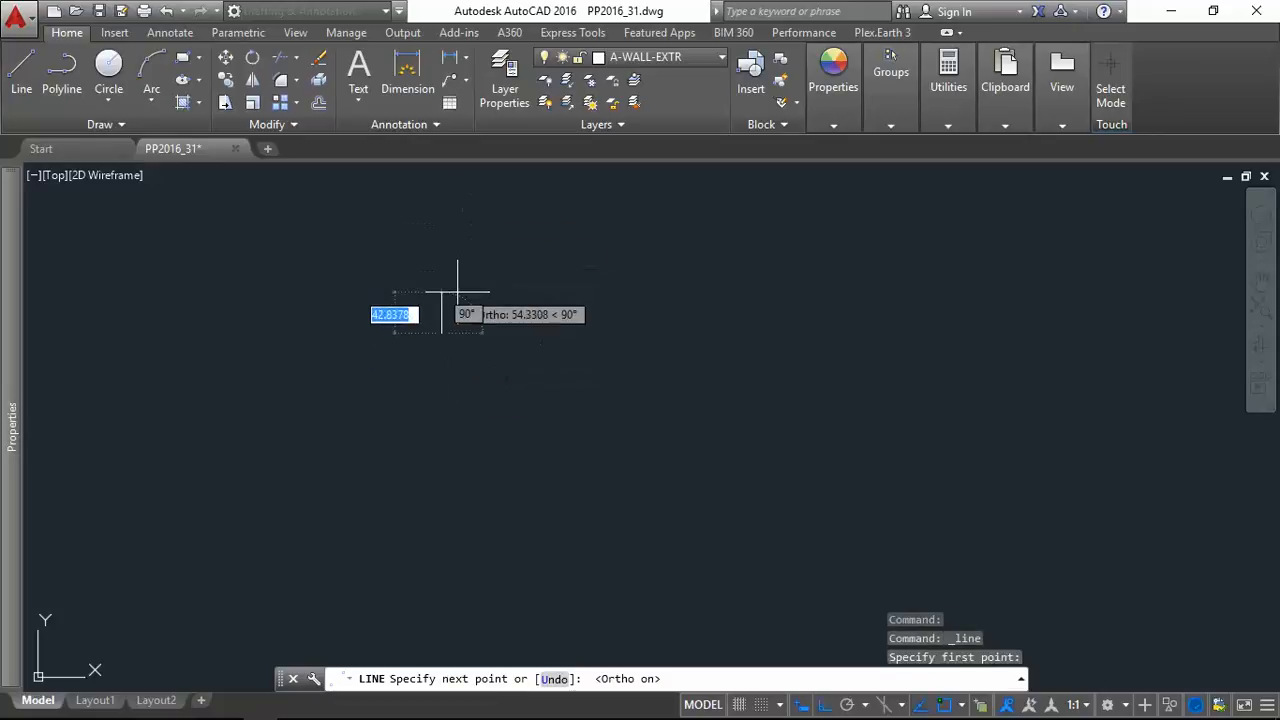
pyautogui.moveTo(457, 250)
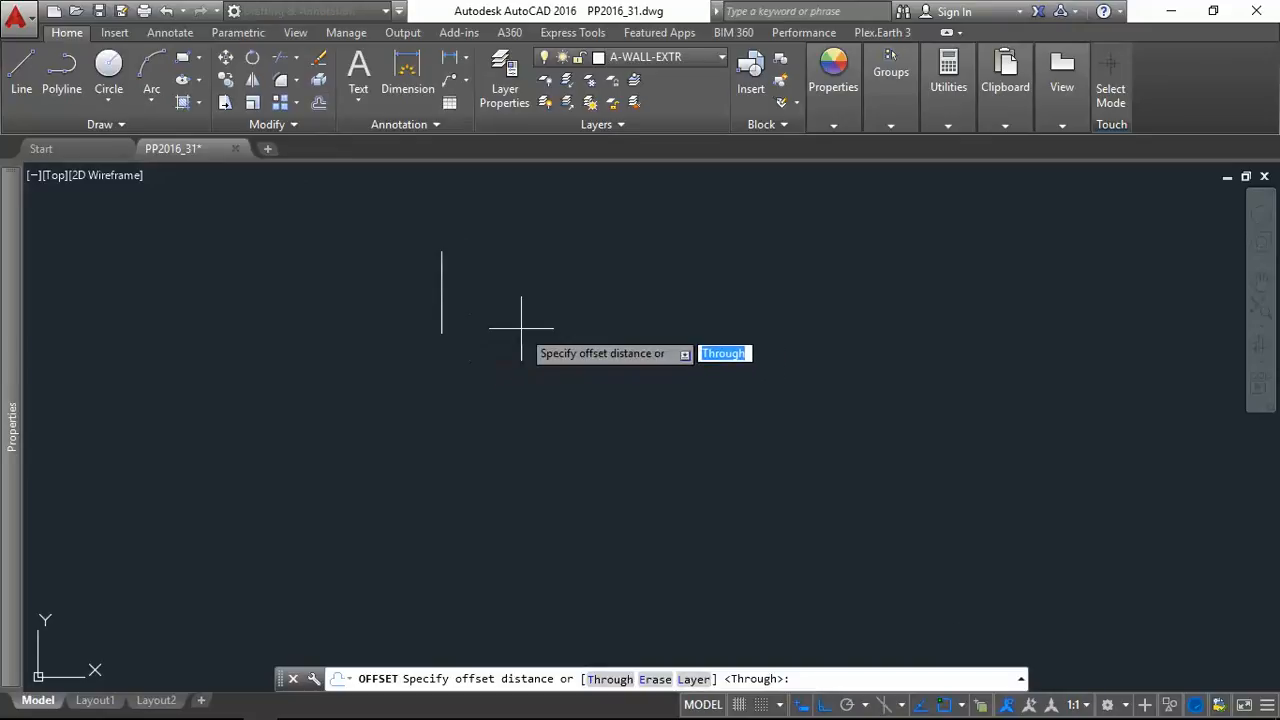
# Shift a copy of the vertical line 400 units horizontally.
pyautogui.write('2')
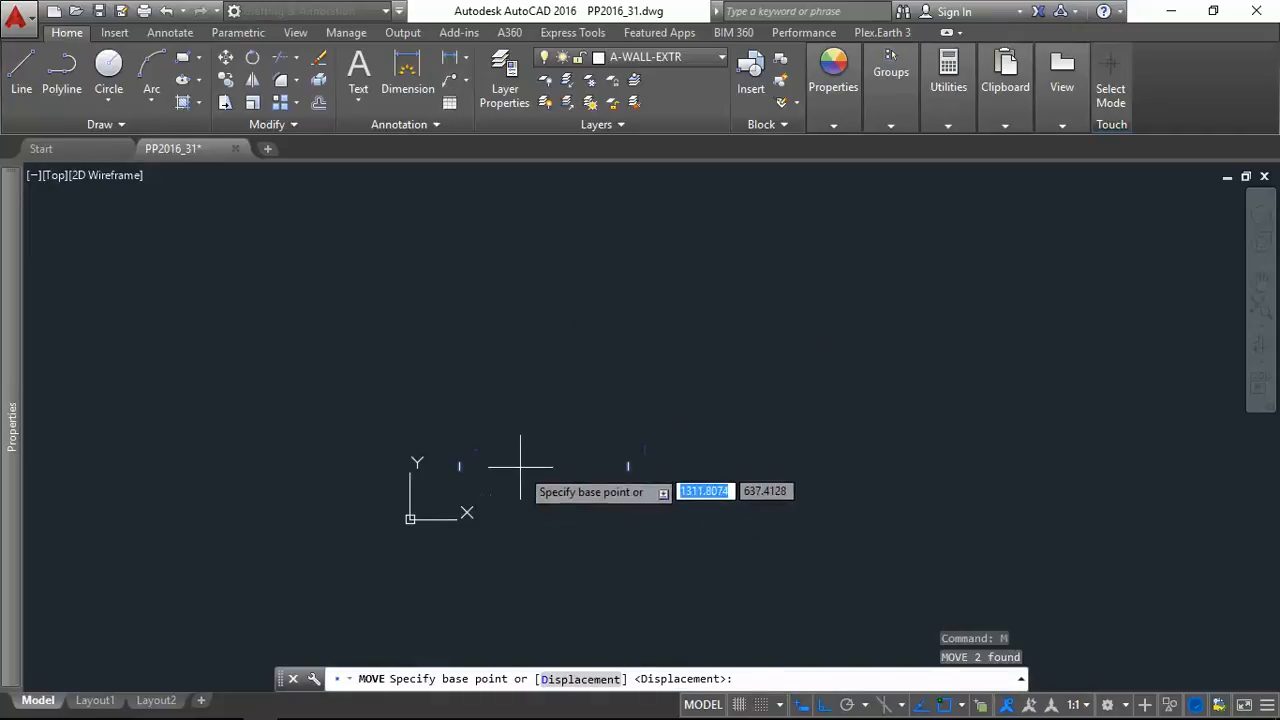
pyautogui.click(519, 465)
pyautogui.write('400')
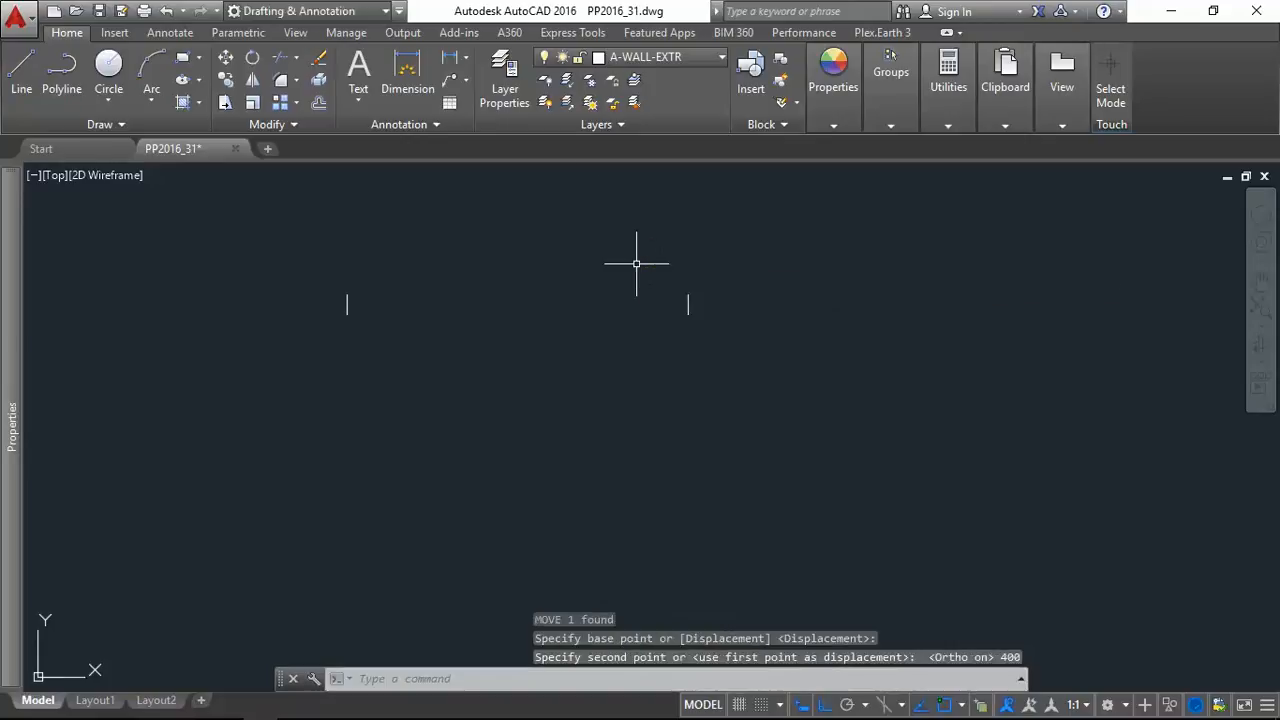
pyautogui.moveTo(452, 57)
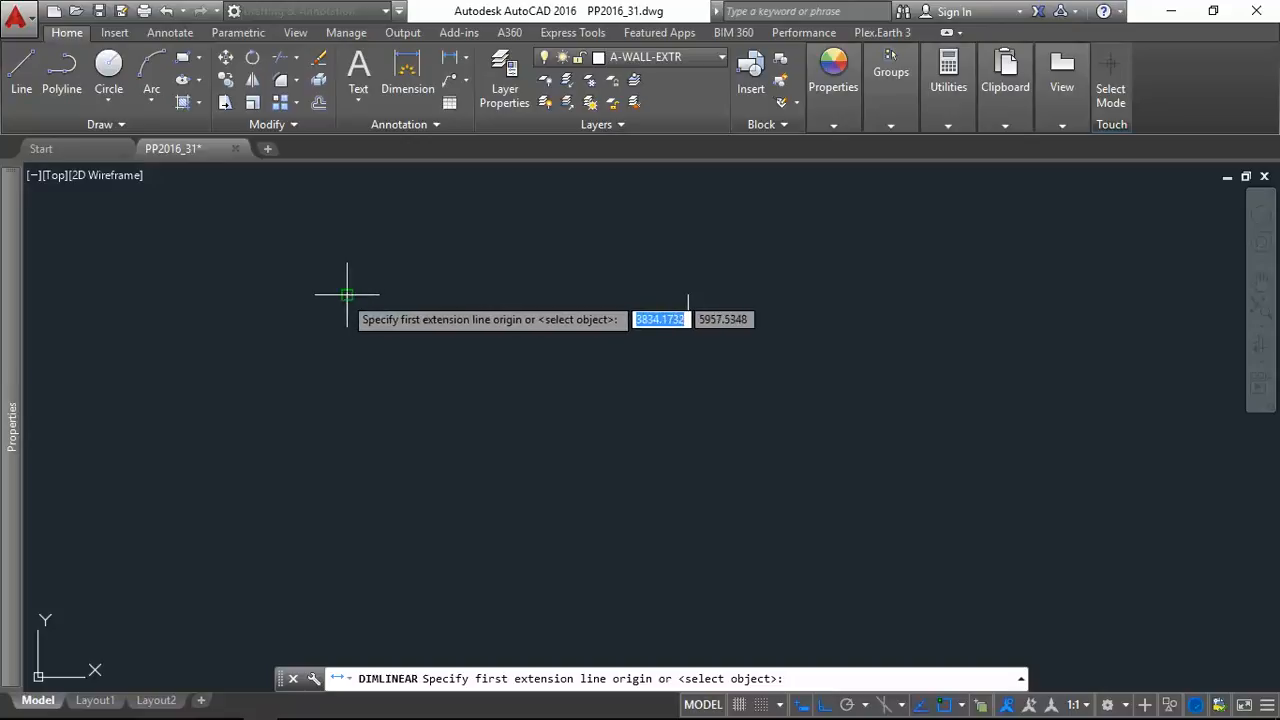
# Offset vertical marks at distances 2000, 150, 100, 8000 and 100 along the row.
pyautogui.click(347, 294)
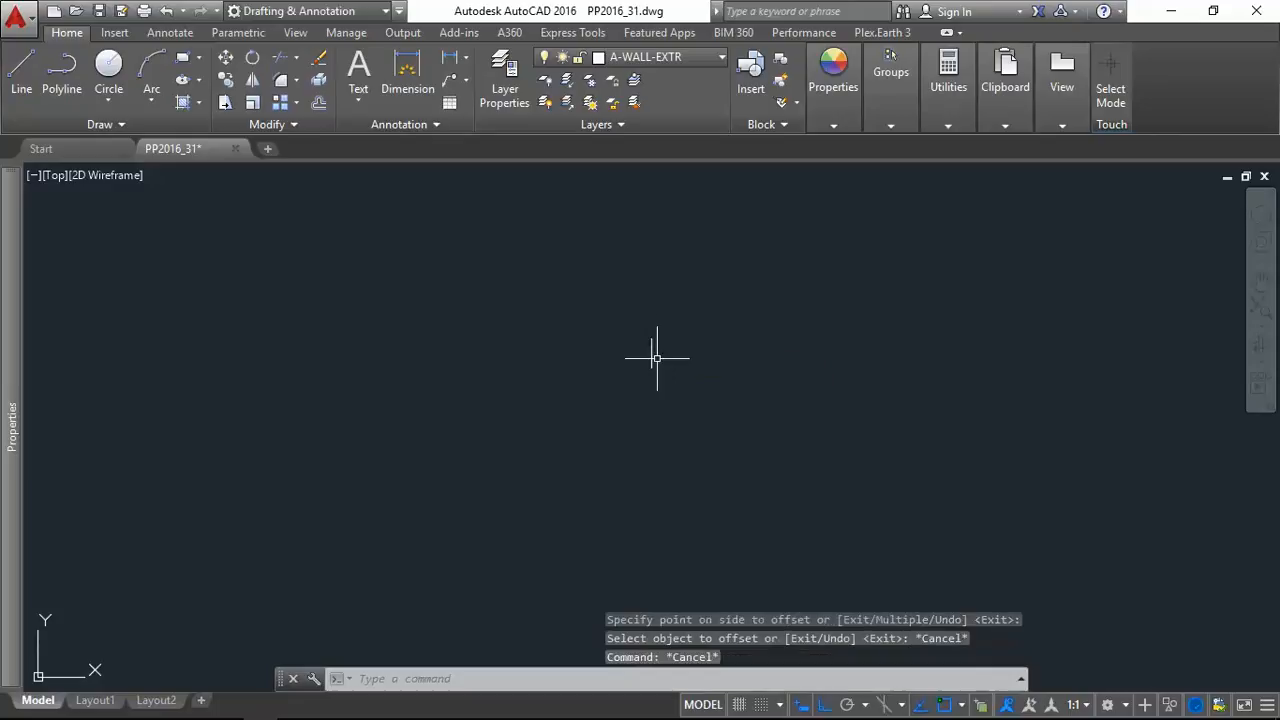
pyautogui.moveTo(624, 322)
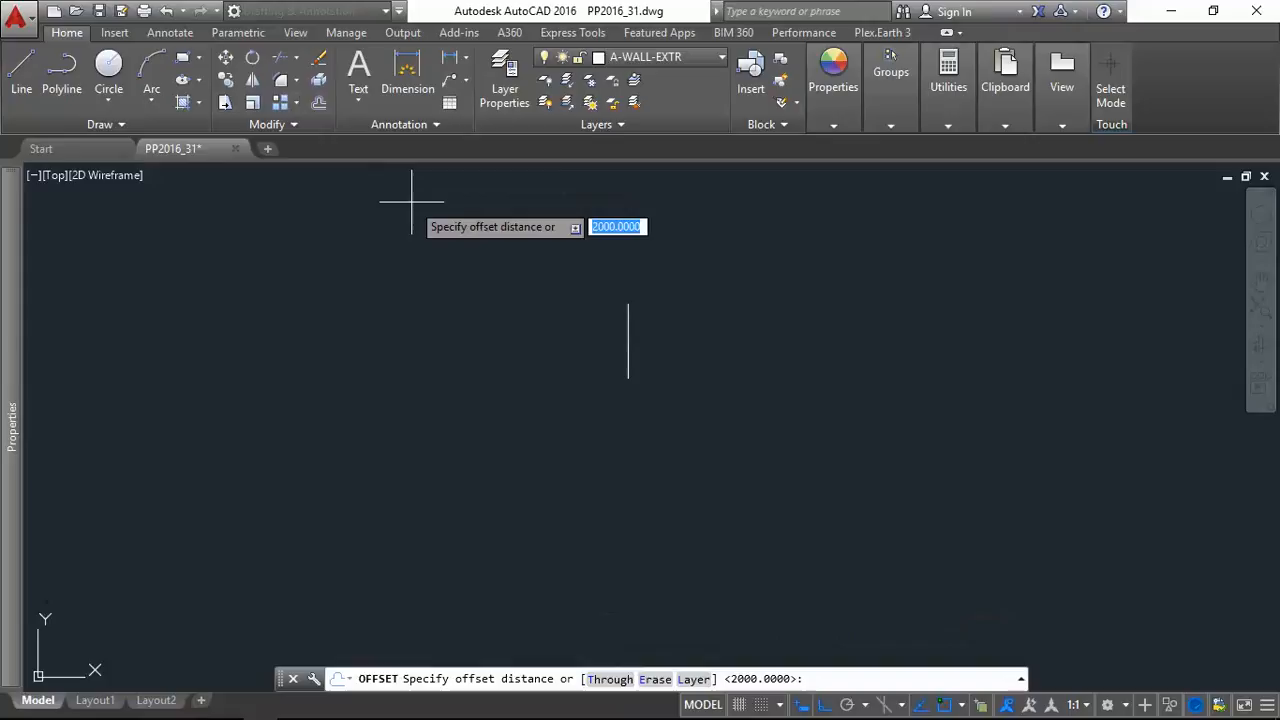
pyautogui.write('100')
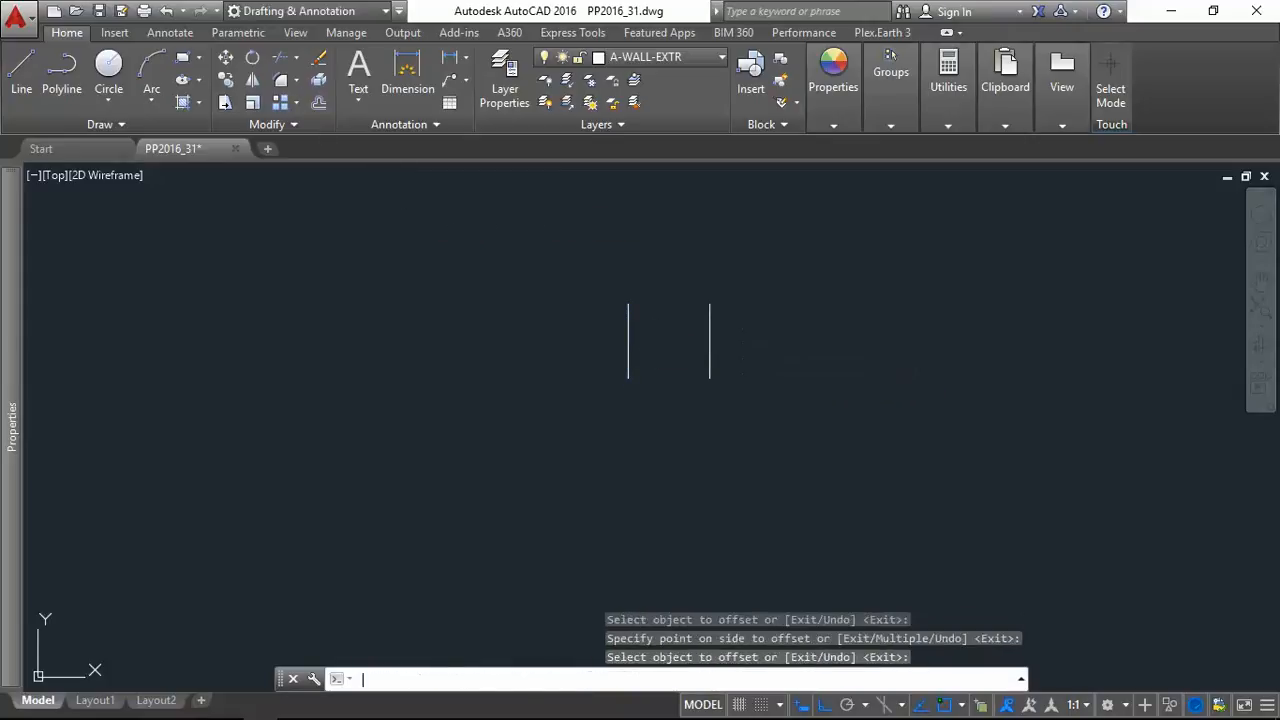
pyautogui.write('2000')
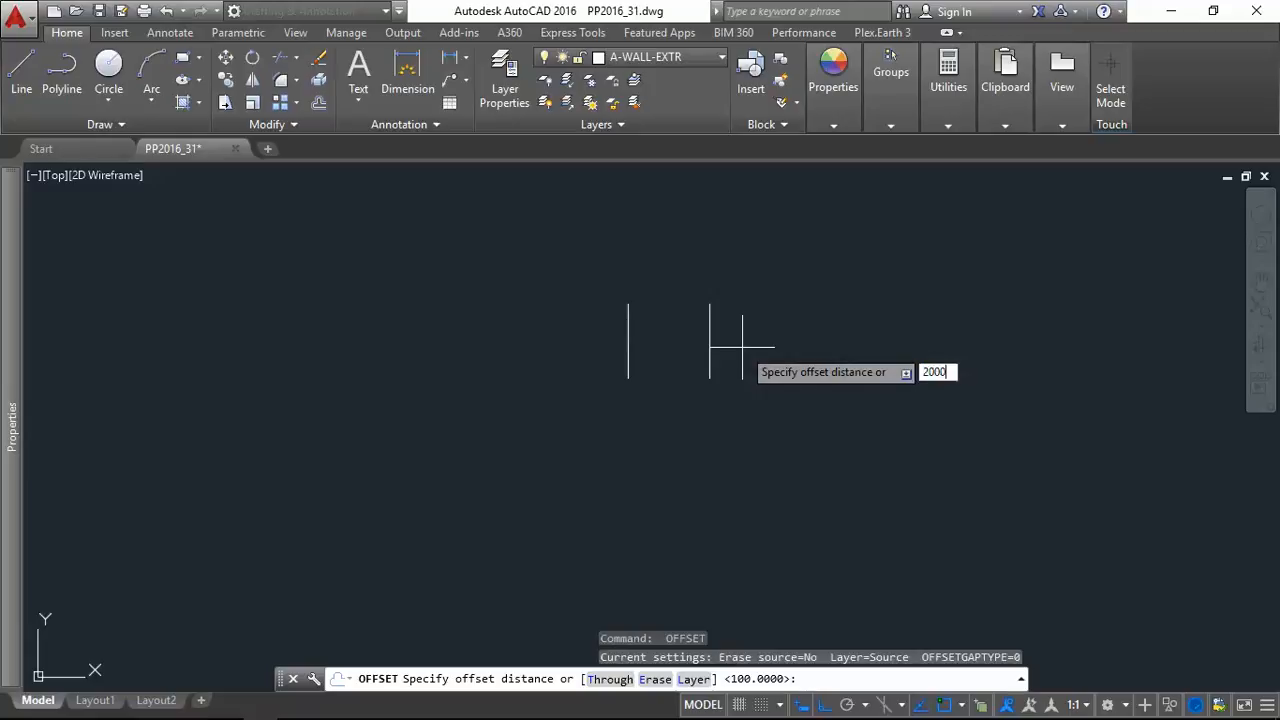
pyautogui.press('enter')
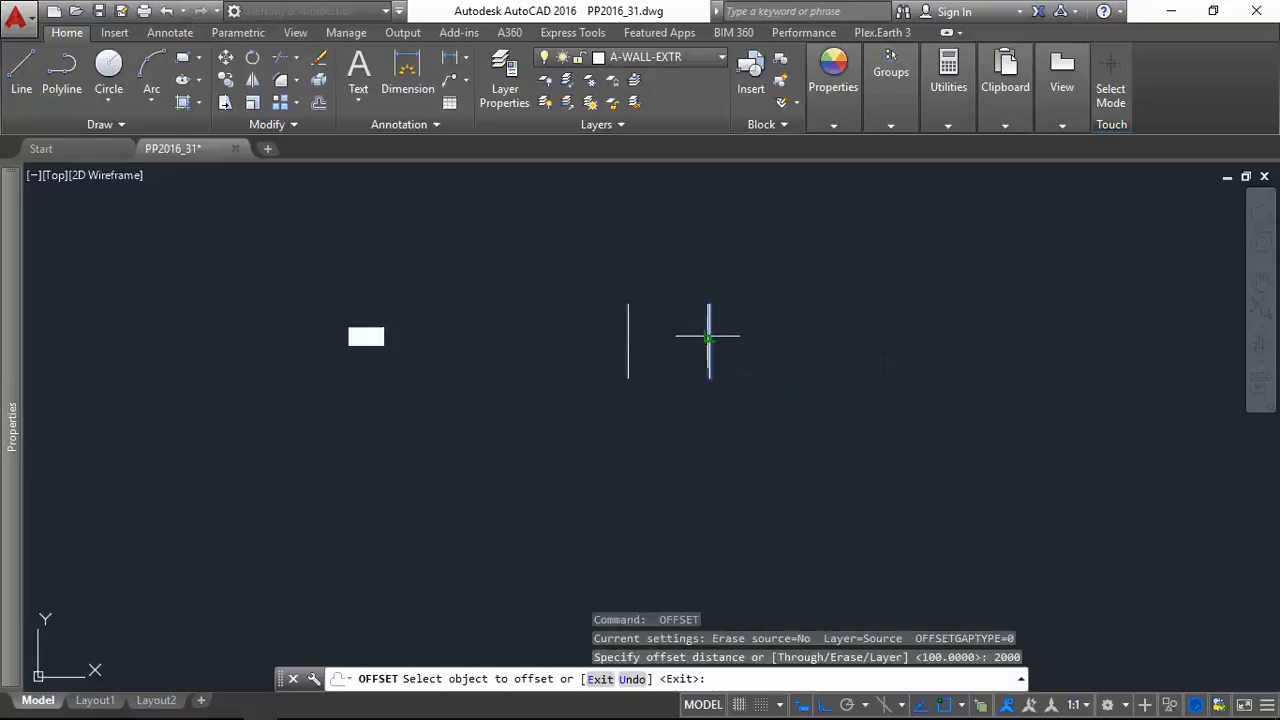
pyautogui.click(628, 340)
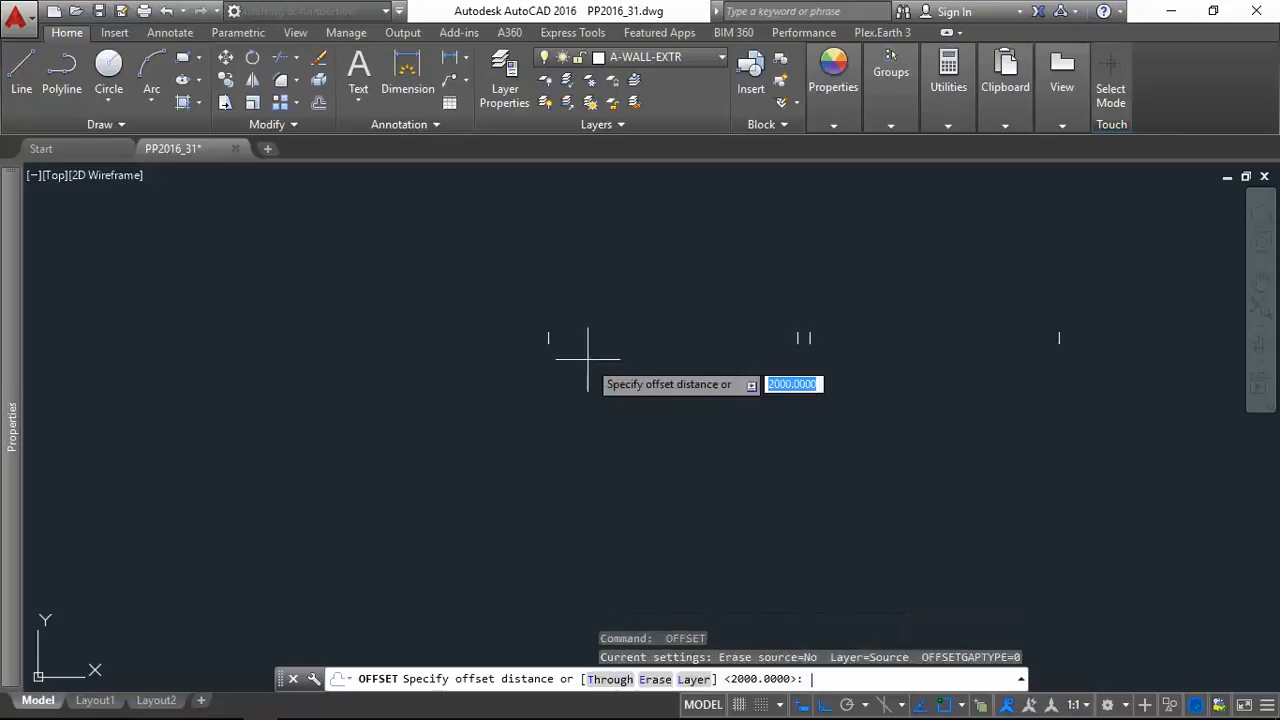
pyautogui.write('150')
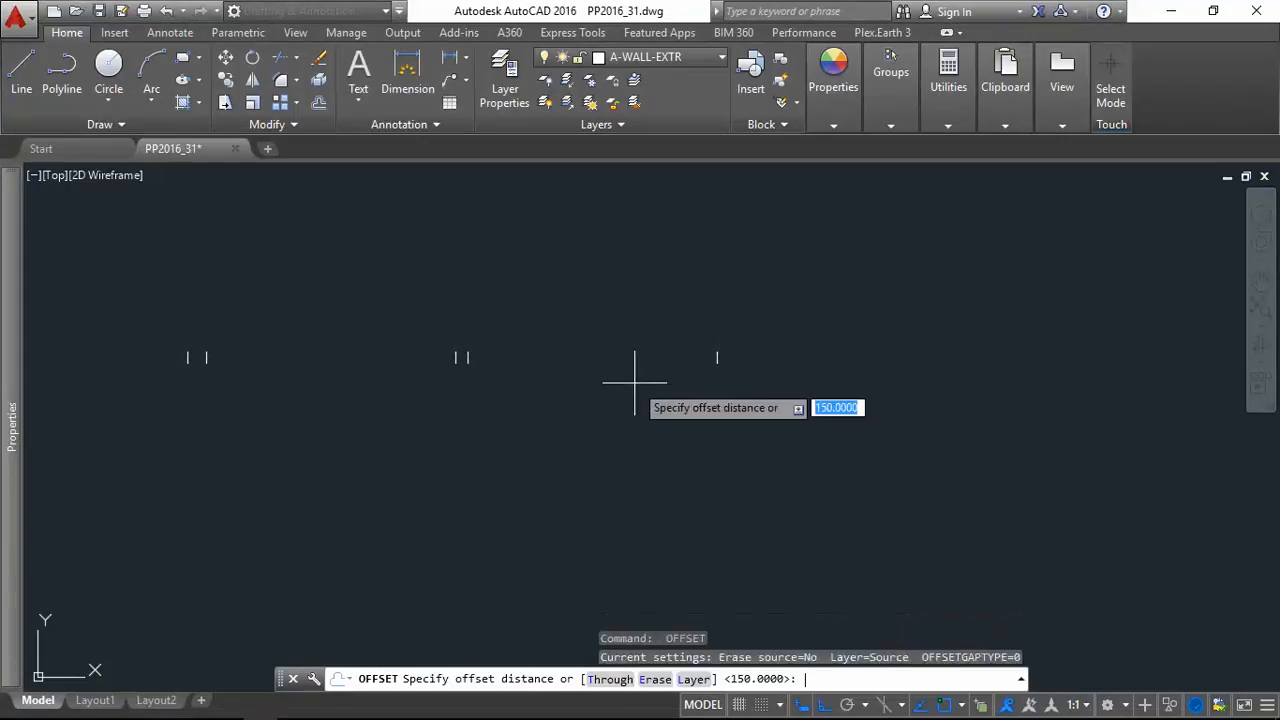
pyautogui.write('100')
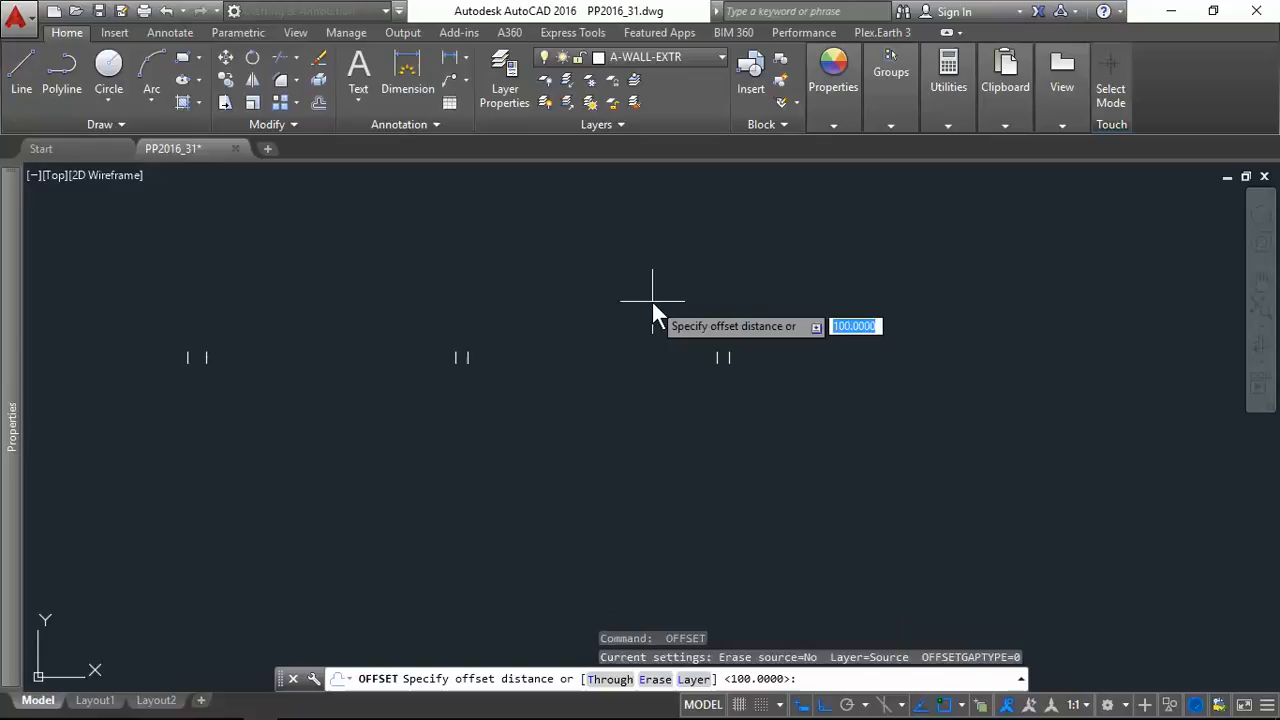
pyautogui.write('8000')
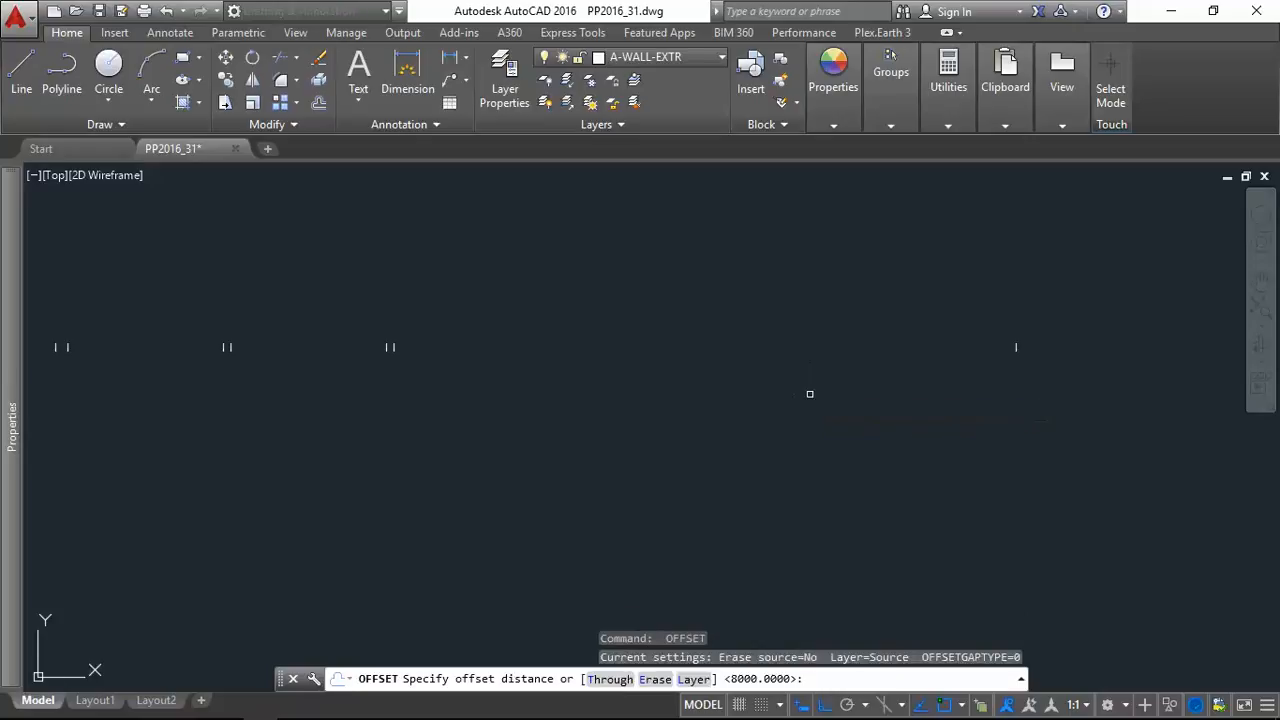
pyautogui.write('100')
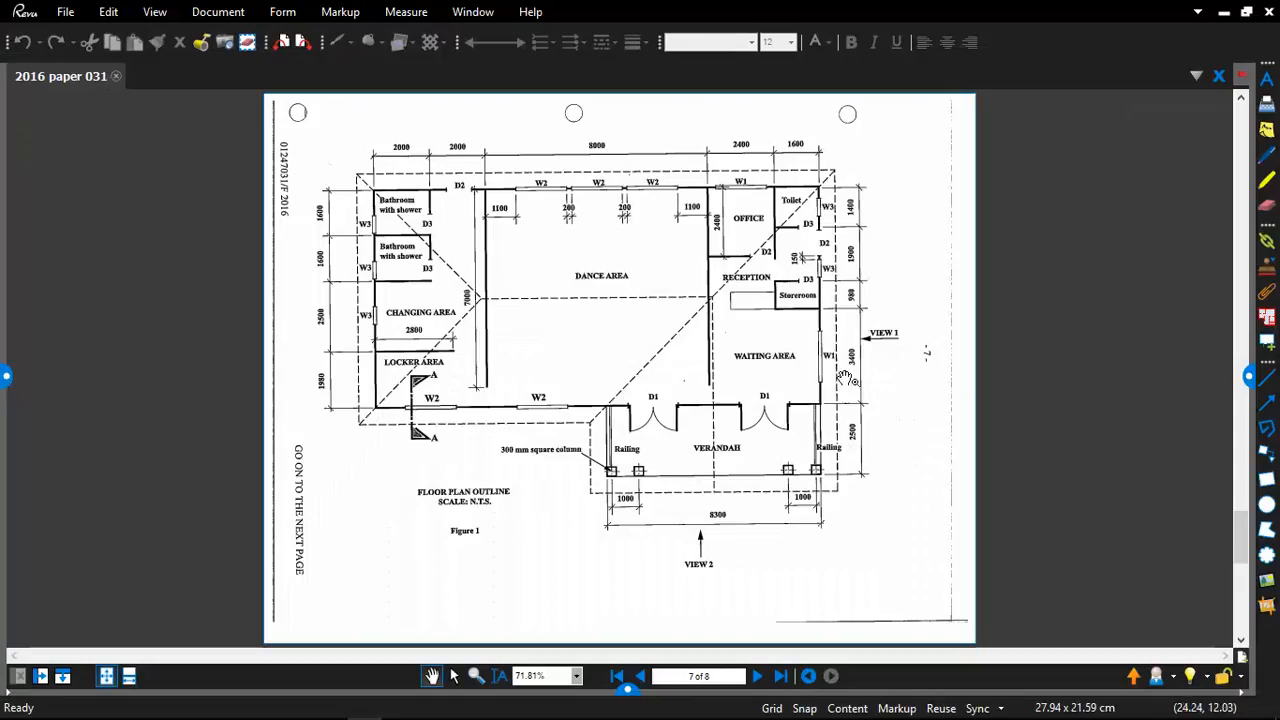
pyautogui.moveTo(780, 272)
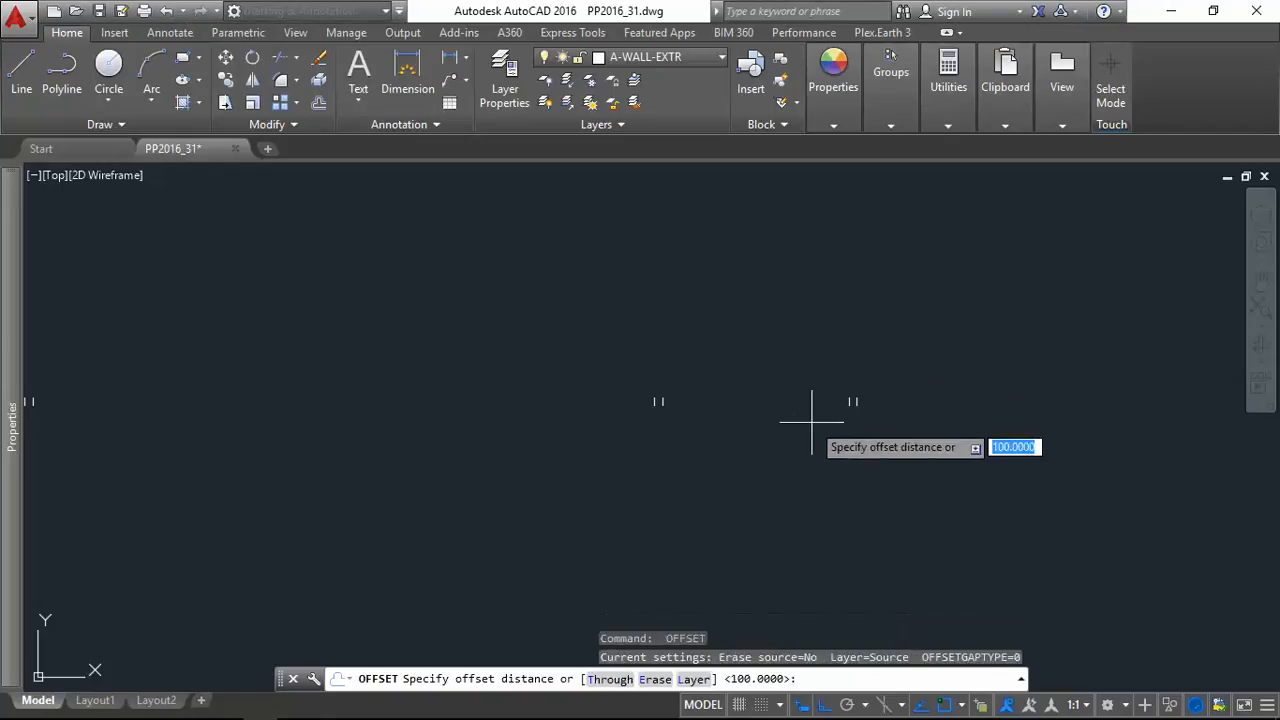
# Offset more vertical marks at 1600 and 100 to continue the row.
pyautogui.write('1600')
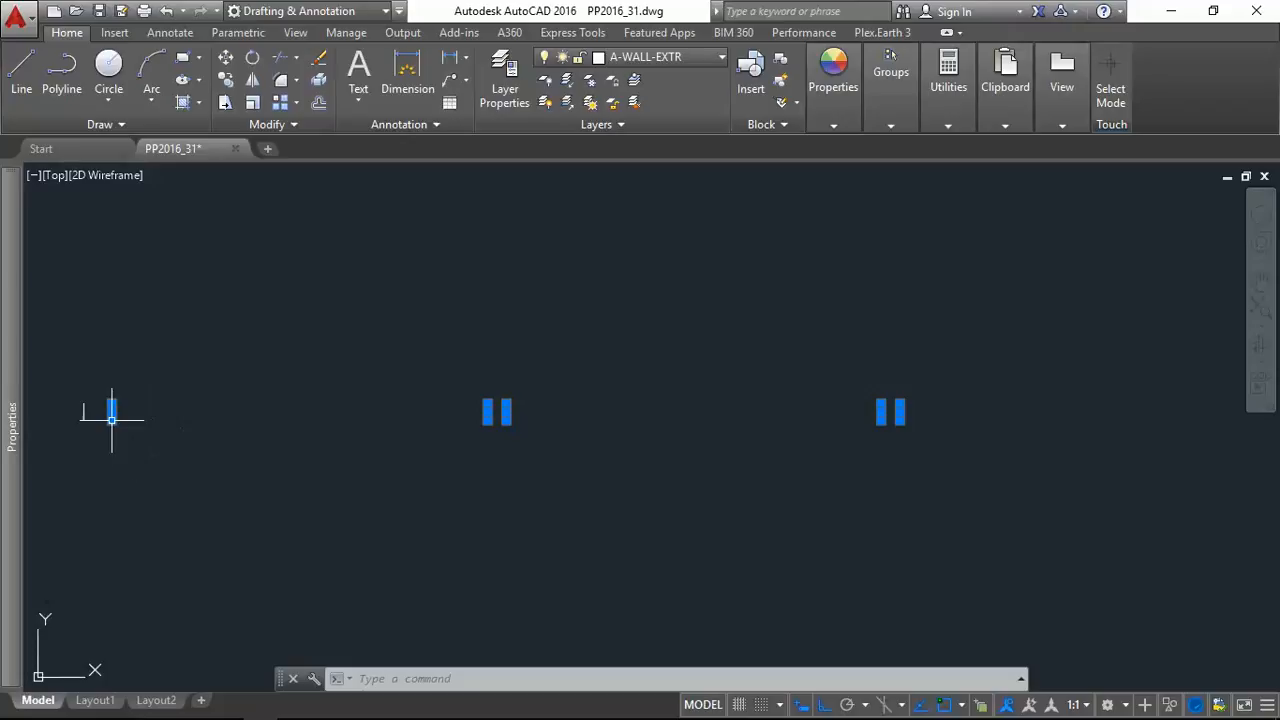
# Select the vertical marks and draw a long horizontal wall line across their tops.
pyautogui.press('Escape')
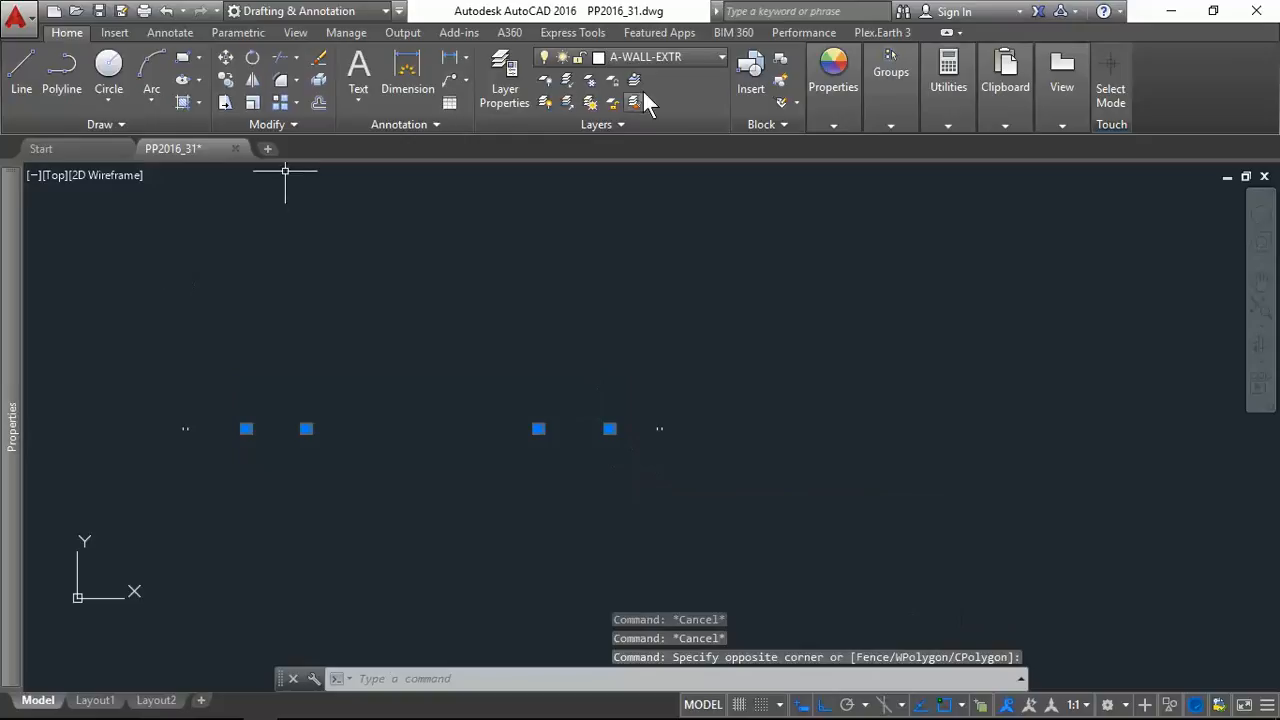
pyautogui.click(722, 57)
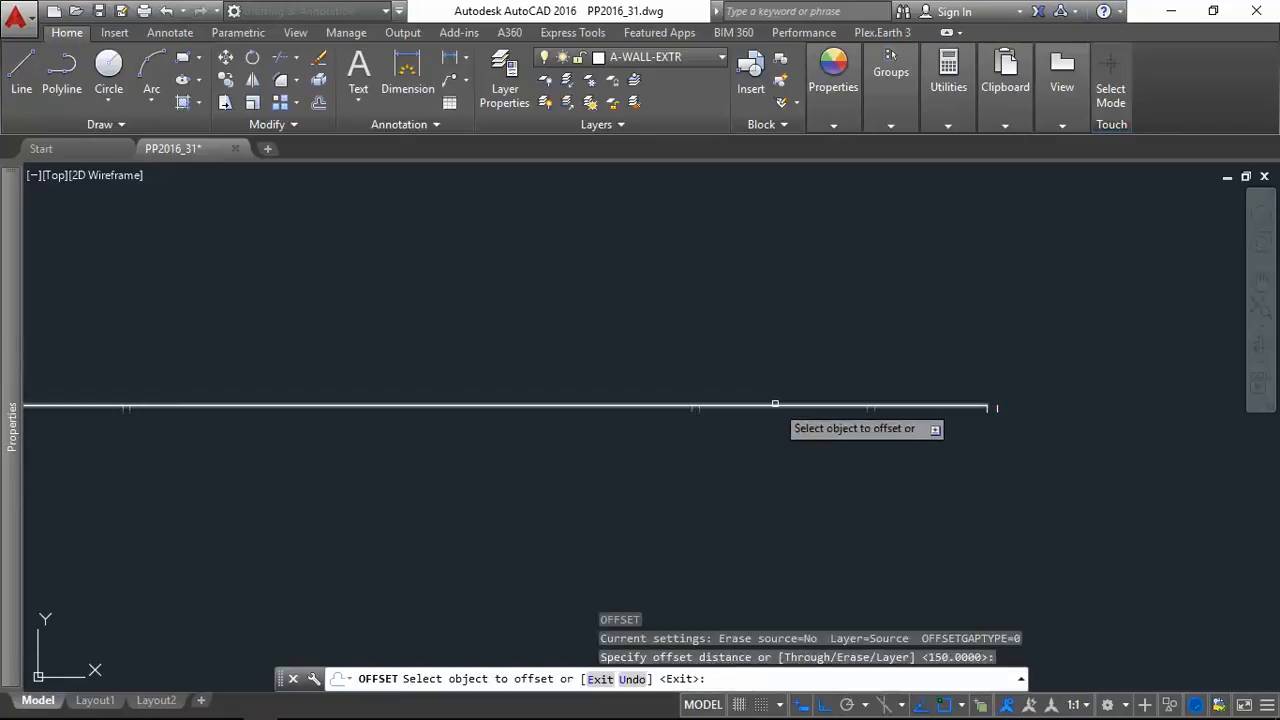
# Offset the top wall line 150 and fillet its corner ends using the Multiple option.
pyautogui.click(775, 407)
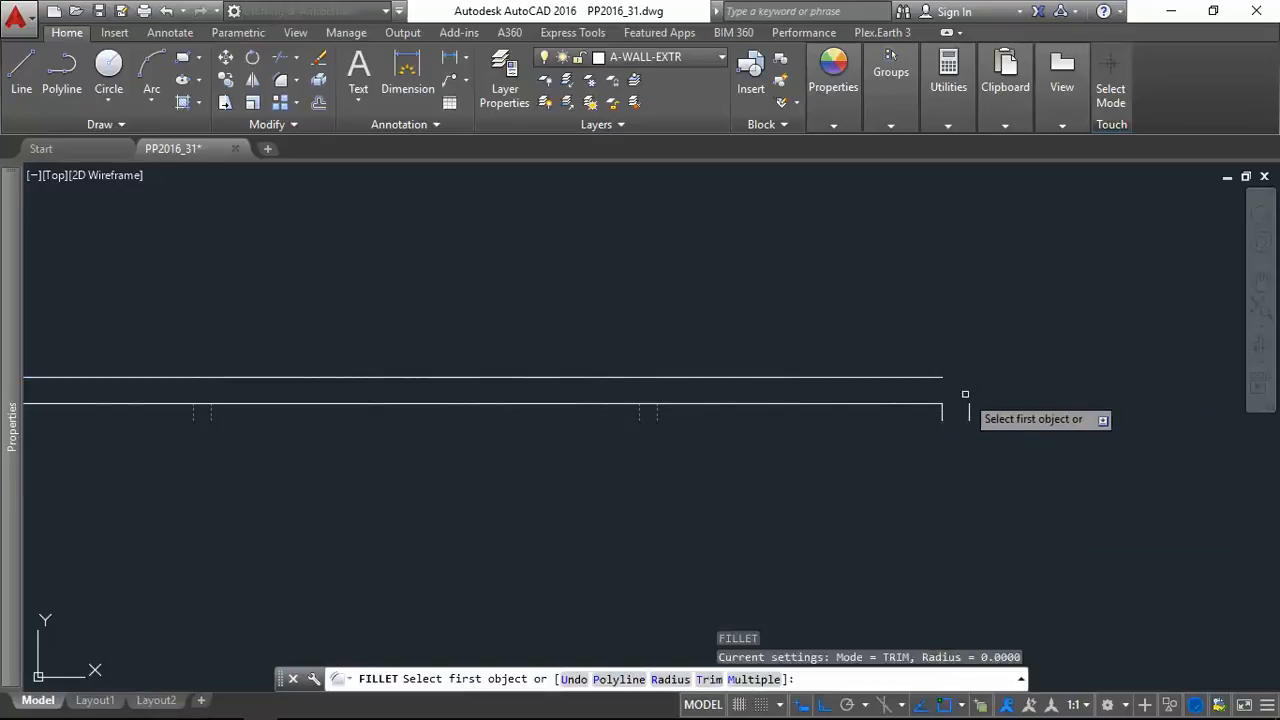
pyautogui.write('m')
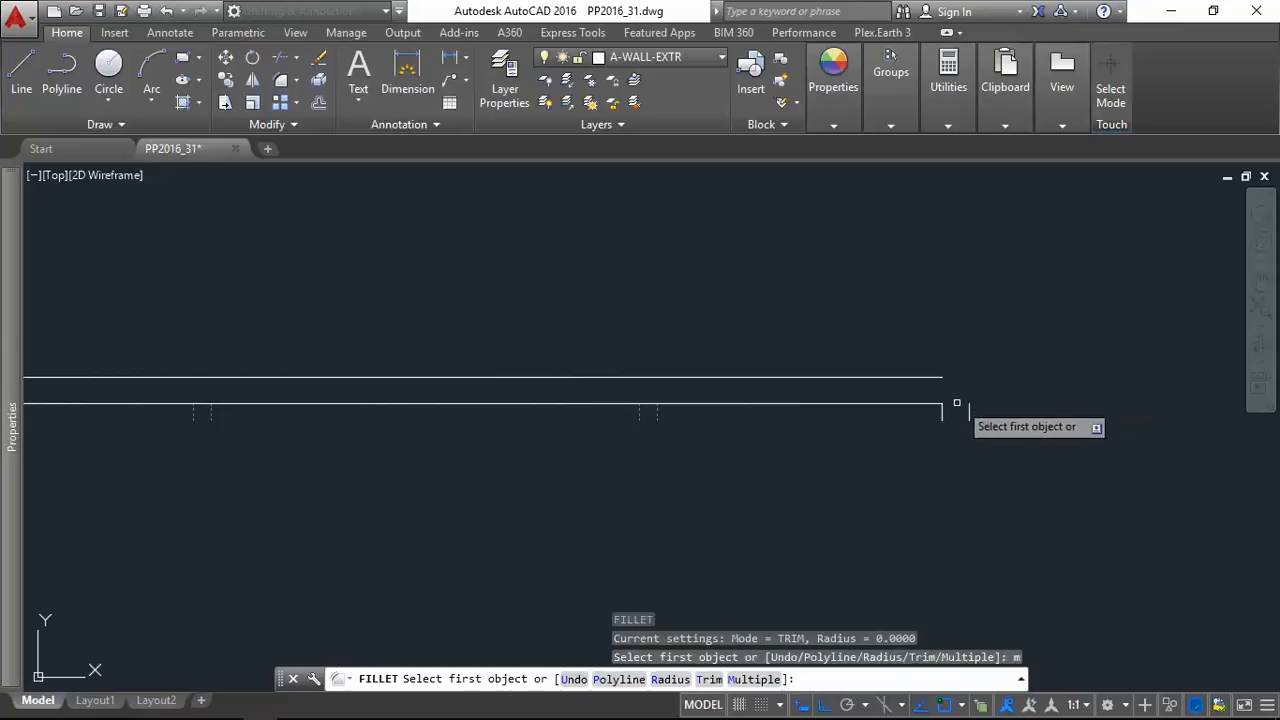
pyautogui.click(480, 377)
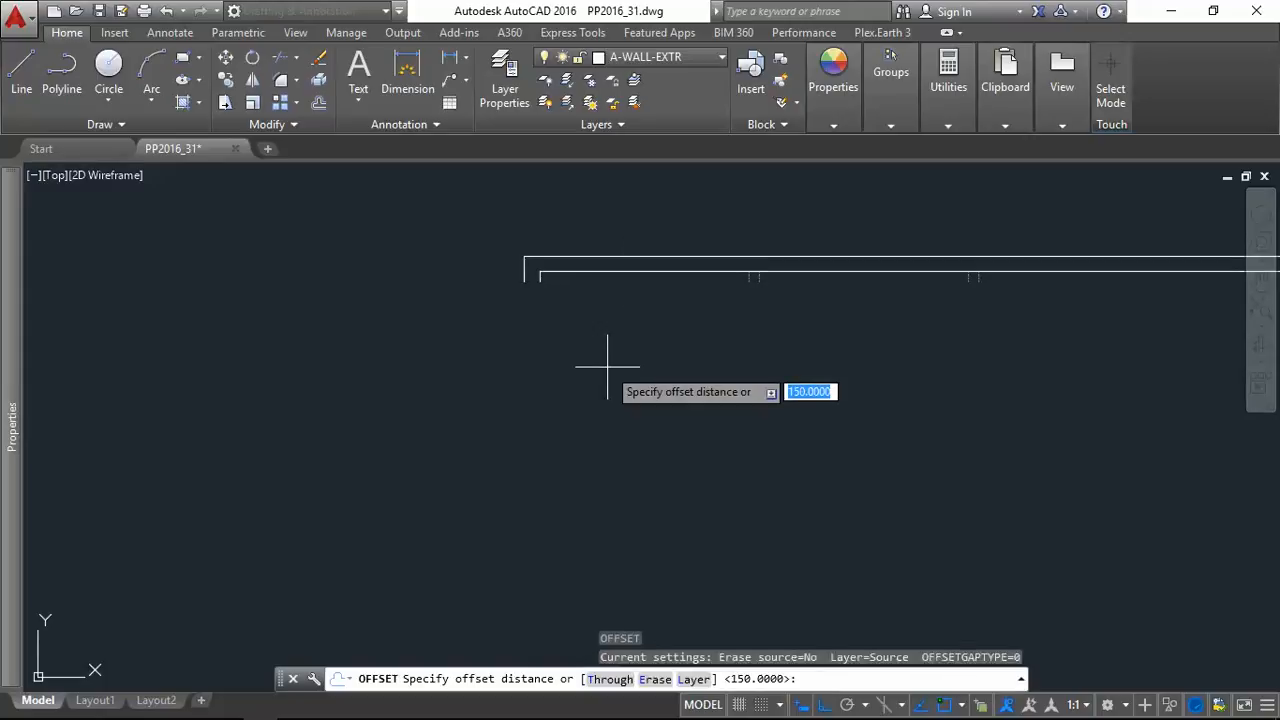
# Offset horizontal wall lines downward at 1600, 100, 1600, 100 and 150.
pyautogui.write('1600')
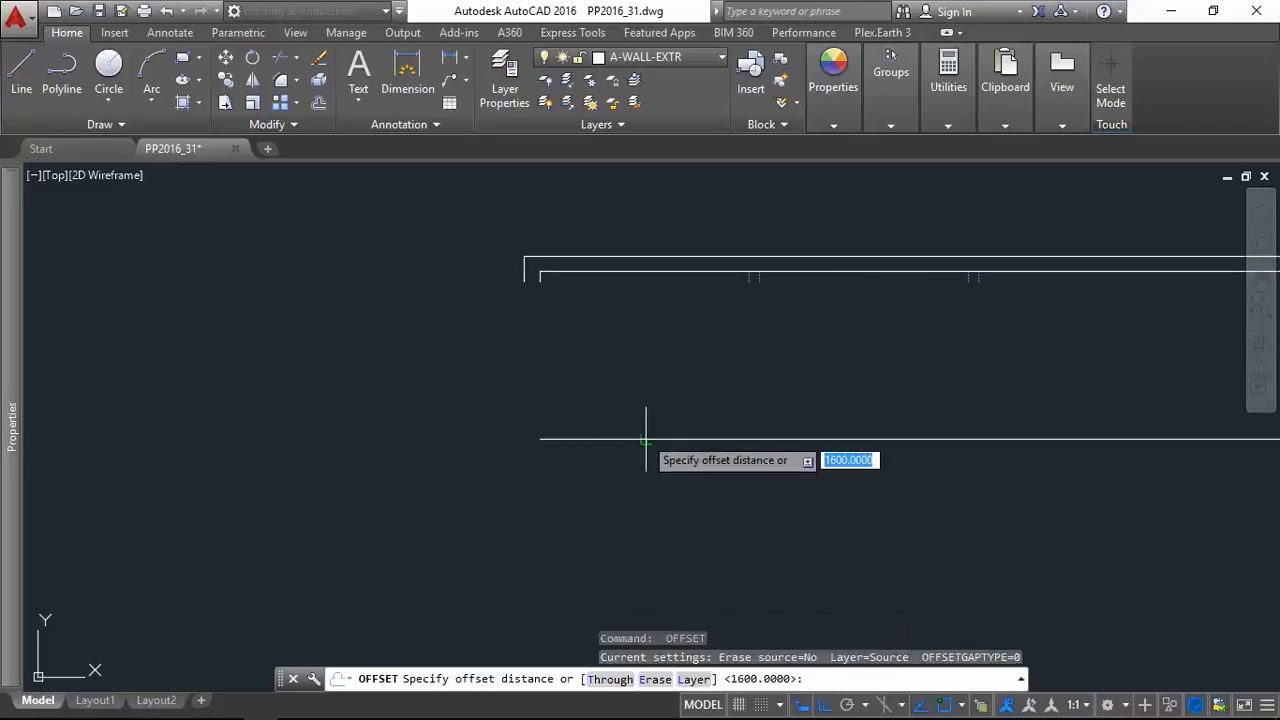
pyautogui.write('100')
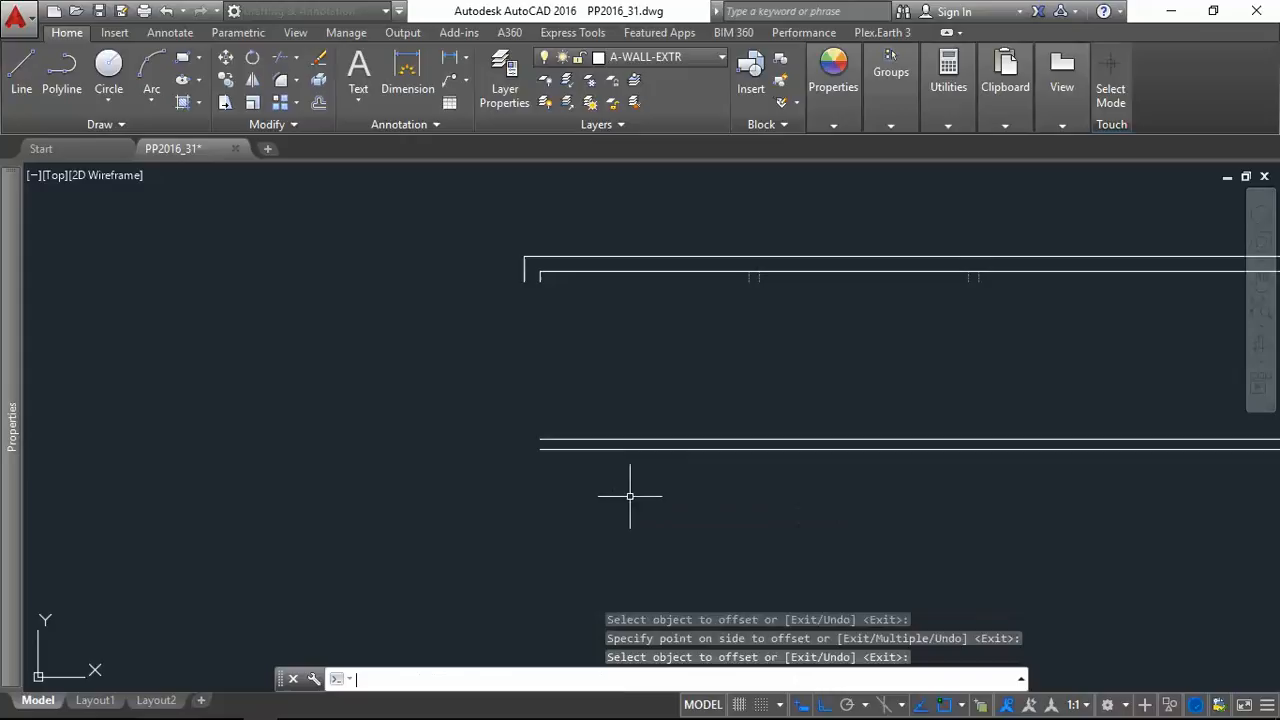
pyautogui.write('1600')
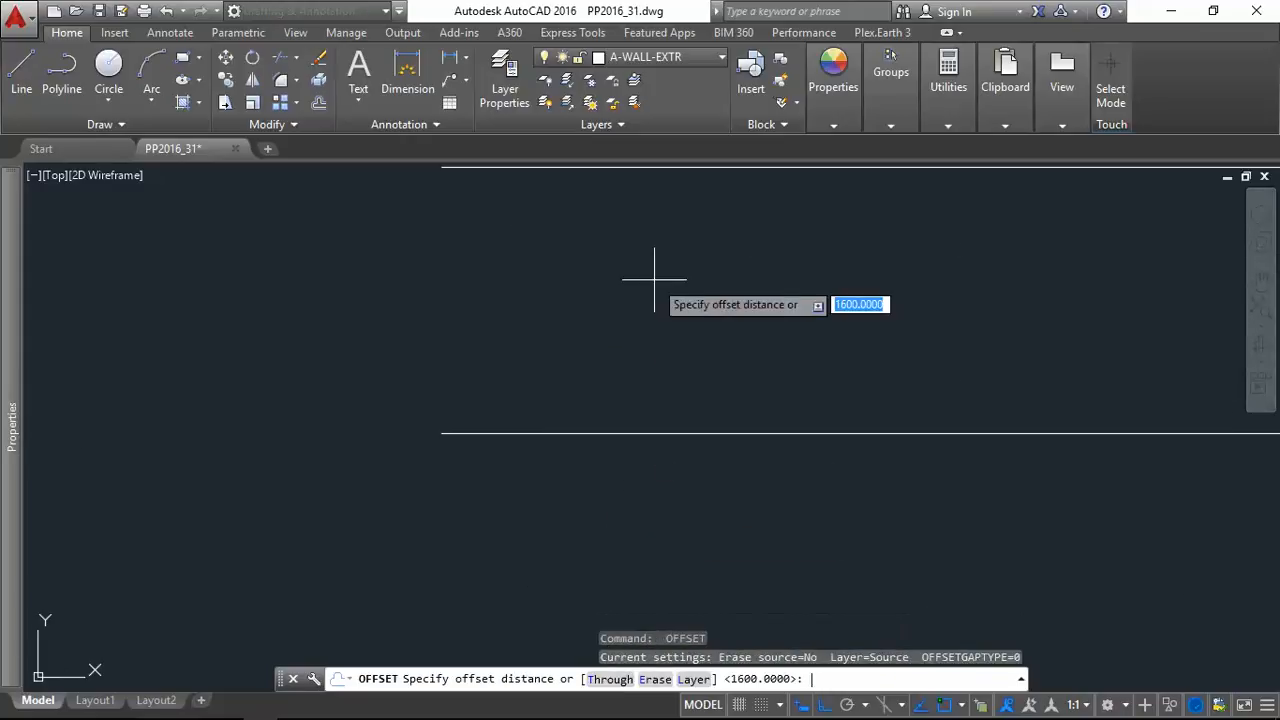
pyautogui.write('100')
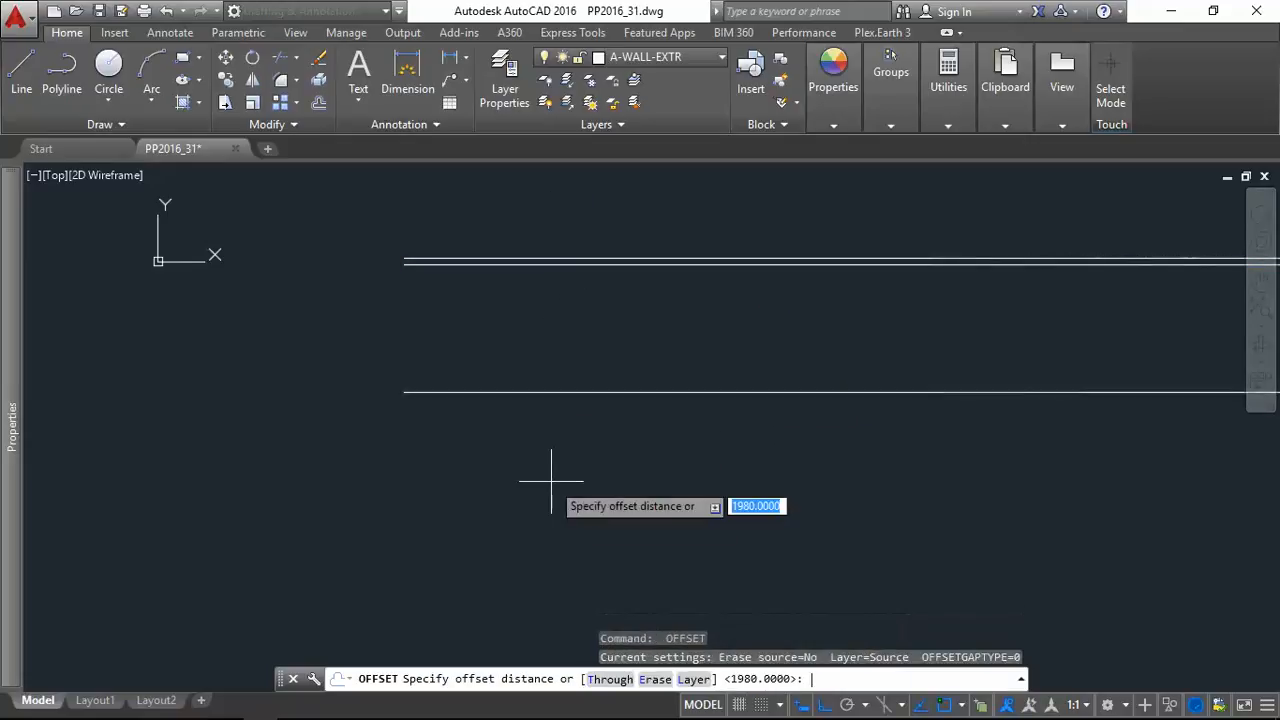
pyautogui.write('150')
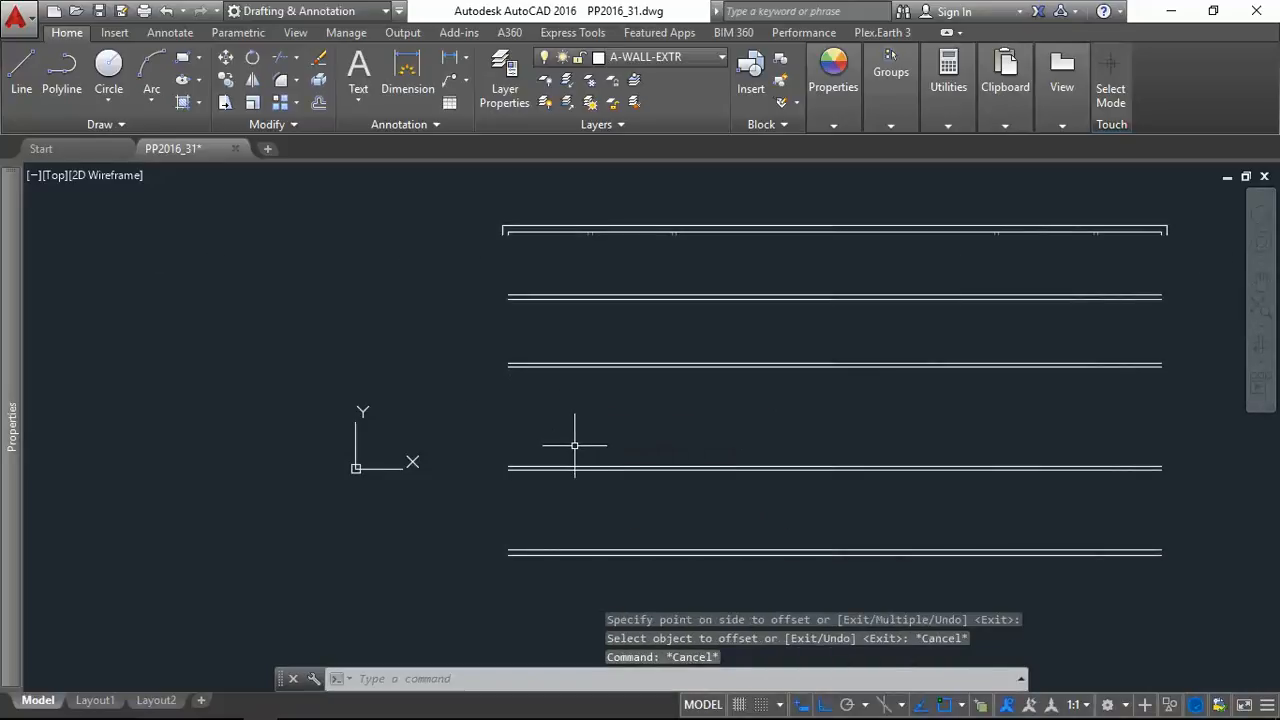
pyautogui.write('m')
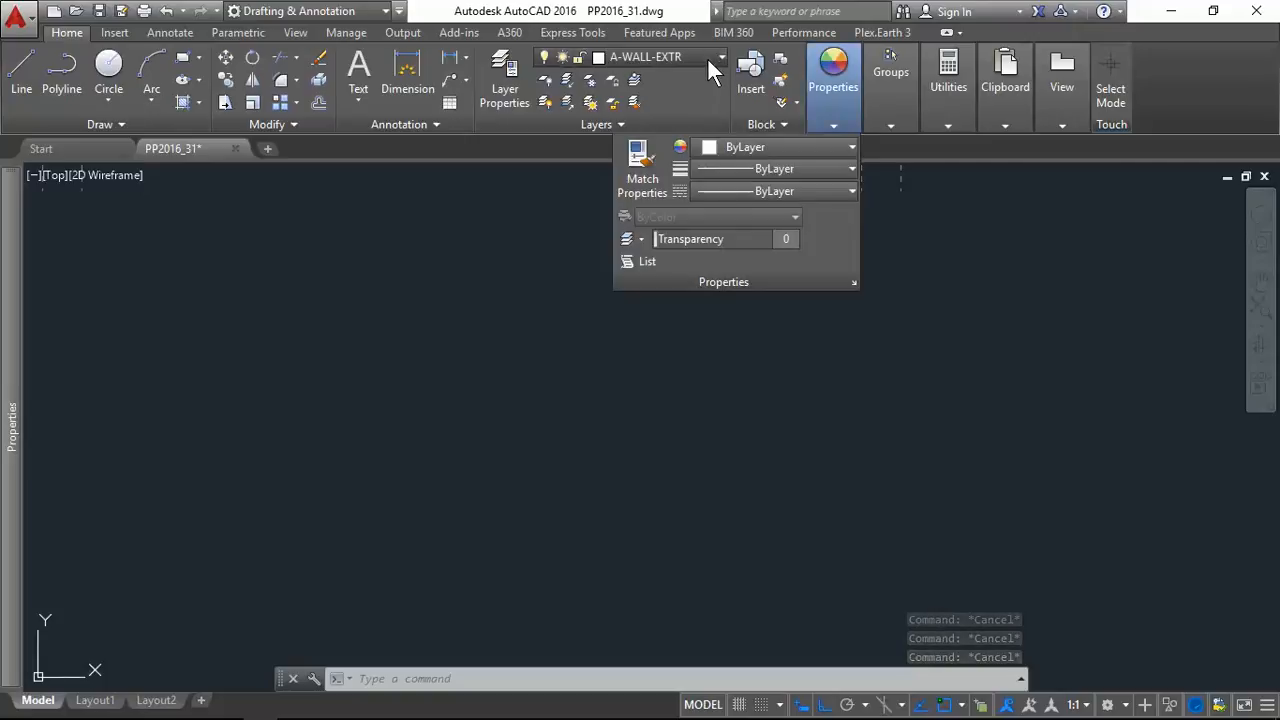
# Change the A-WALL-INTR layer's linetype to Continuous.
pyautogui.click(722, 56)
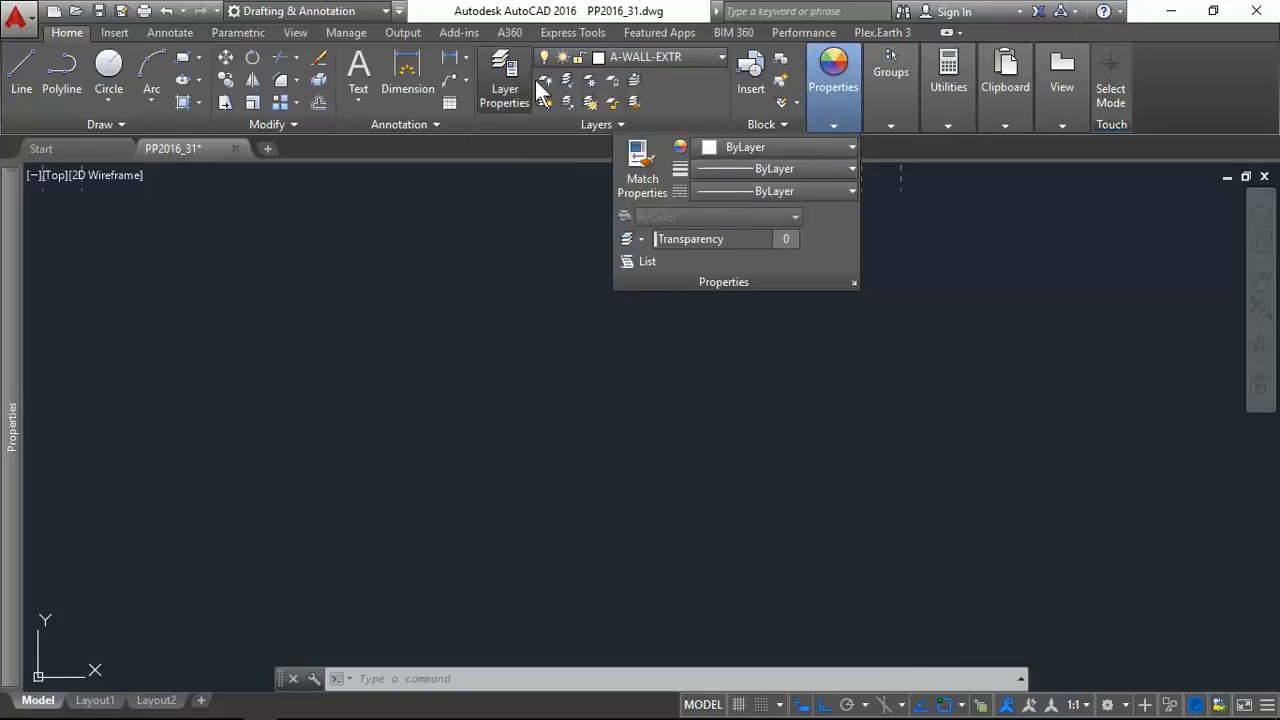
pyautogui.click(504, 78)
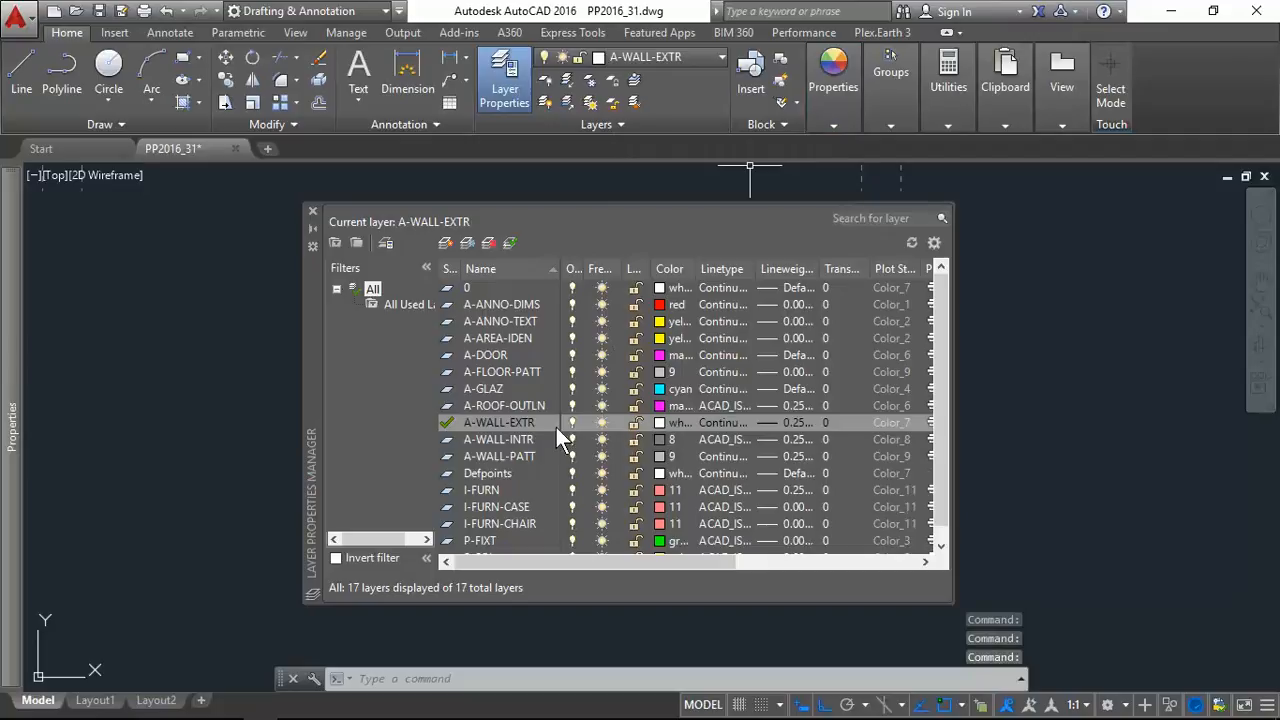
pyautogui.click(722, 439)
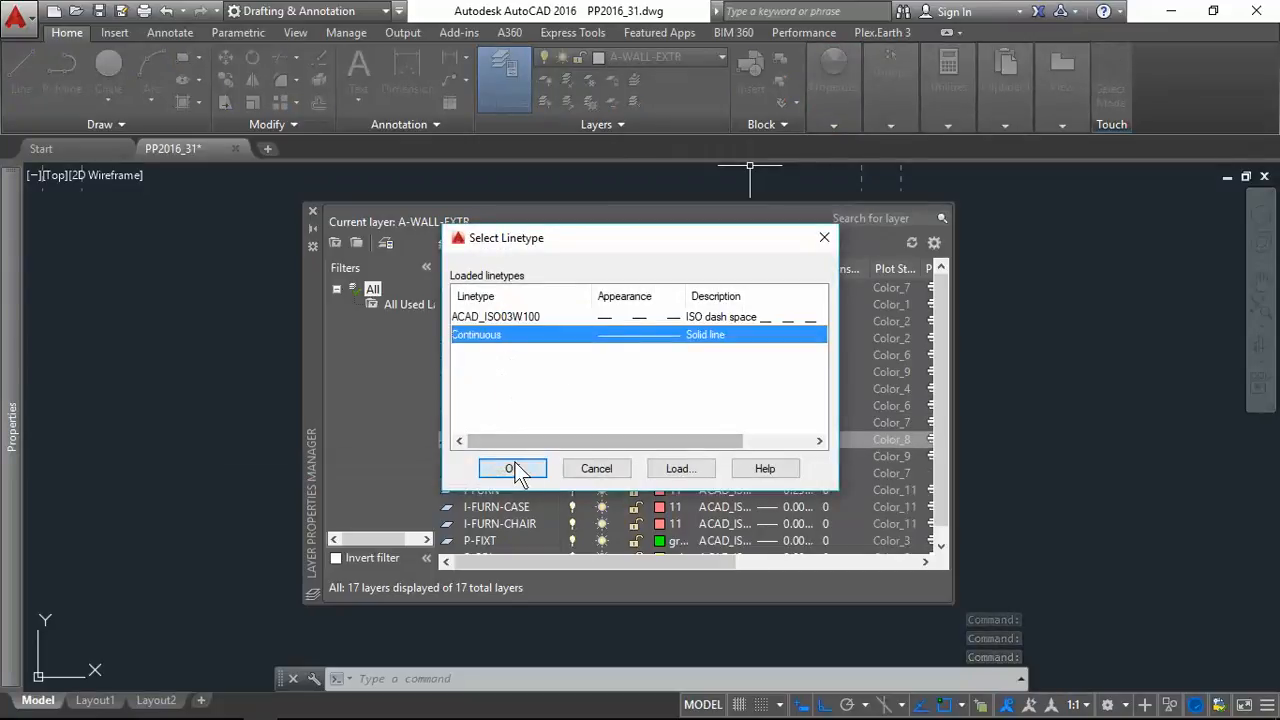
pyautogui.click(512, 468)
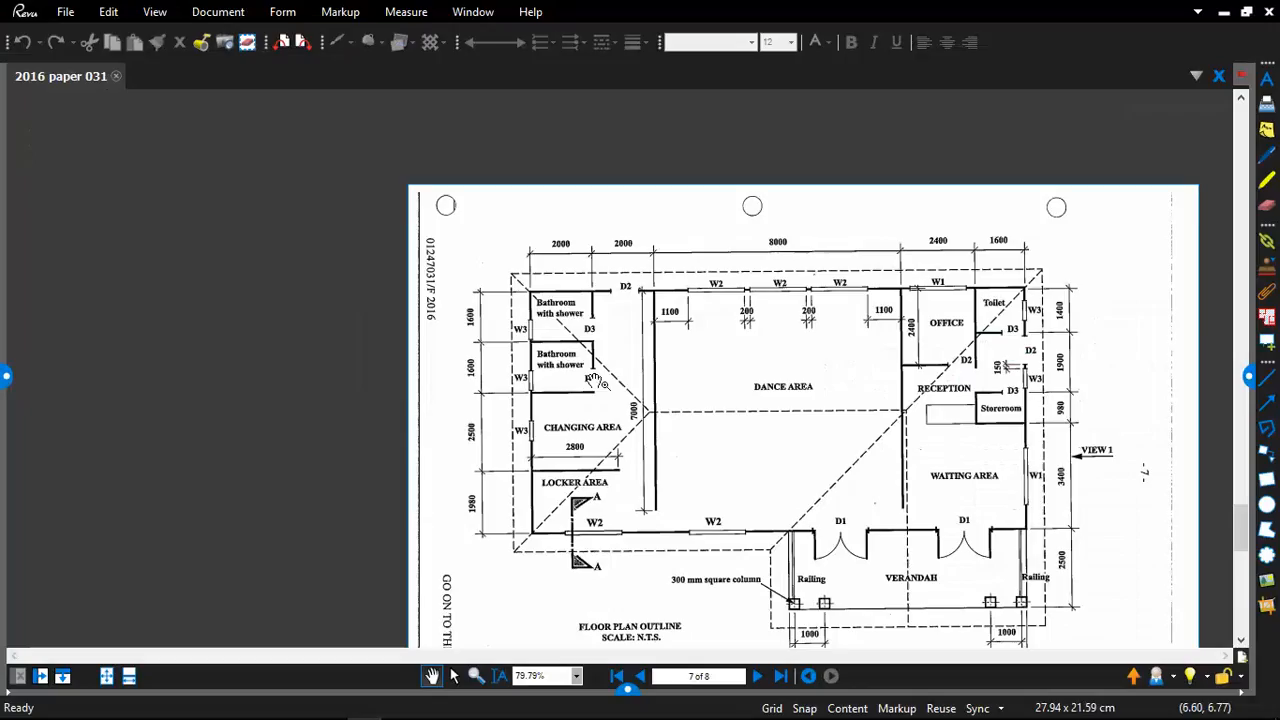
pyautogui.moveTo(525, 380)
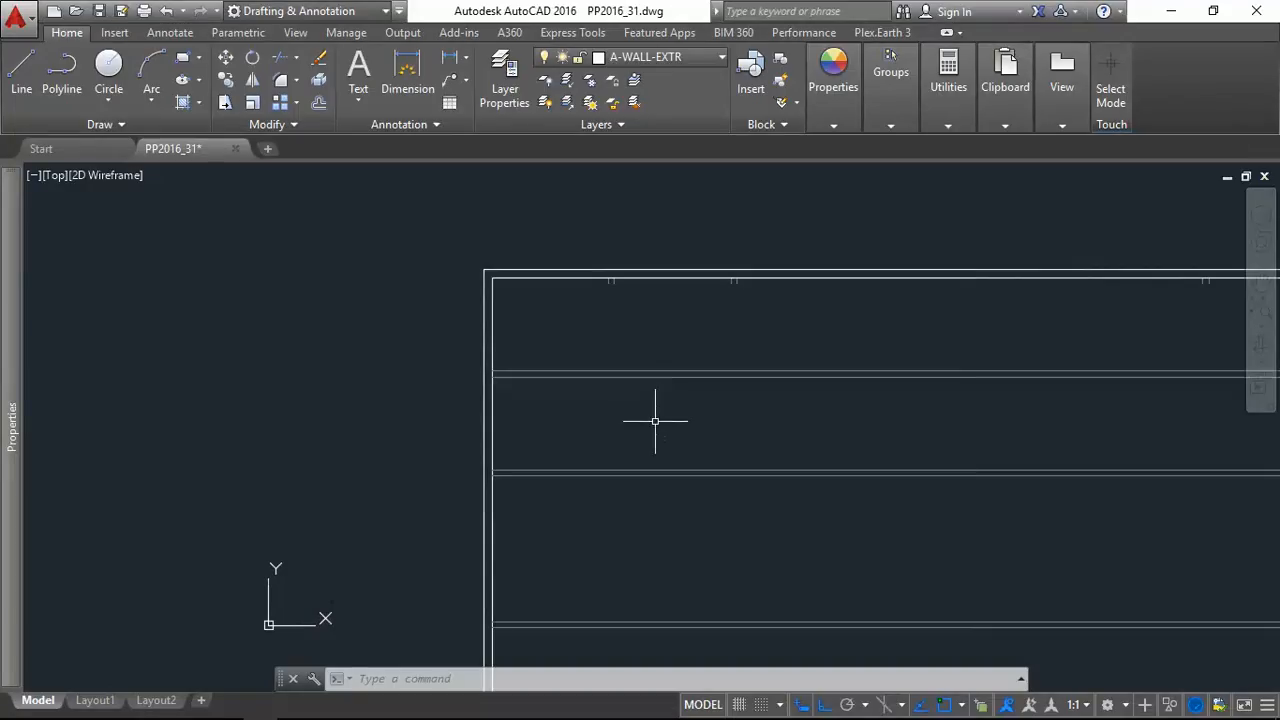
pyautogui.moveTo(592, 403)
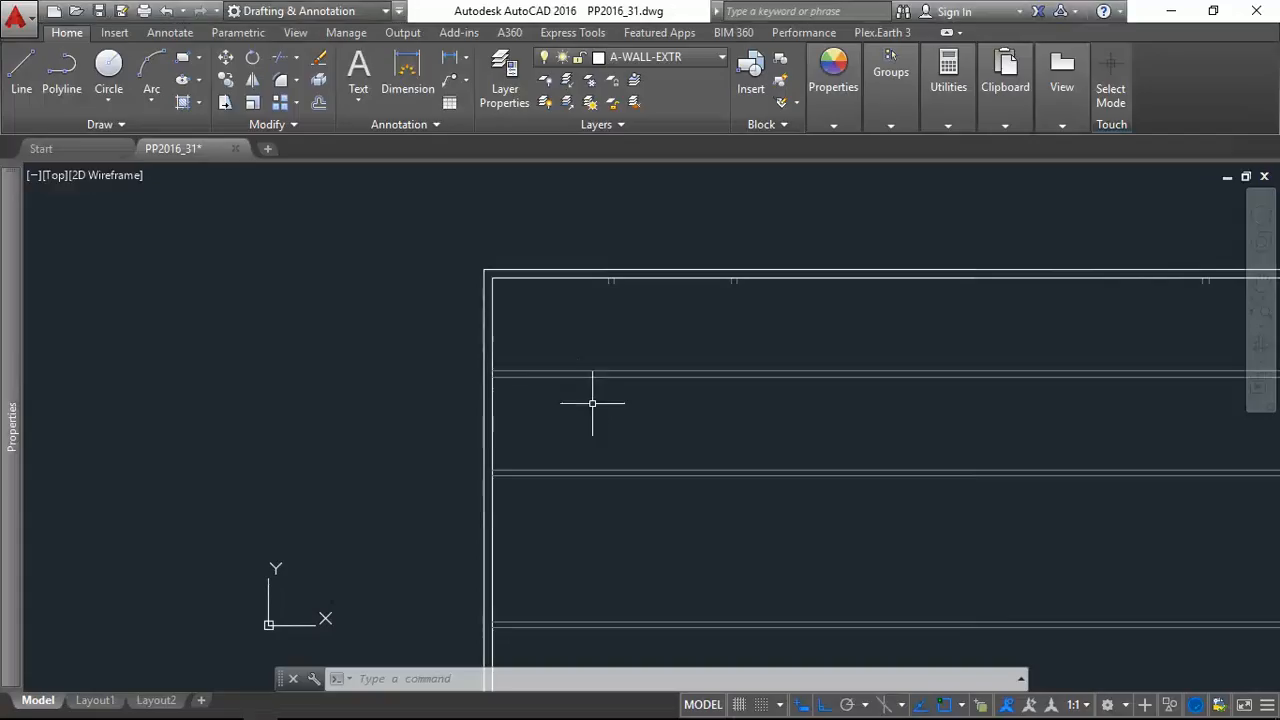
pyautogui.moveTo(595, 433)
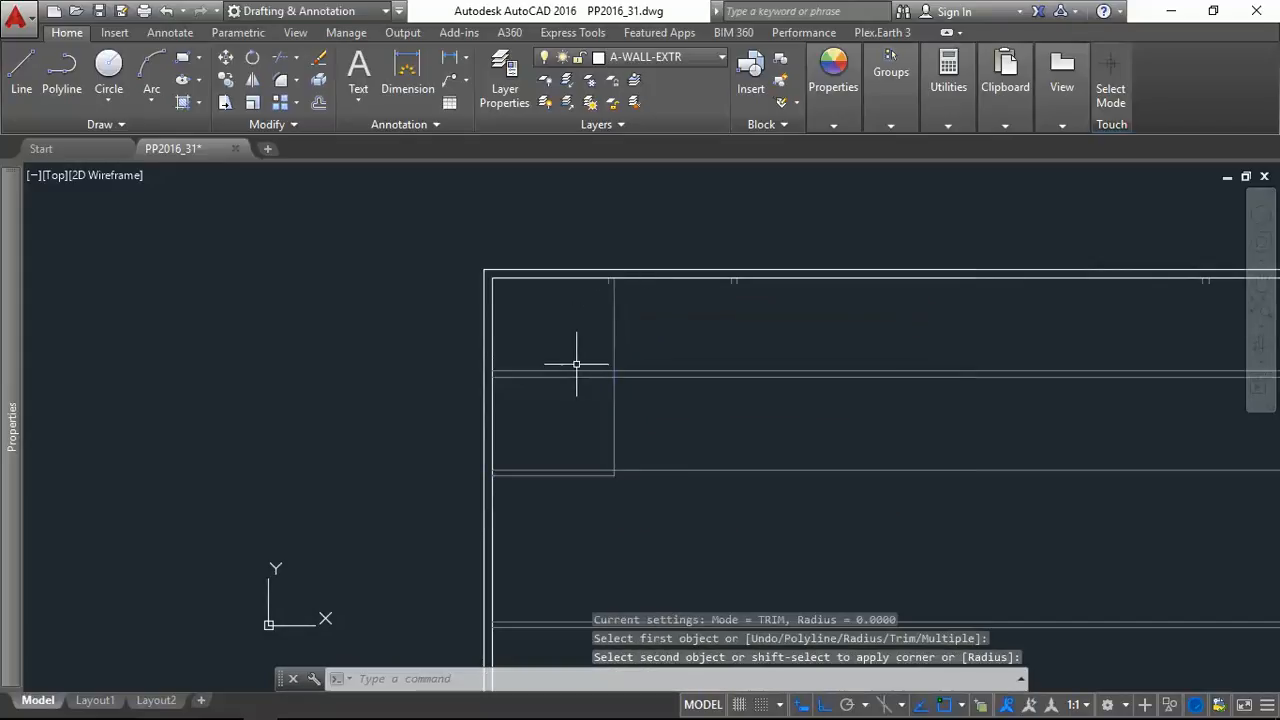
# Fillet the intersecting bathroom wall lines into a clean corner, then select the vertical wall.
pyautogui.click(558, 461)
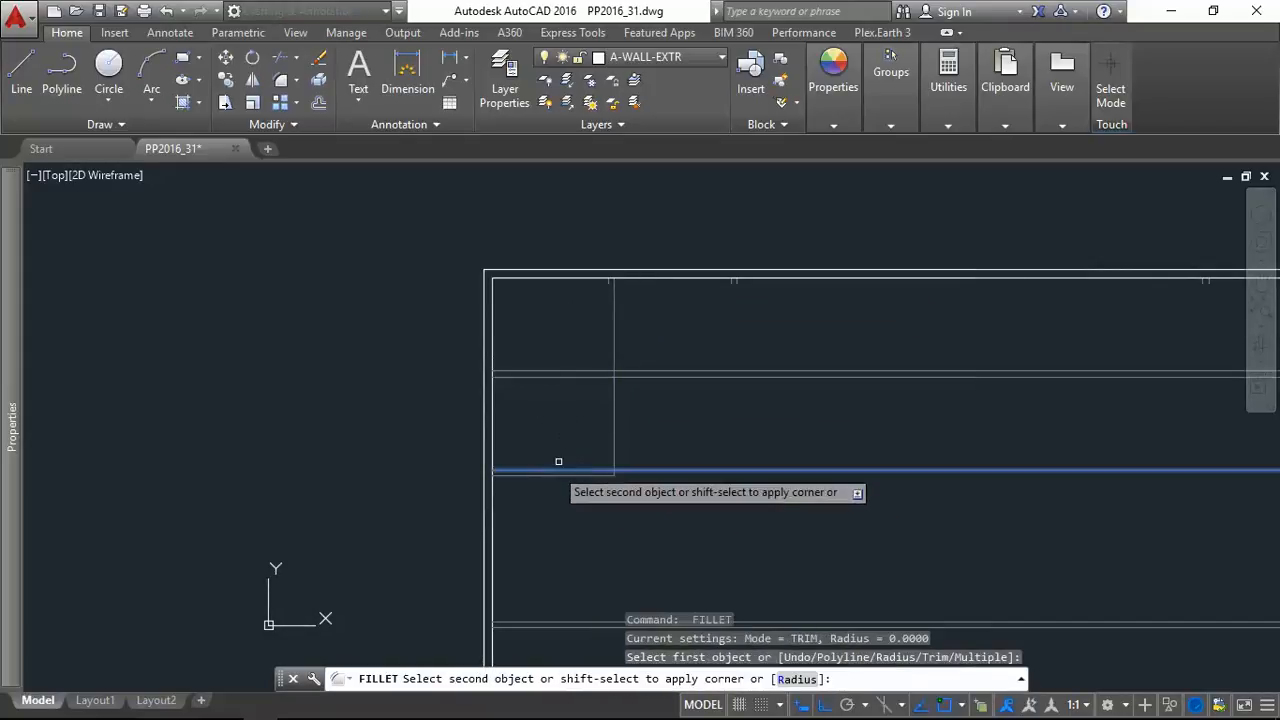
pyautogui.click(558, 461)
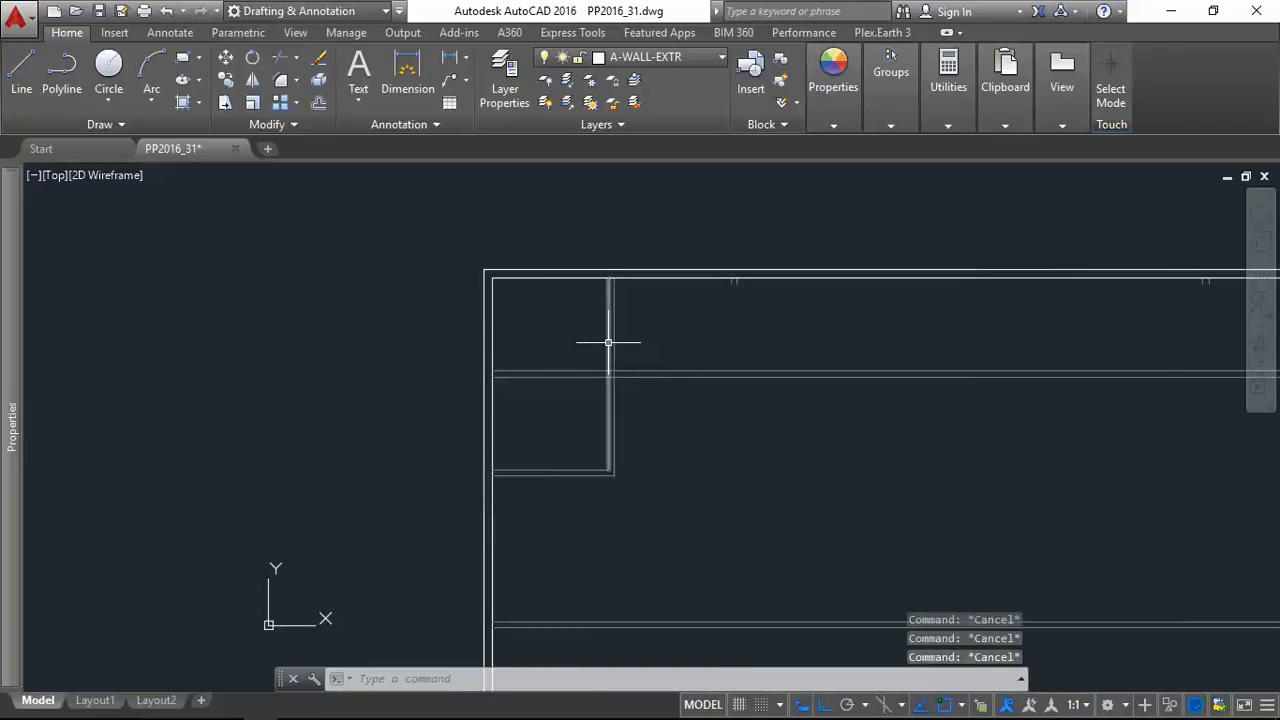
pyautogui.click(613, 340)
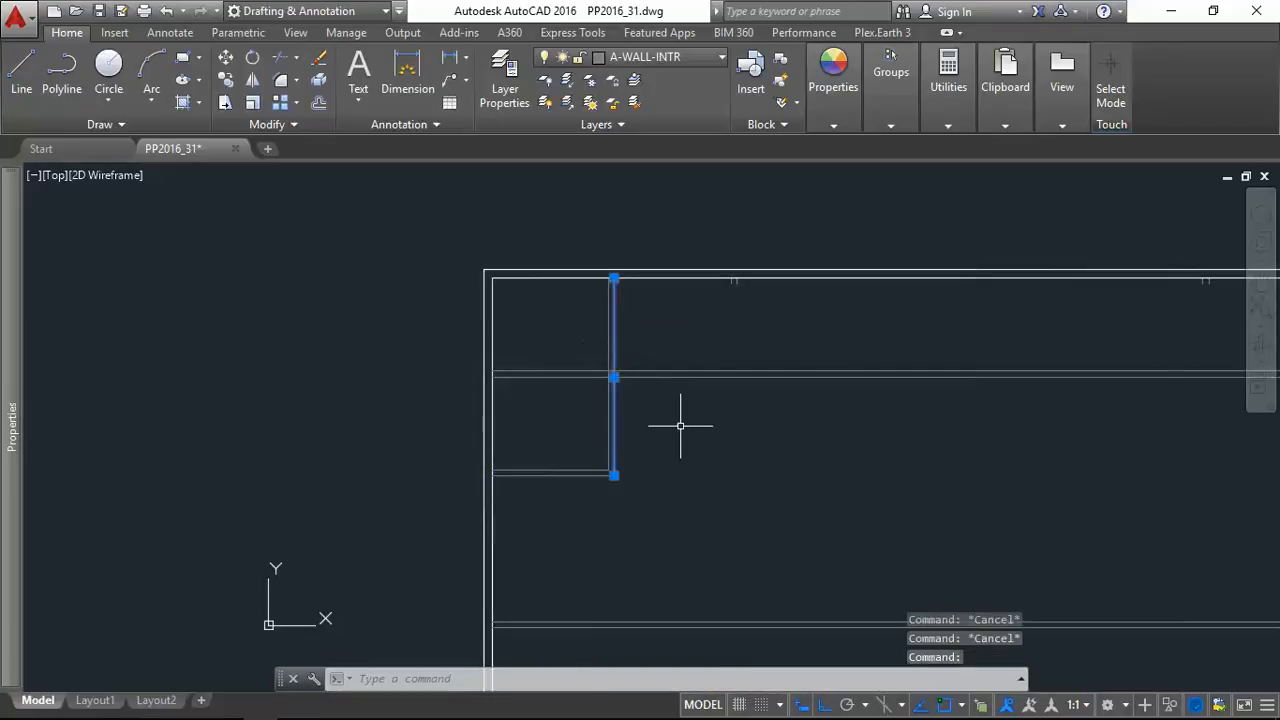
pyautogui.moveTo(680, 407)
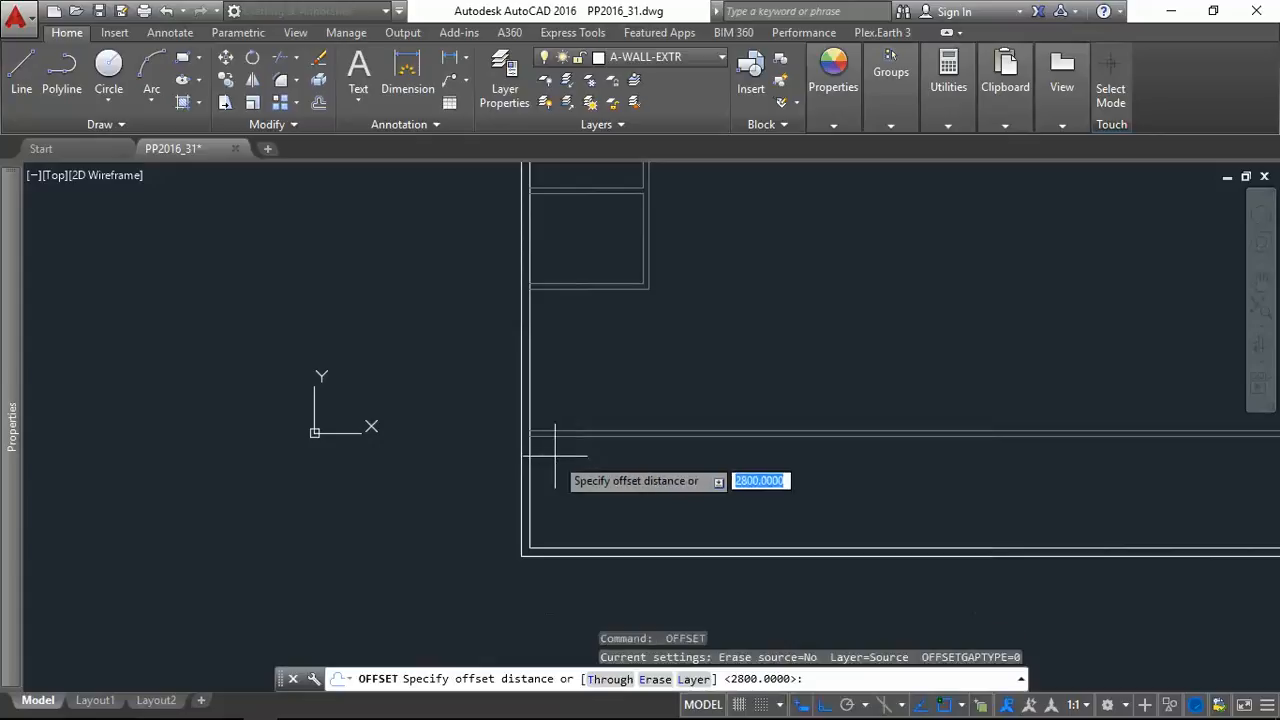
# Offset the hall walls by 2800 and 7000 and trim away the excess wall line.
pyautogui.press('enter')
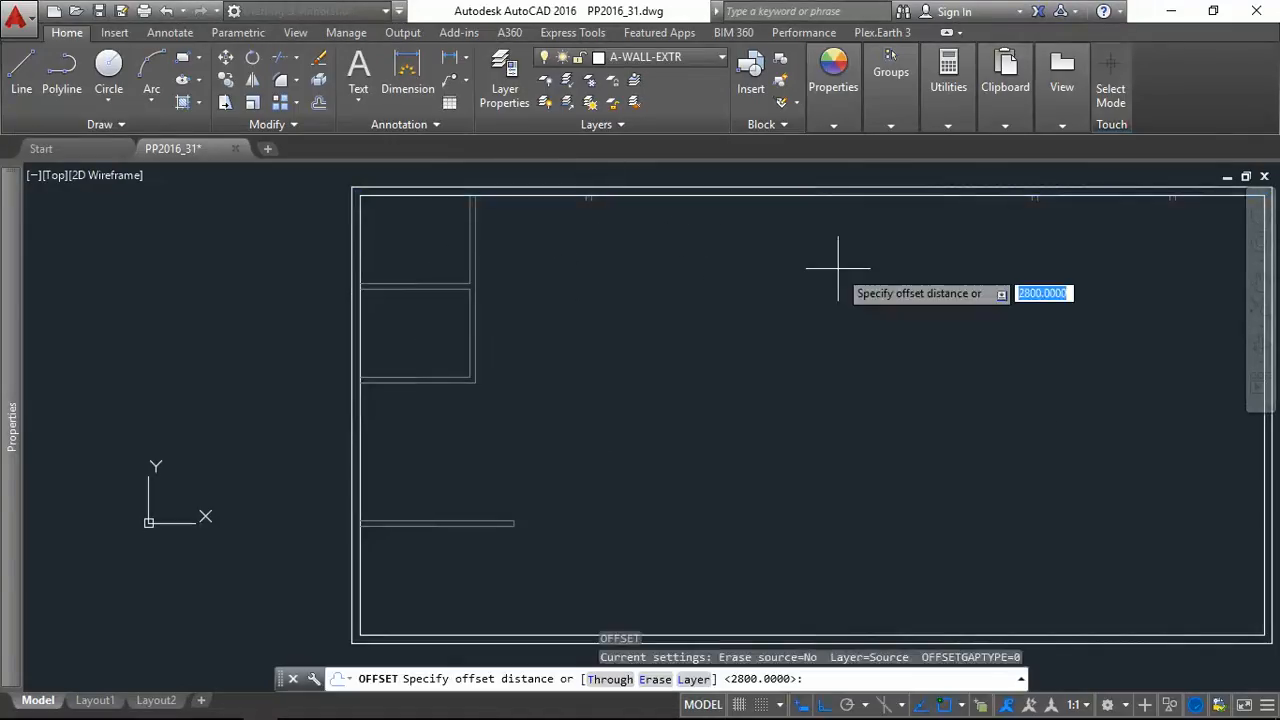
pyautogui.write('7000')
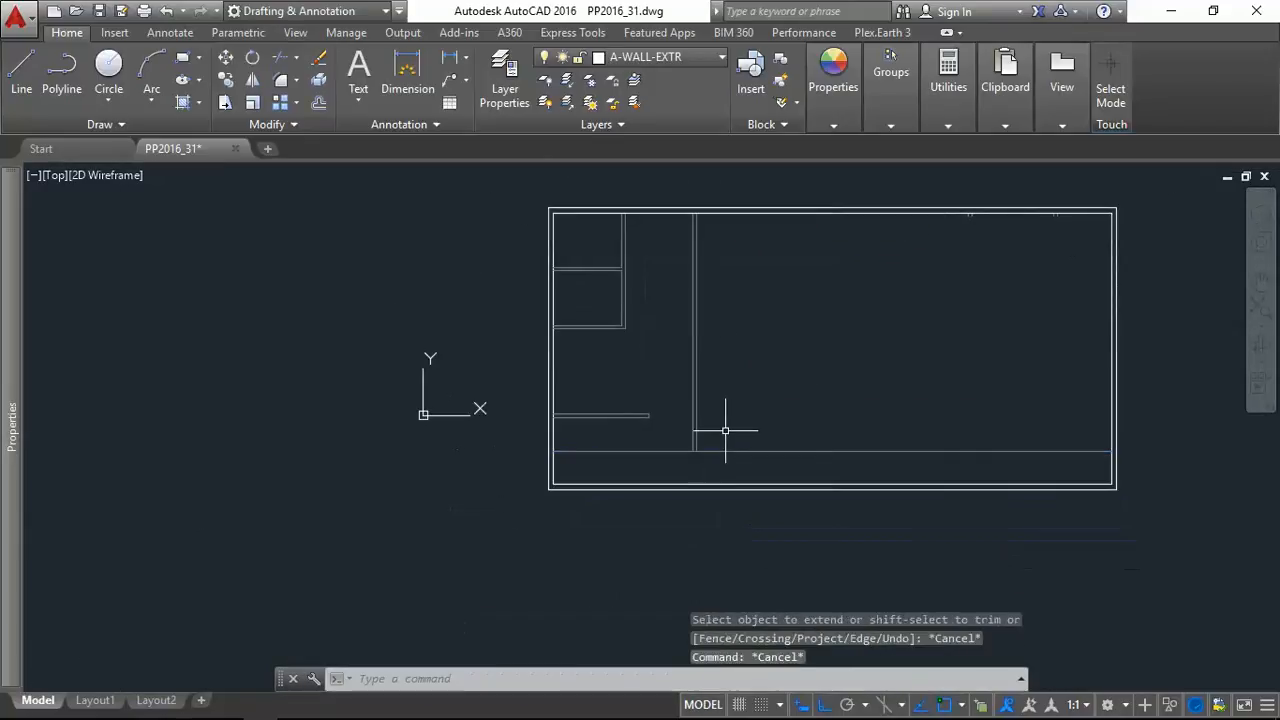
pyautogui.write('TR')
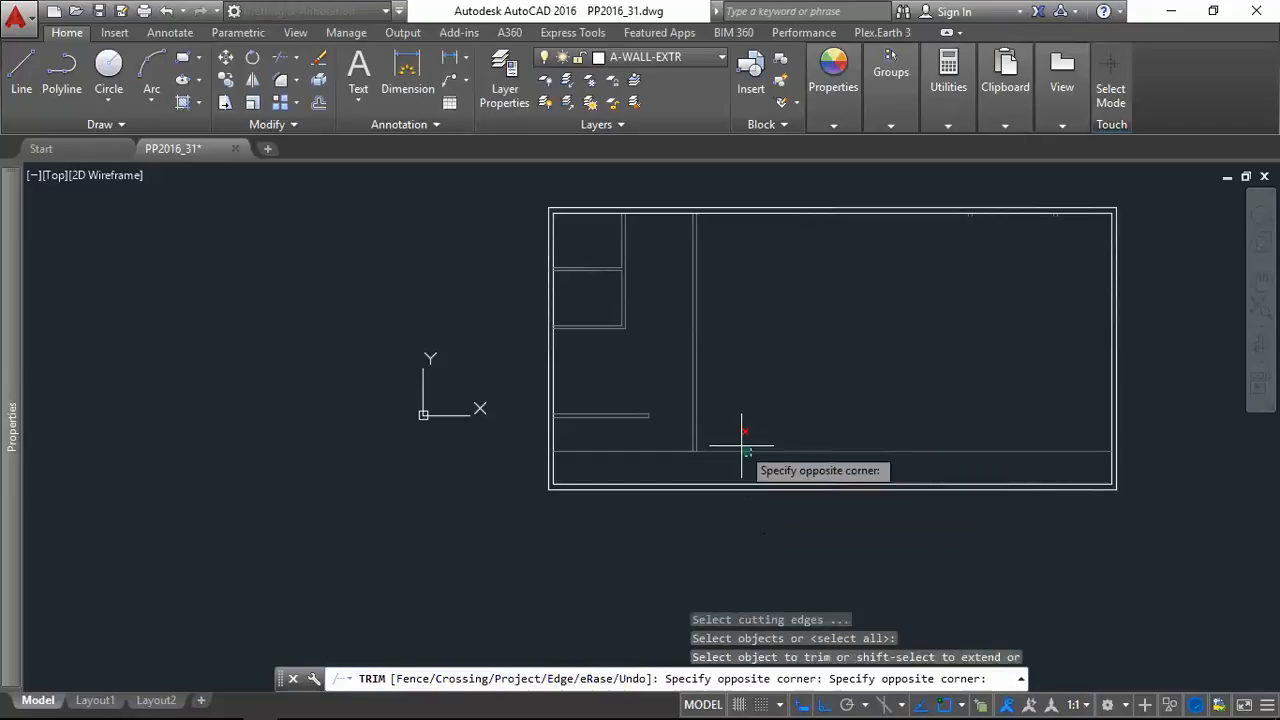
pyautogui.press('Escape')
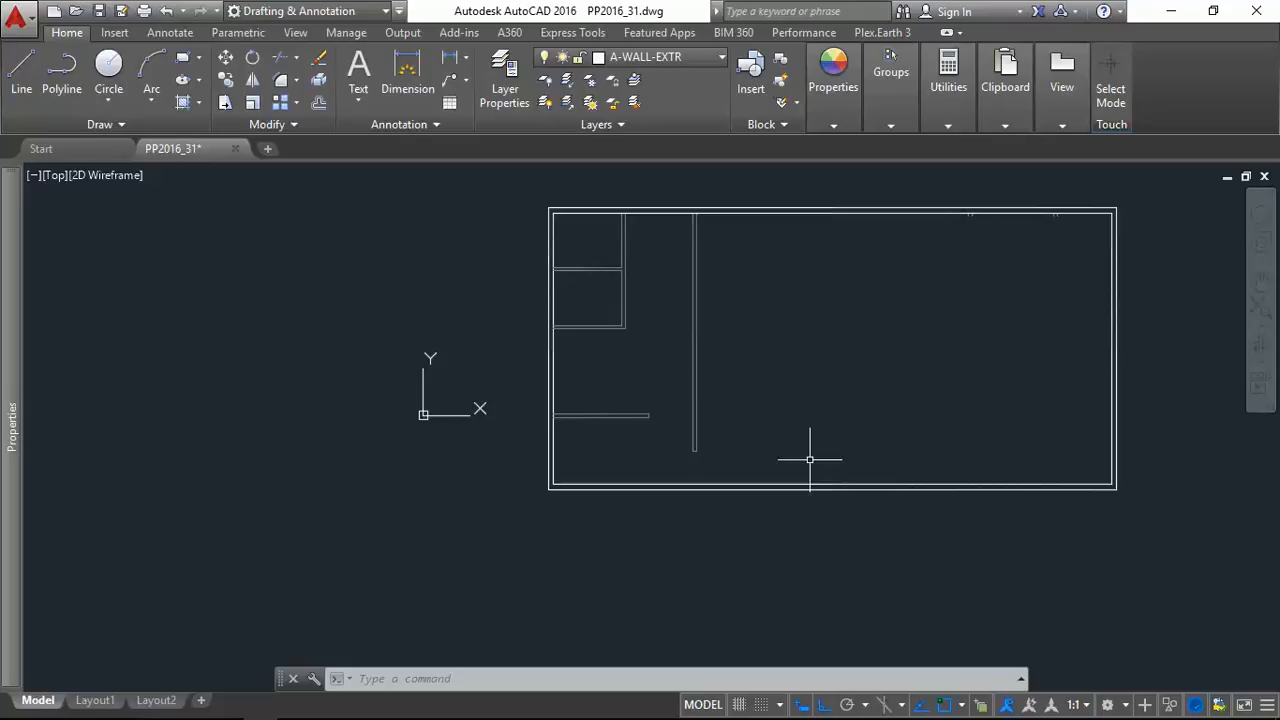
pyautogui.scroll(-3)
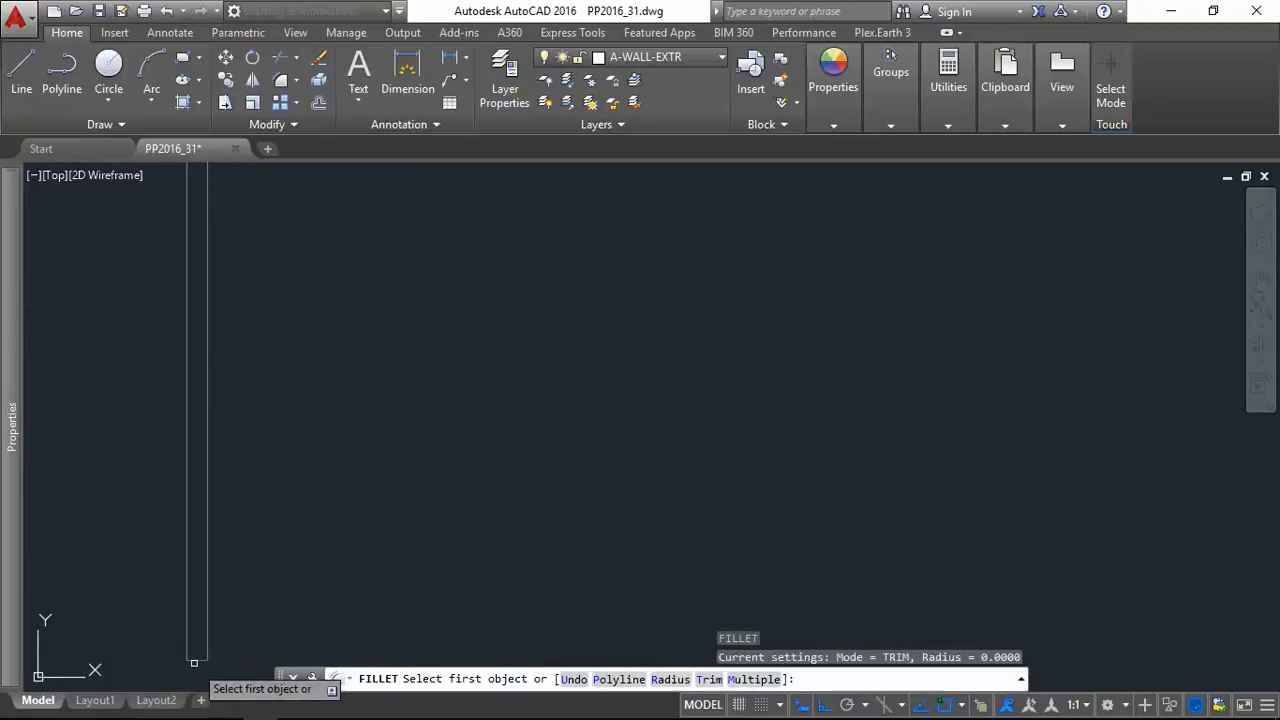
pyautogui.click(683, 367)
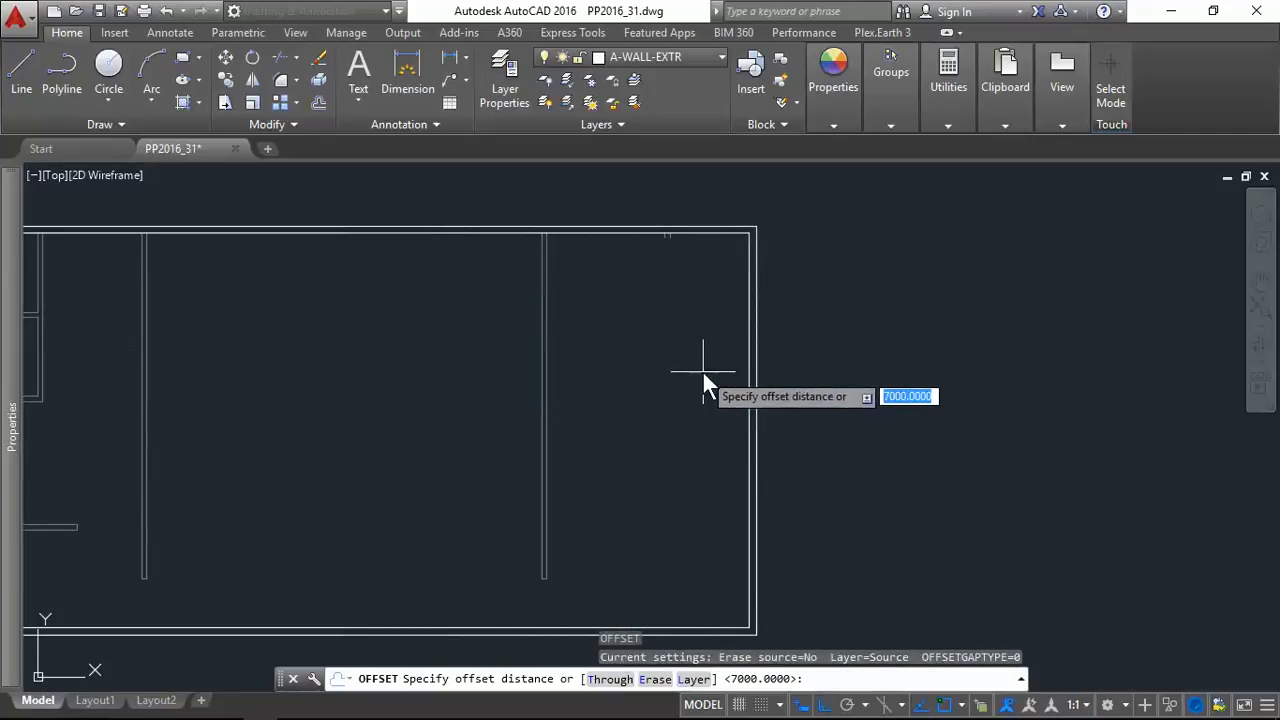
# Offset a horizontal wall 2400, copy wall properties, and extend the short right wall down to it.
pyautogui.write('2400')
pyautogui.write('m')
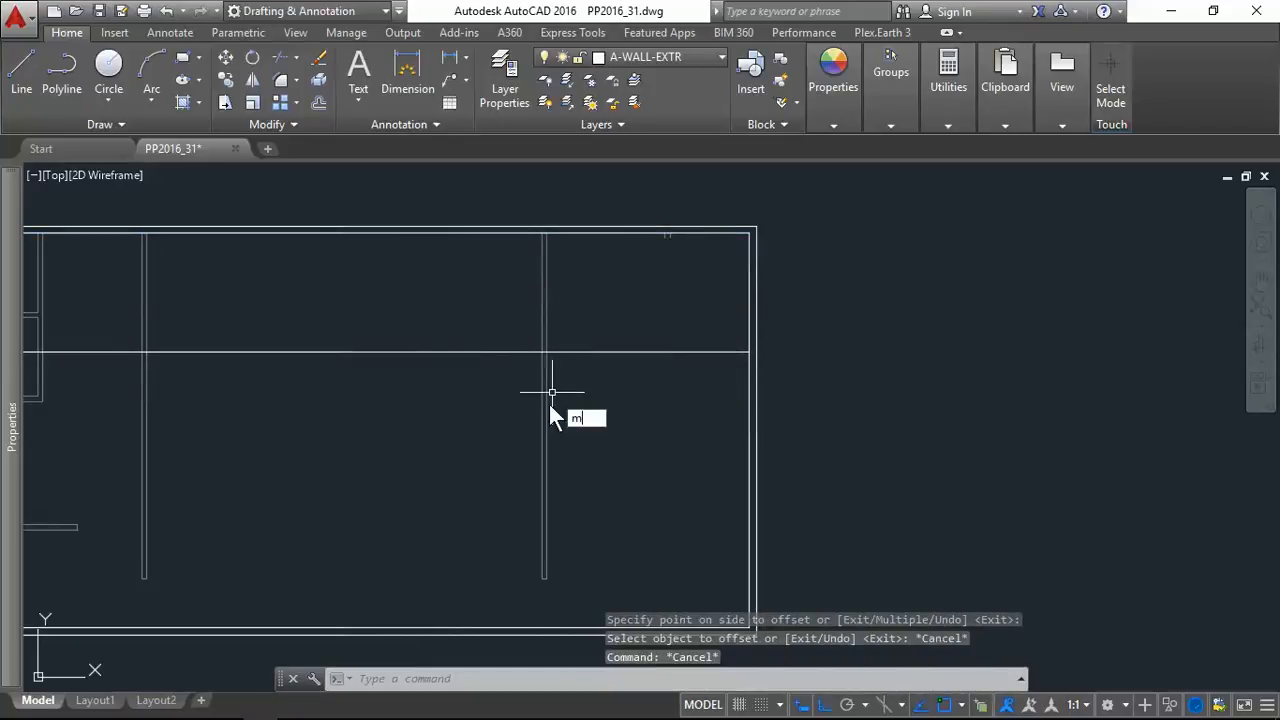
pyautogui.write('A')
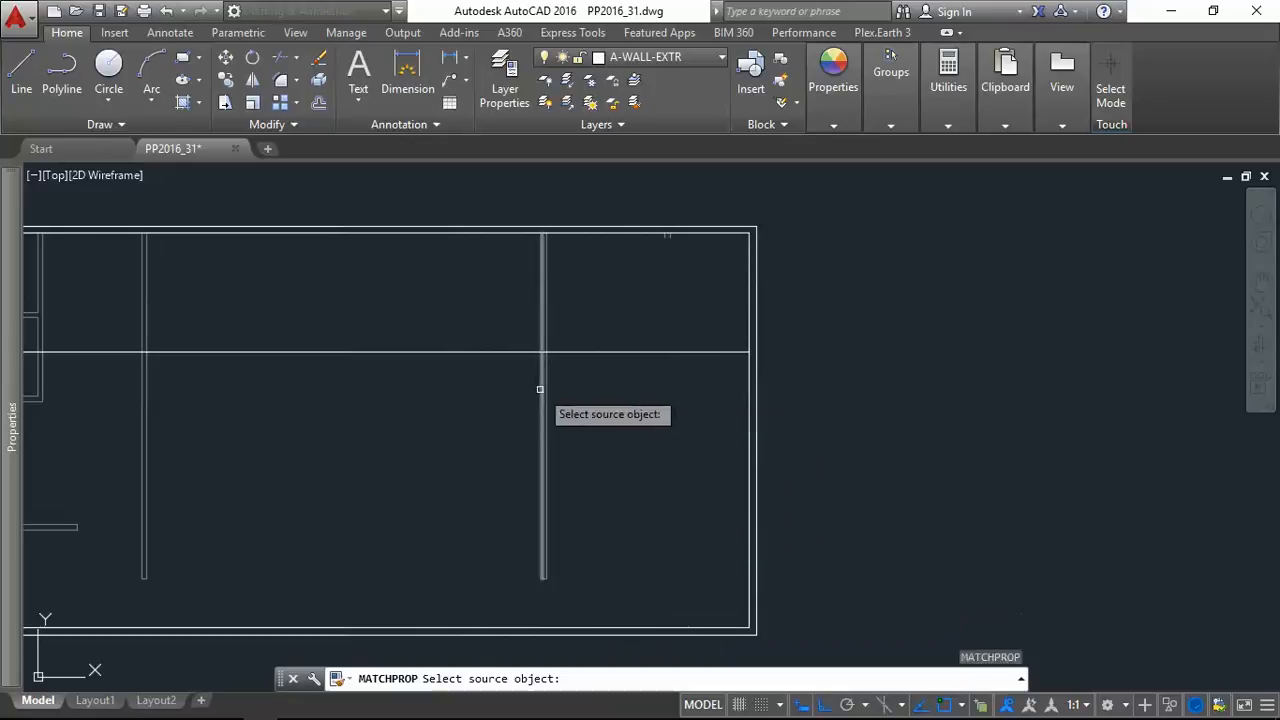
pyautogui.click(541, 400)
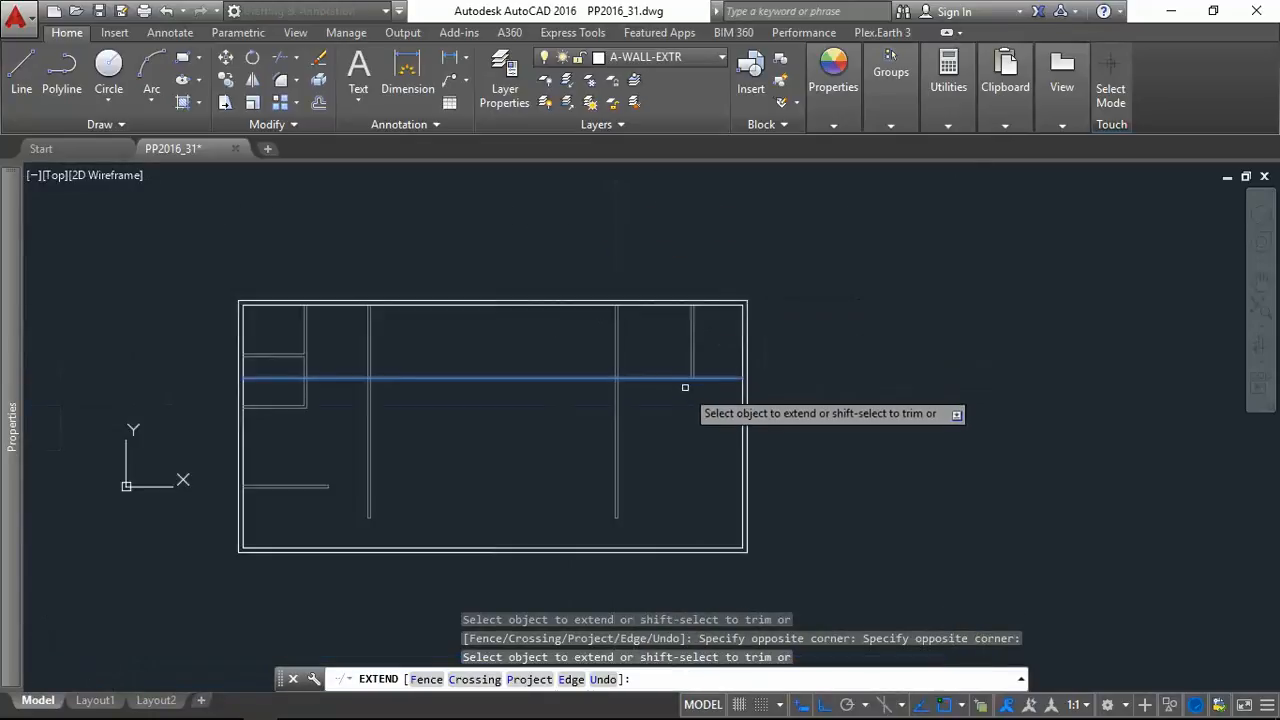
pyautogui.press('Escape')
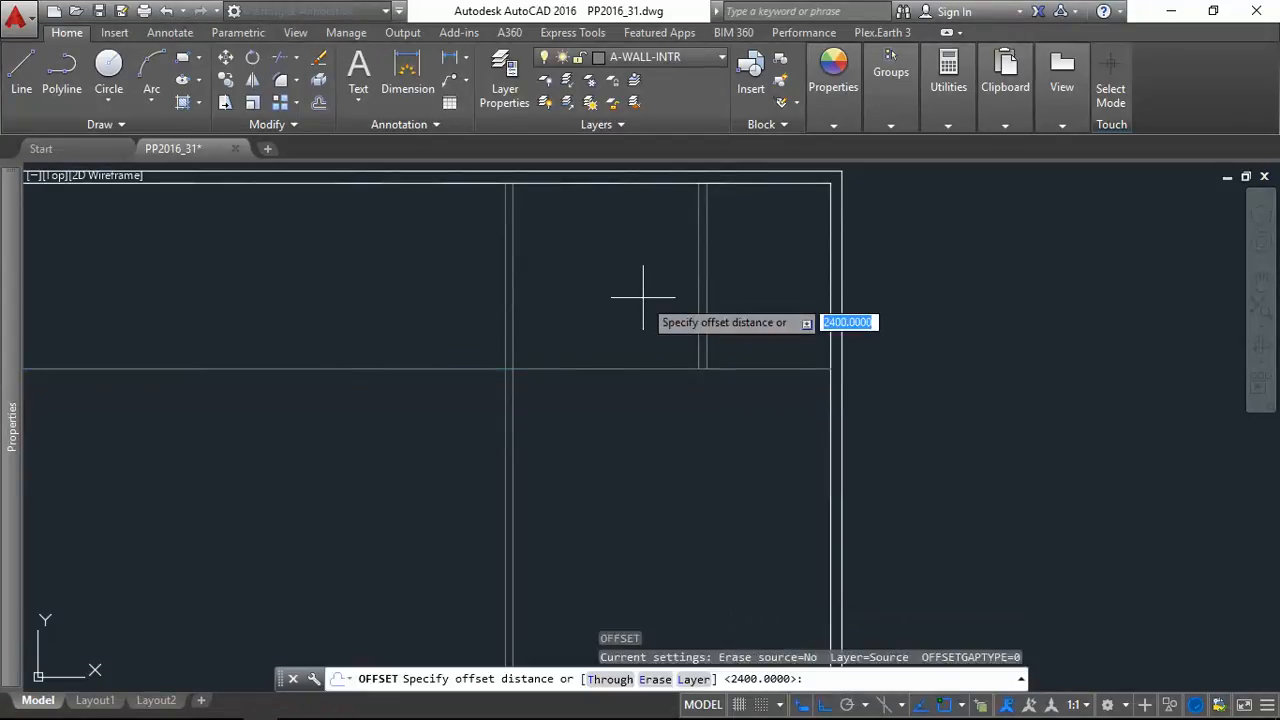
# Trim the 2400 and 1400 office lines and offset the office walls 100 for thickness.
pyautogui.write('100')
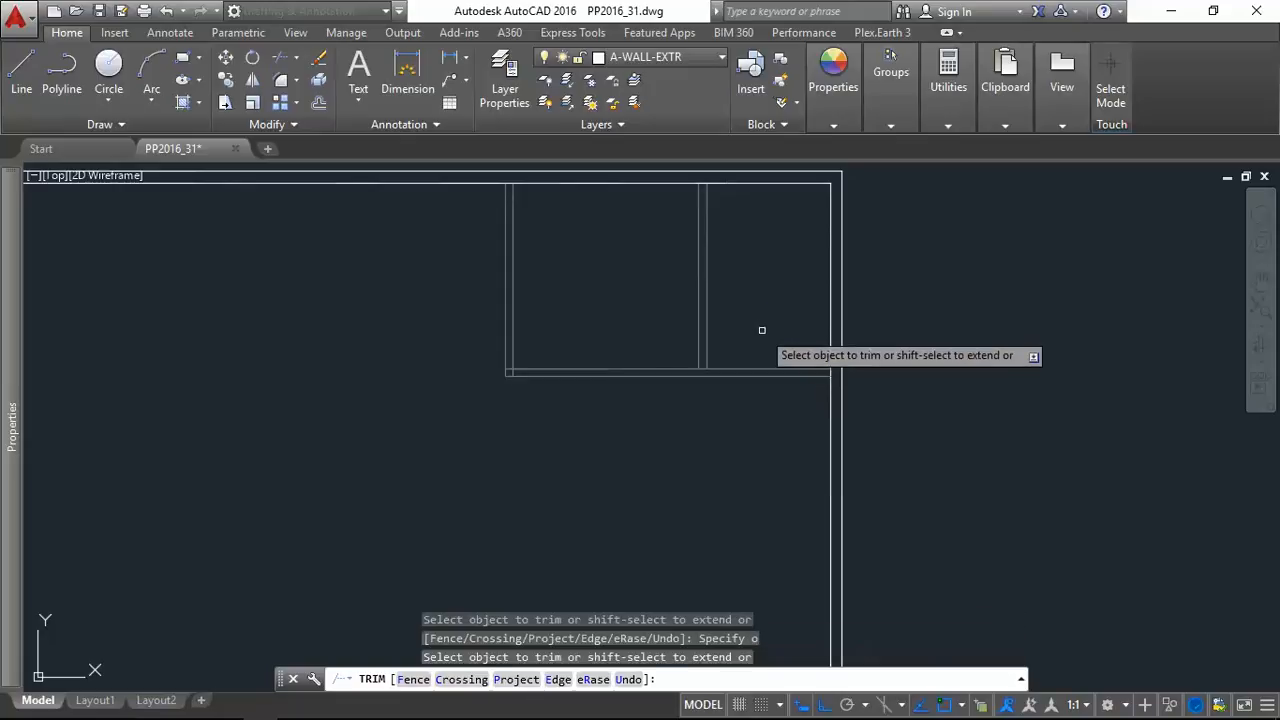
pyautogui.press('Escape')
pyautogui.write('1400')
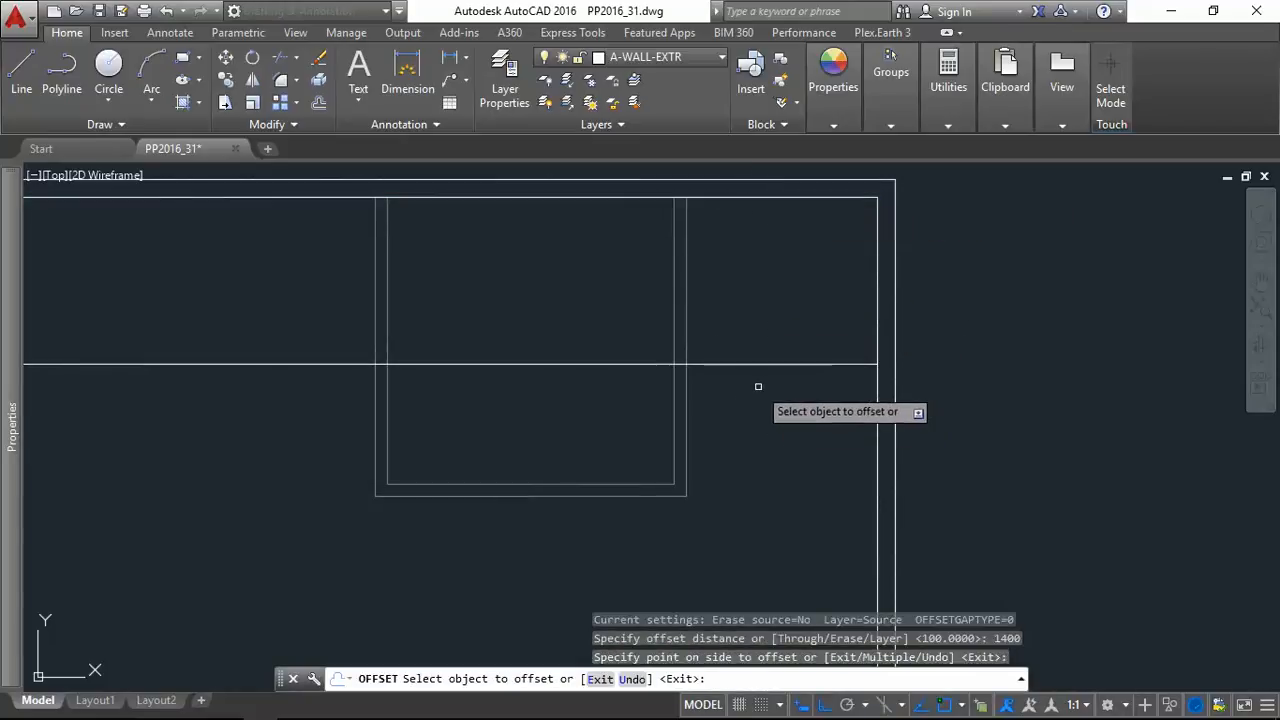
pyautogui.write('100')
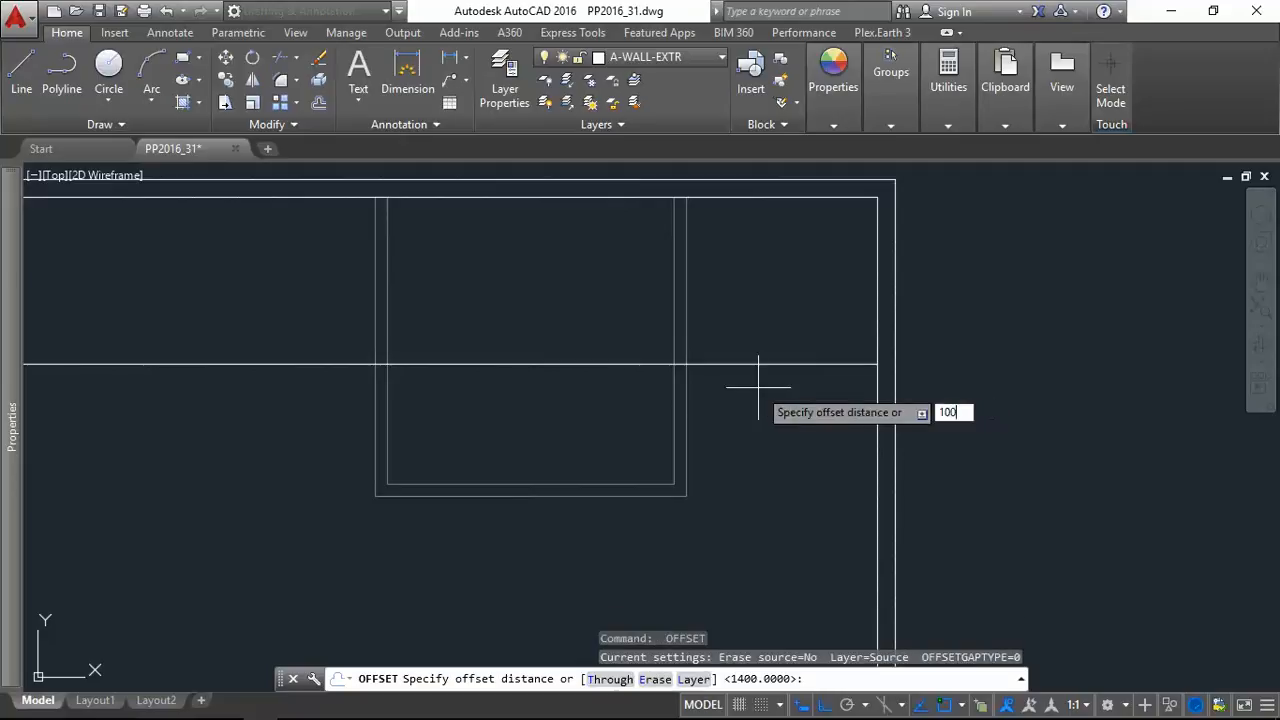
pyautogui.press('enter')
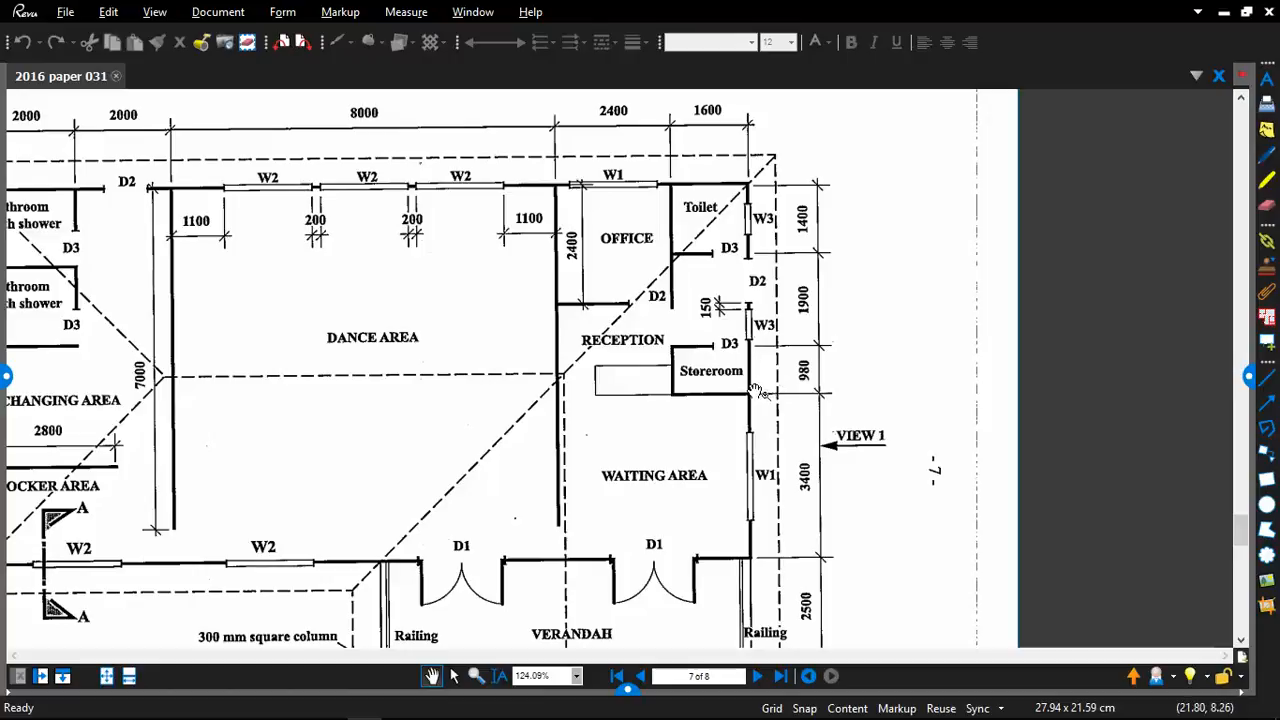
pyautogui.moveTo(820, 343)
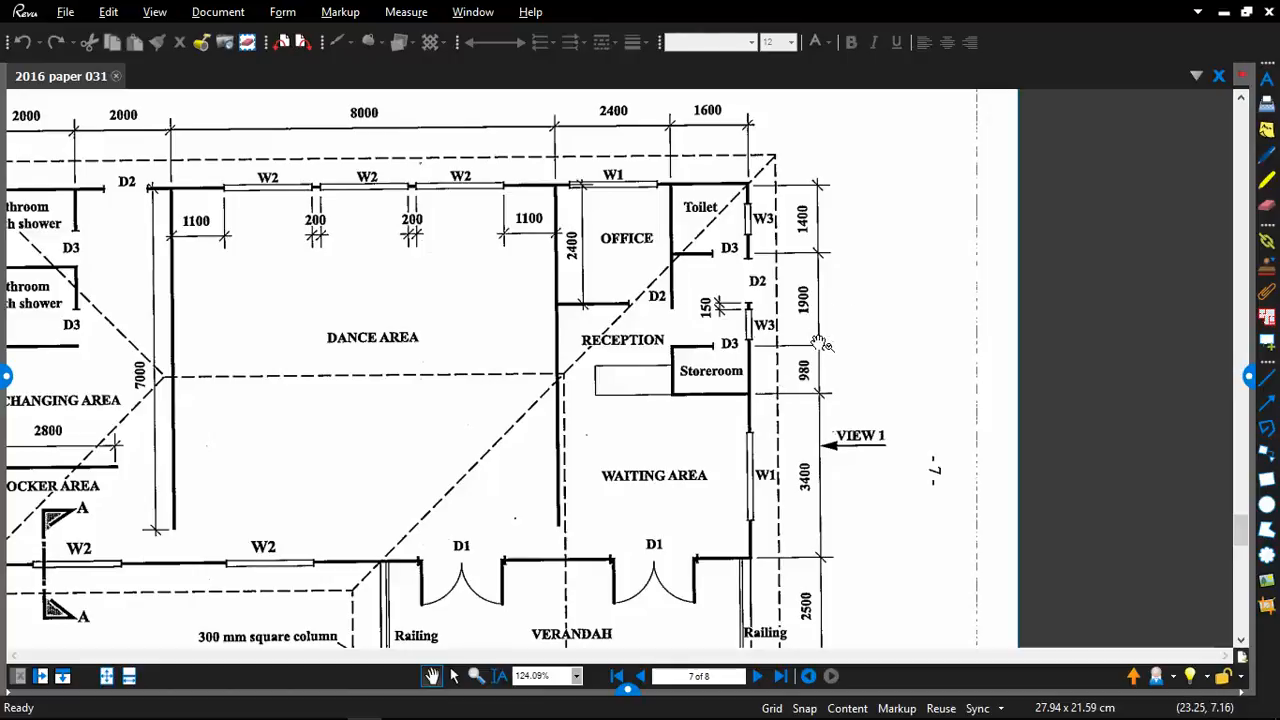
pyautogui.moveTo(810, 347)
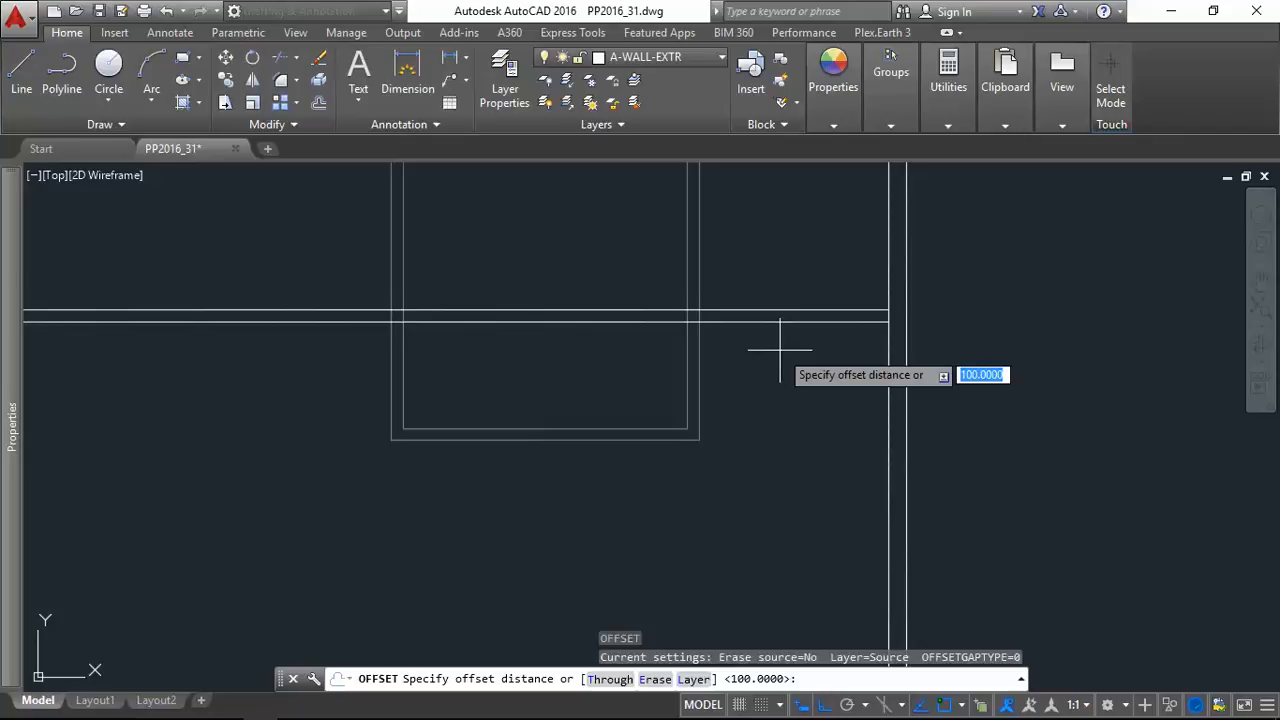
# Offset the horizontal wall line 1900 units downward.
pyautogui.write('1900')
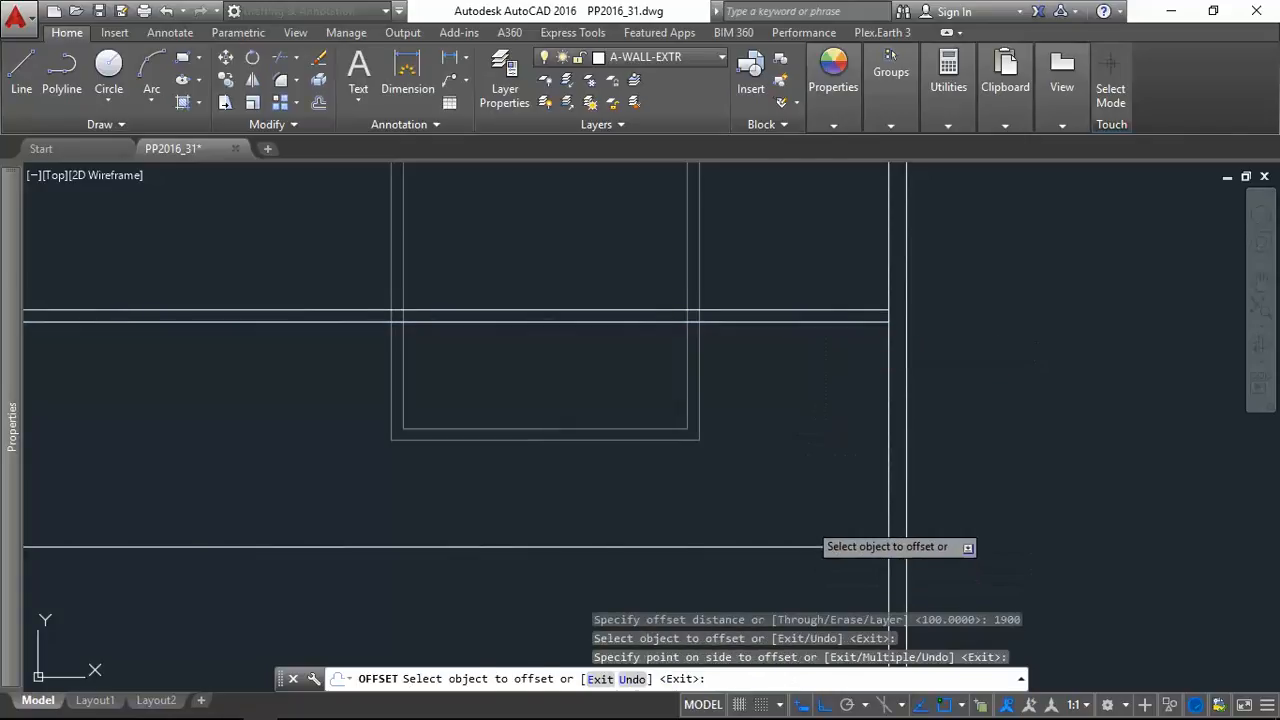
pyautogui.moveTo(790, 452)
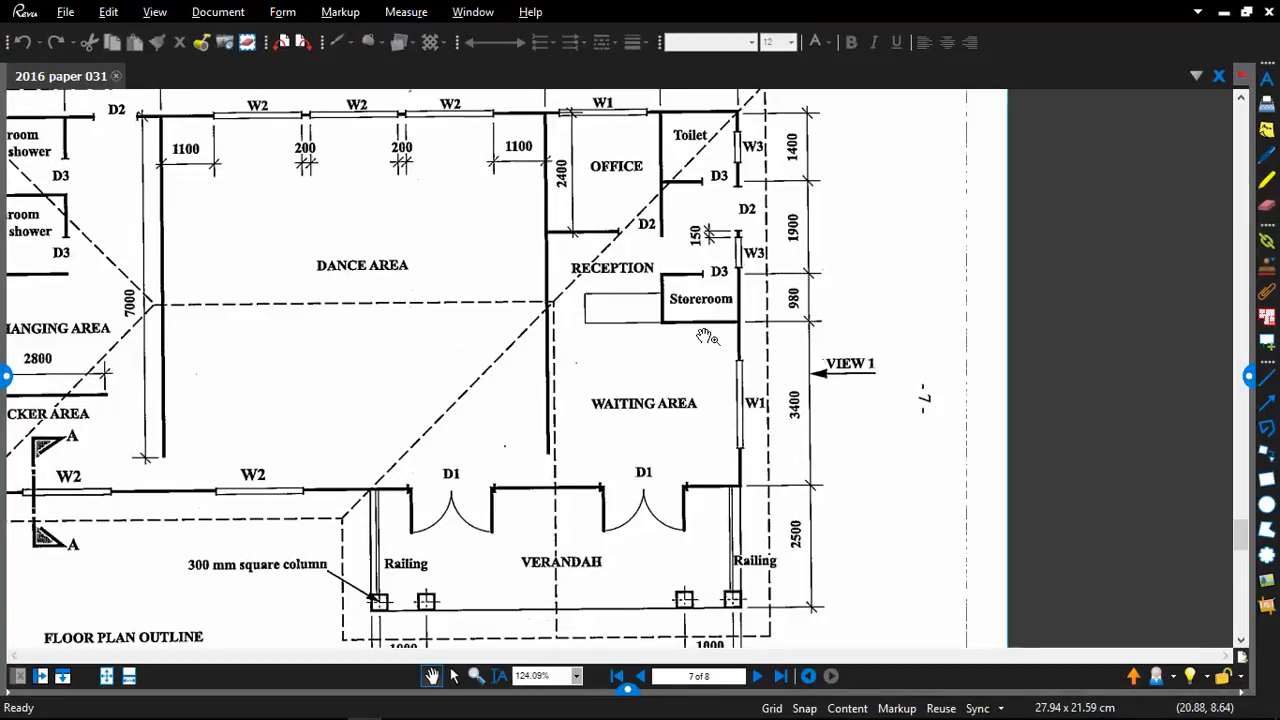
pyautogui.moveTo(620, 385)
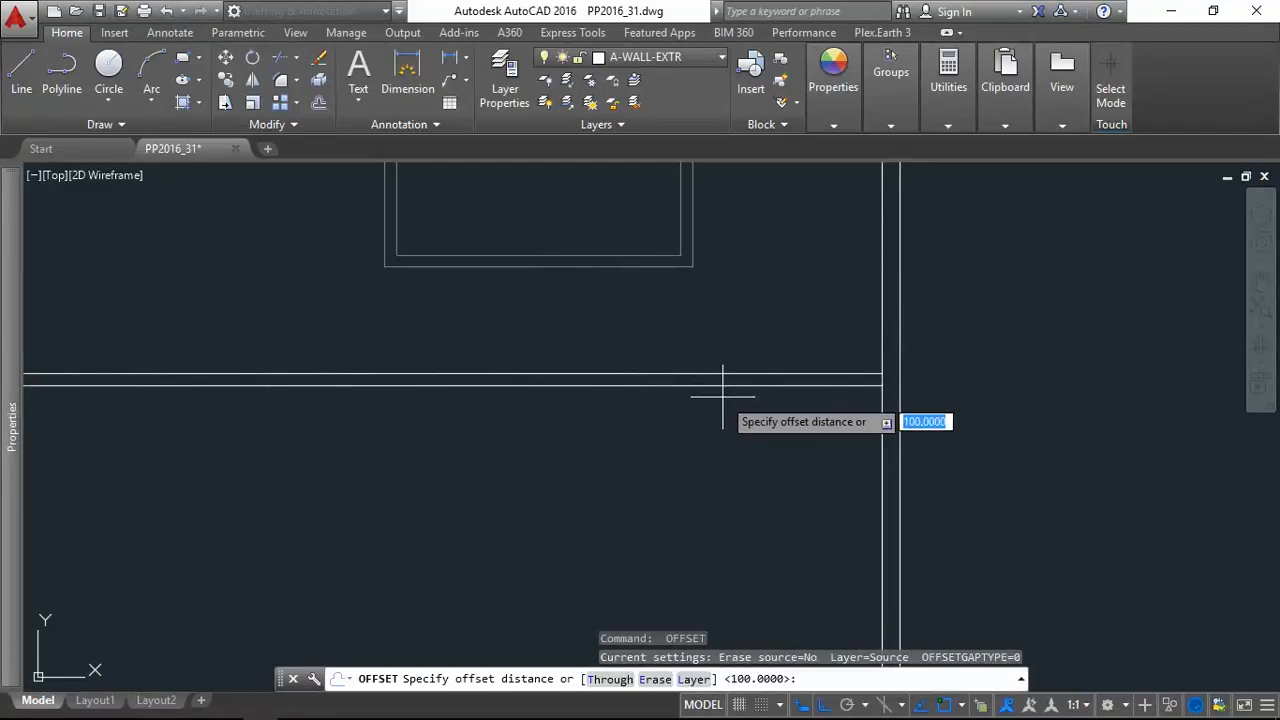
# Offset the line 980 units down and double it with a 100 wall thickness.
pyautogui.write('980')
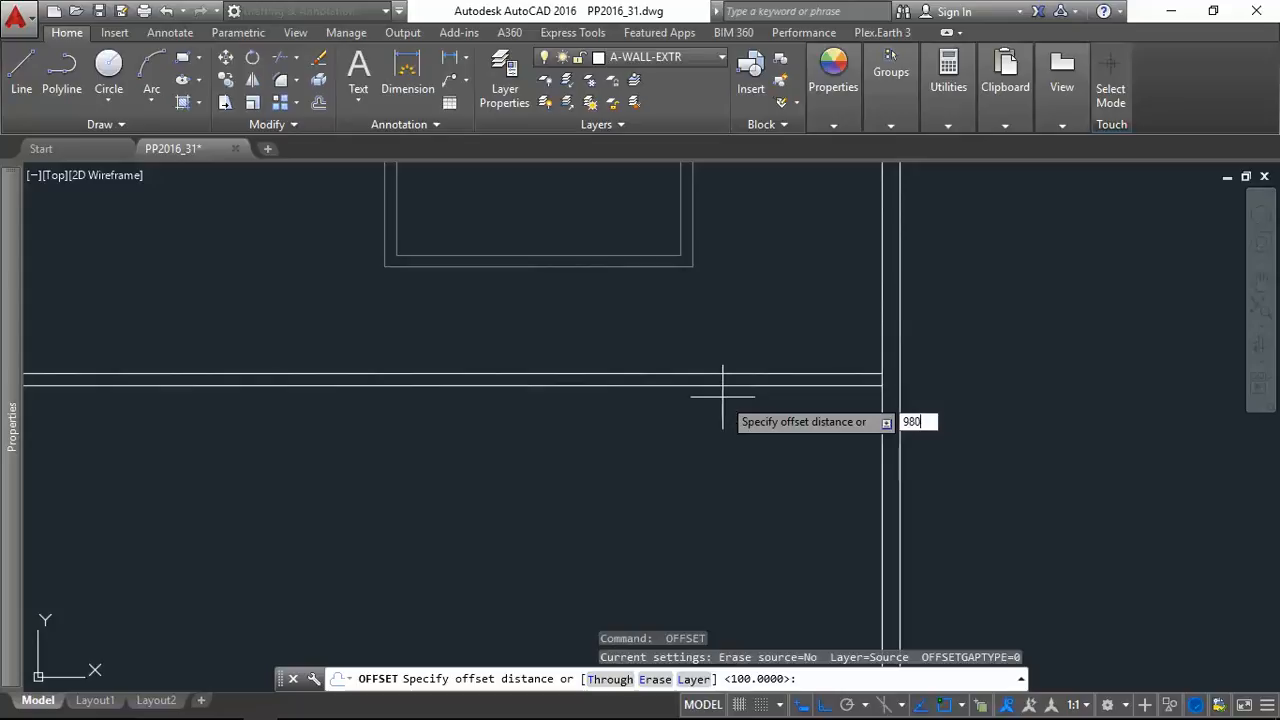
pyautogui.press('enter')
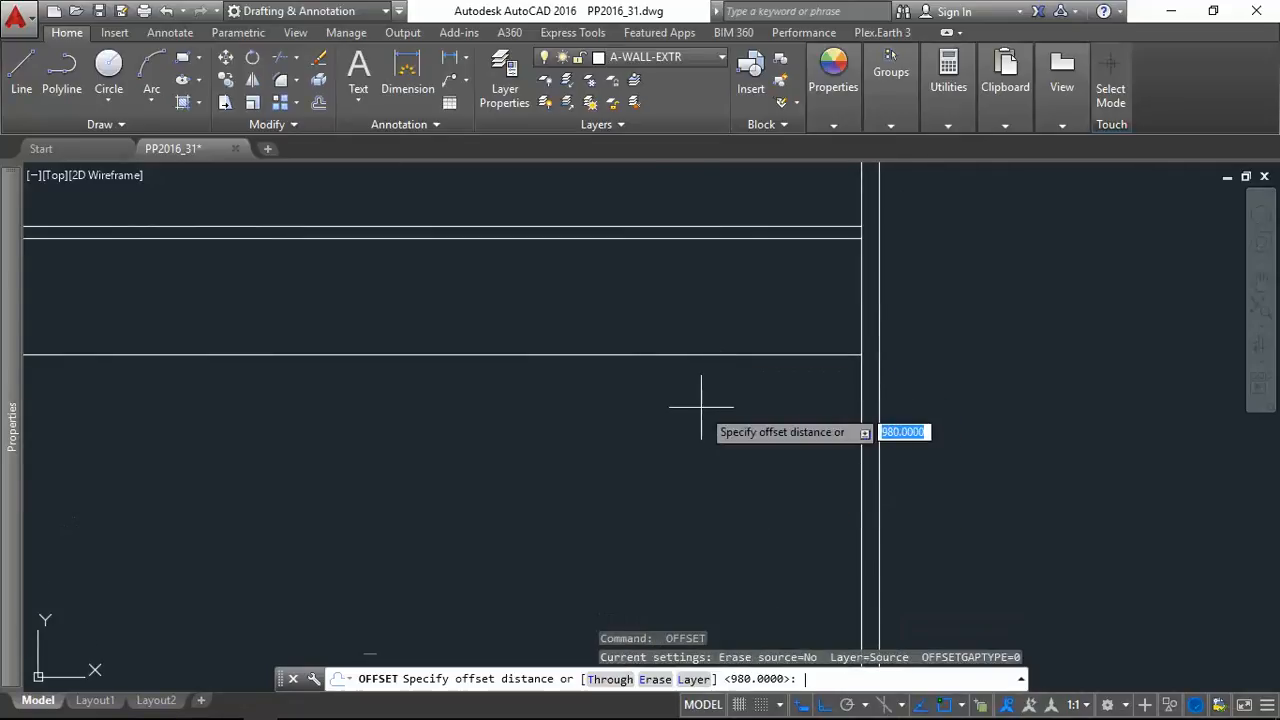
pyautogui.write('100')
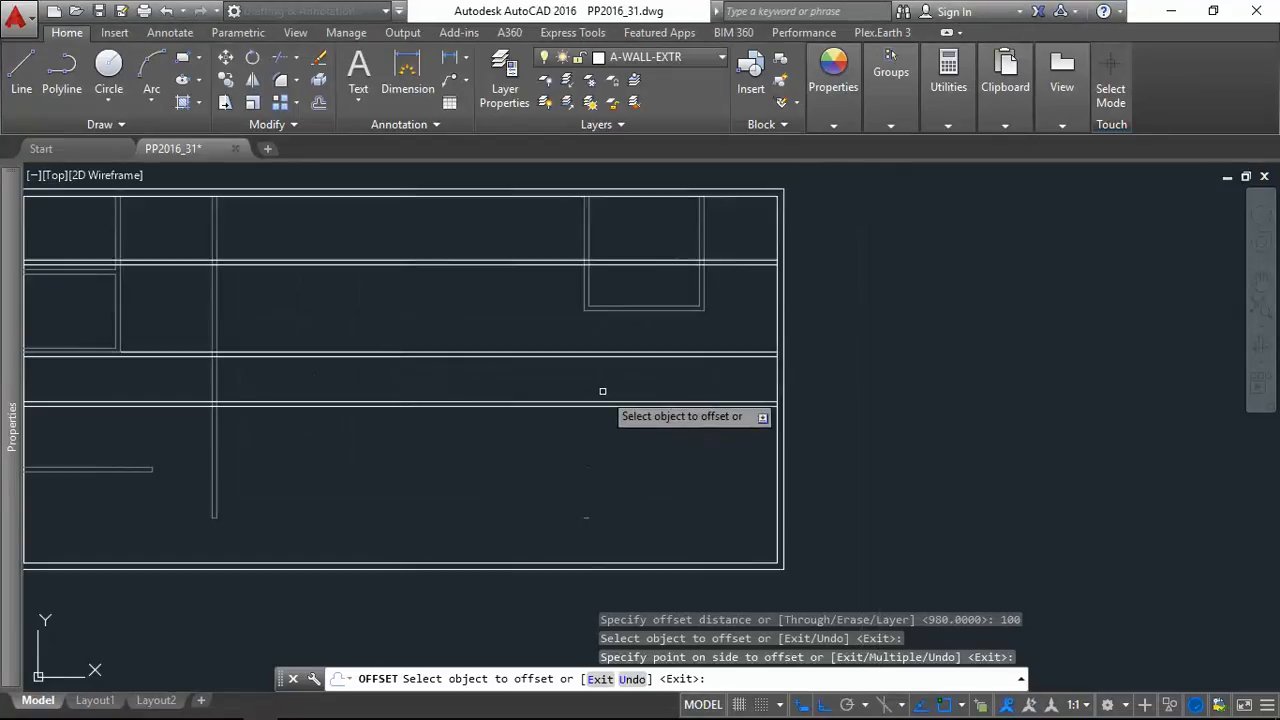
pyautogui.press('Escape')
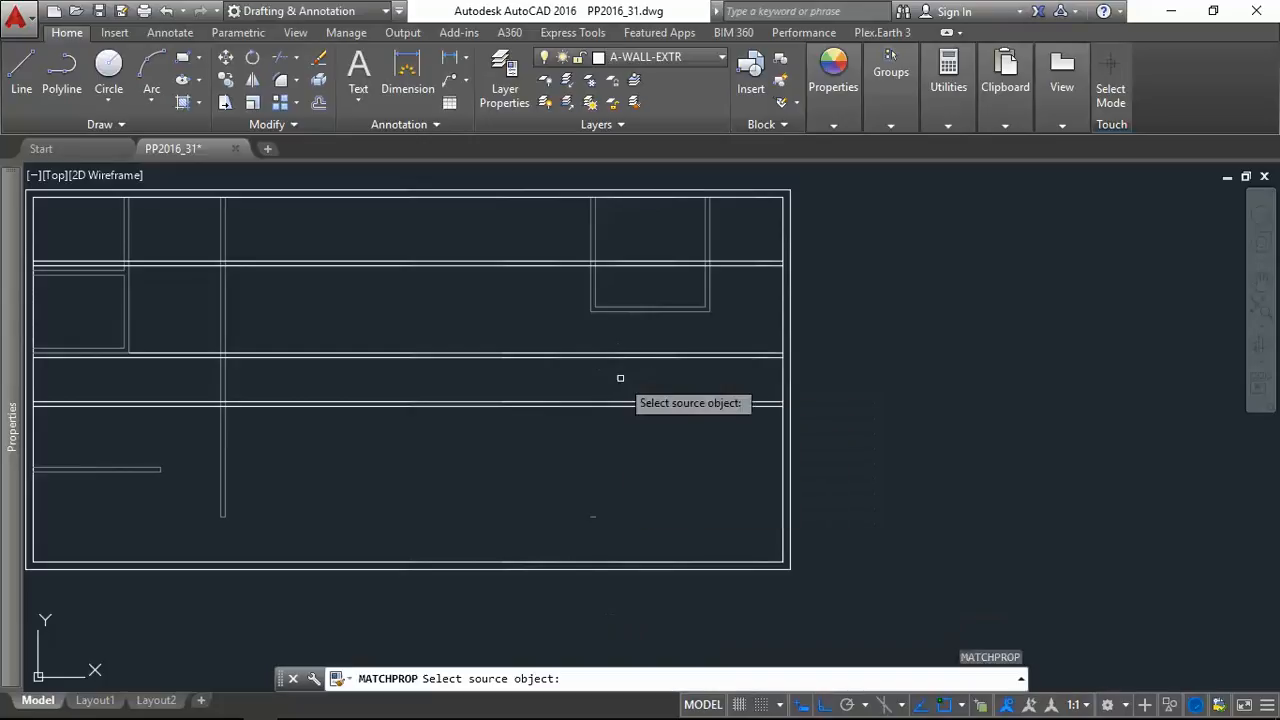
pyautogui.click(650, 310)
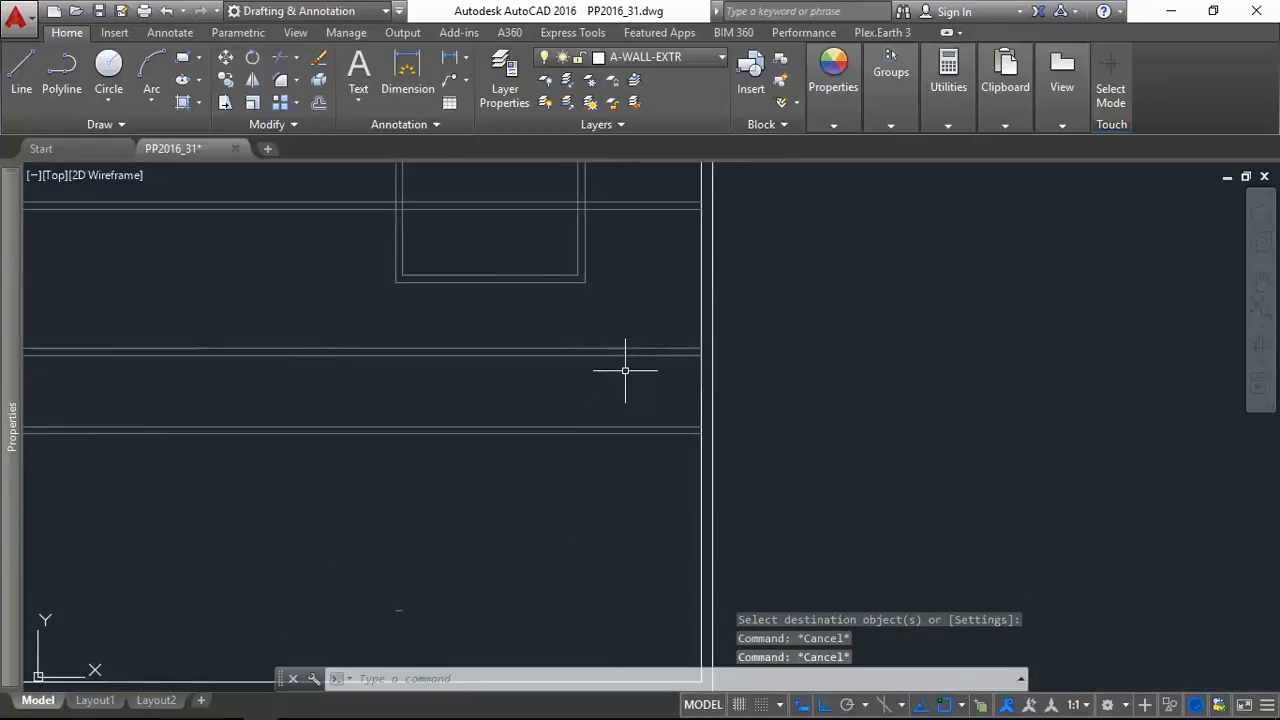
pyautogui.write('F')
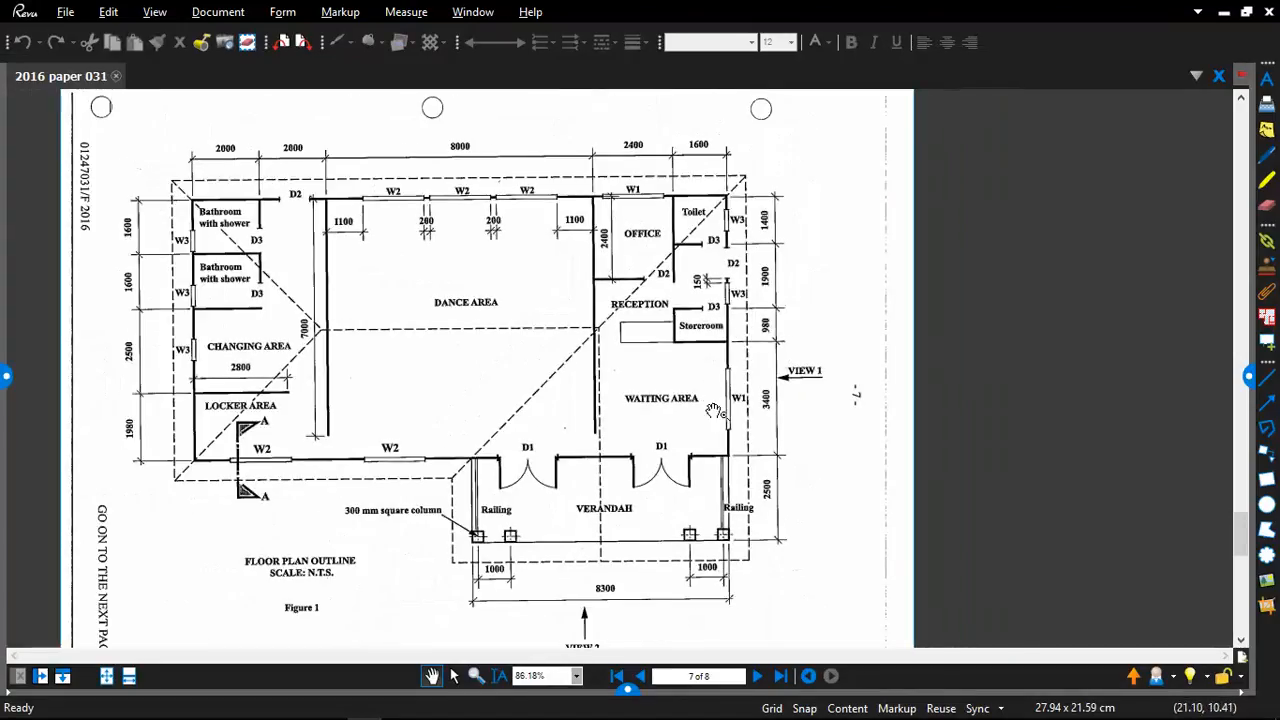
pyautogui.moveTo(575, 195)
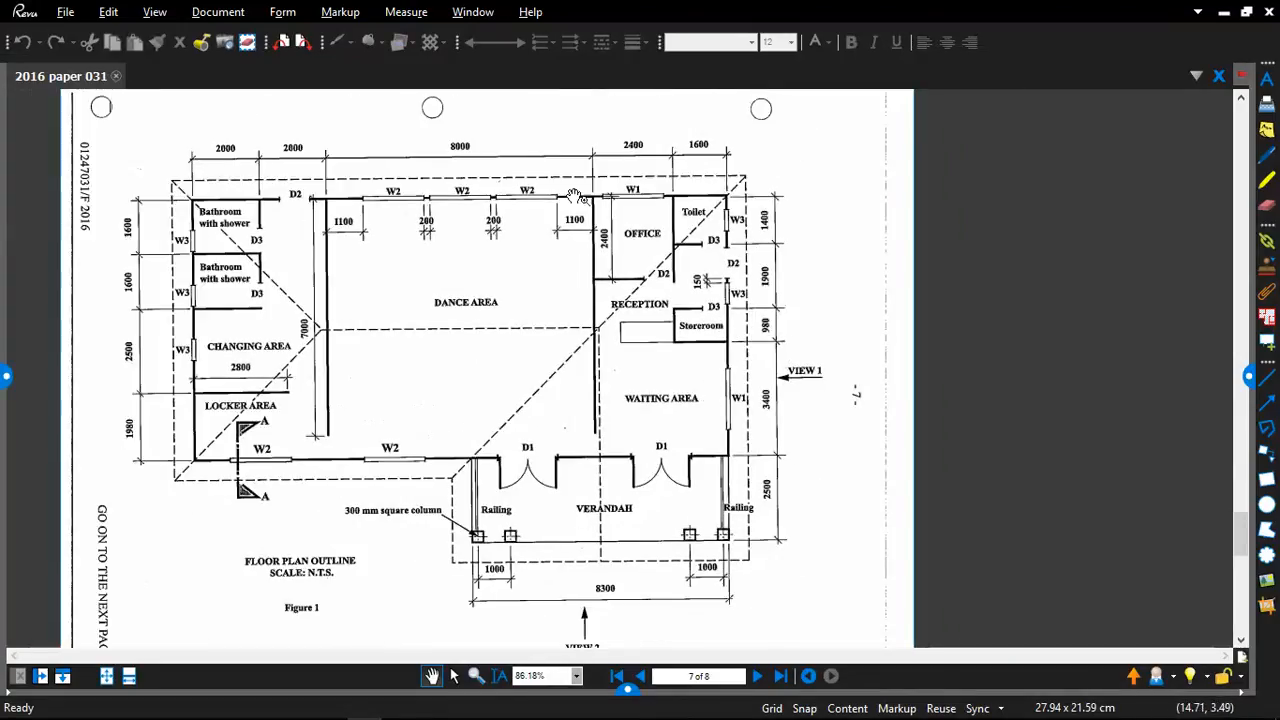
pyautogui.moveTo(755, 318)
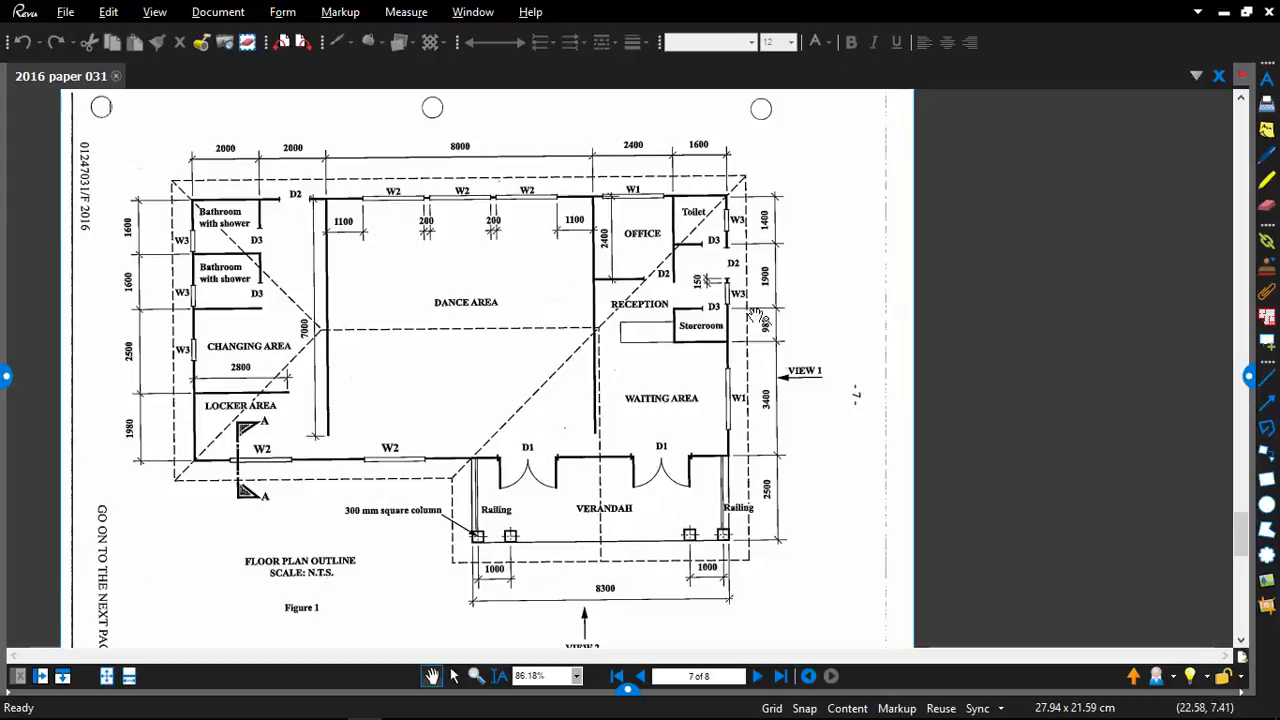
pyautogui.moveTo(368, 293)
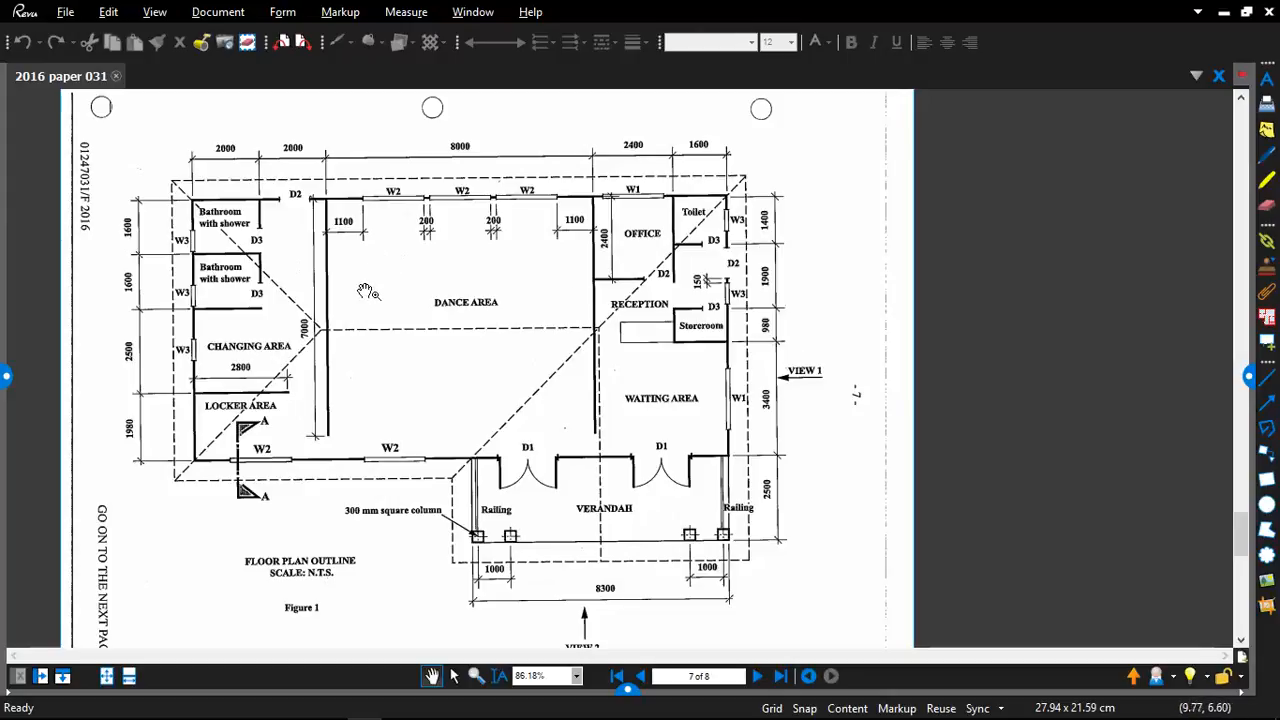
pyautogui.moveTo(723, 468)
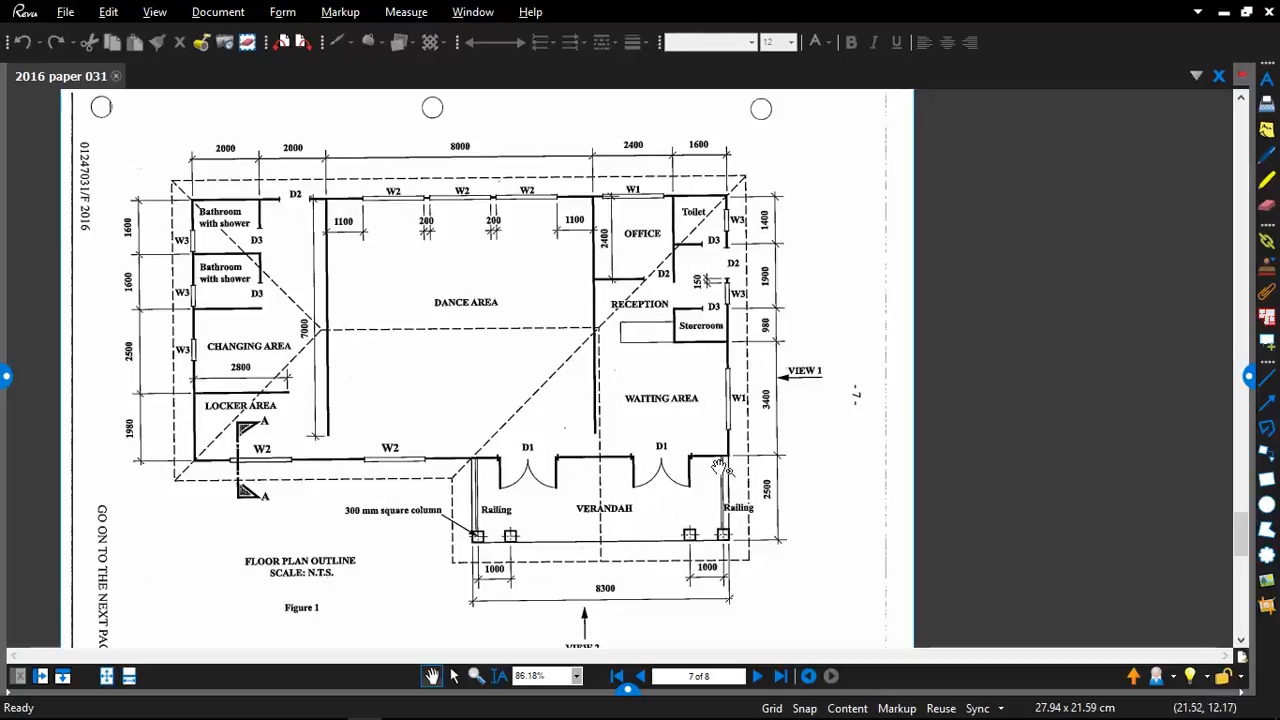
pyautogui.moveTo(425, 270)
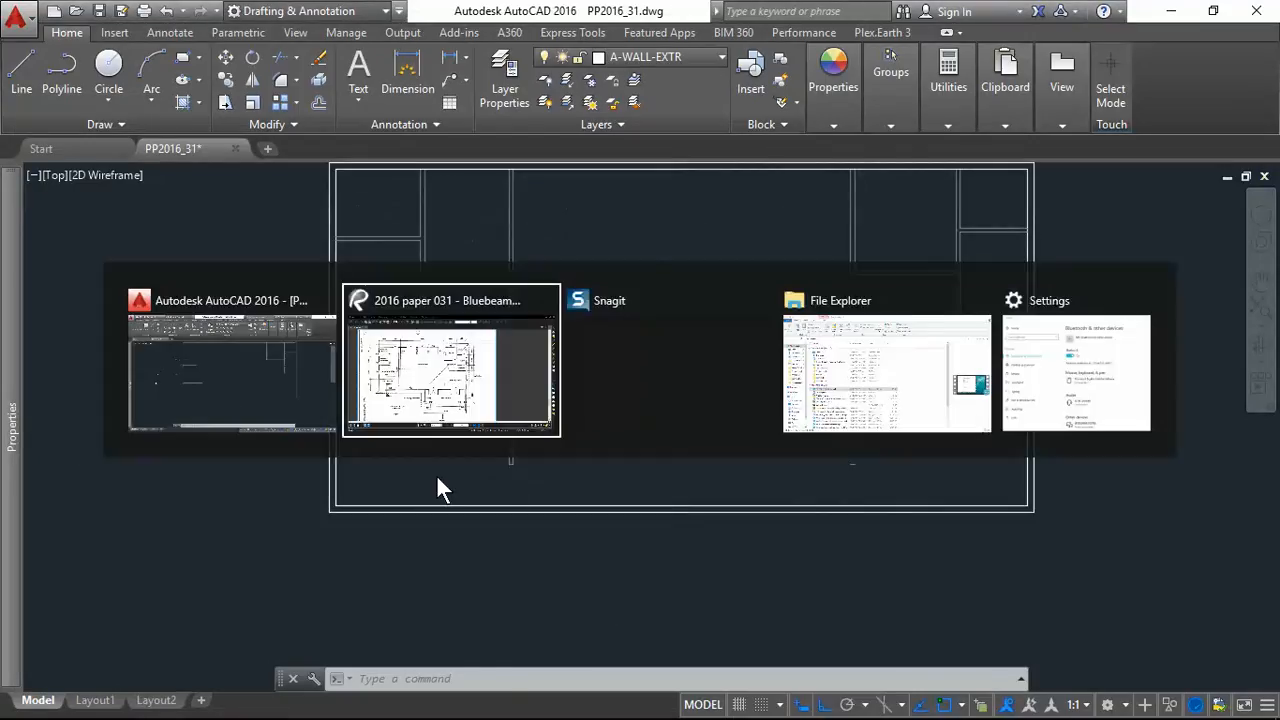
pyautogui.click(451, 360)
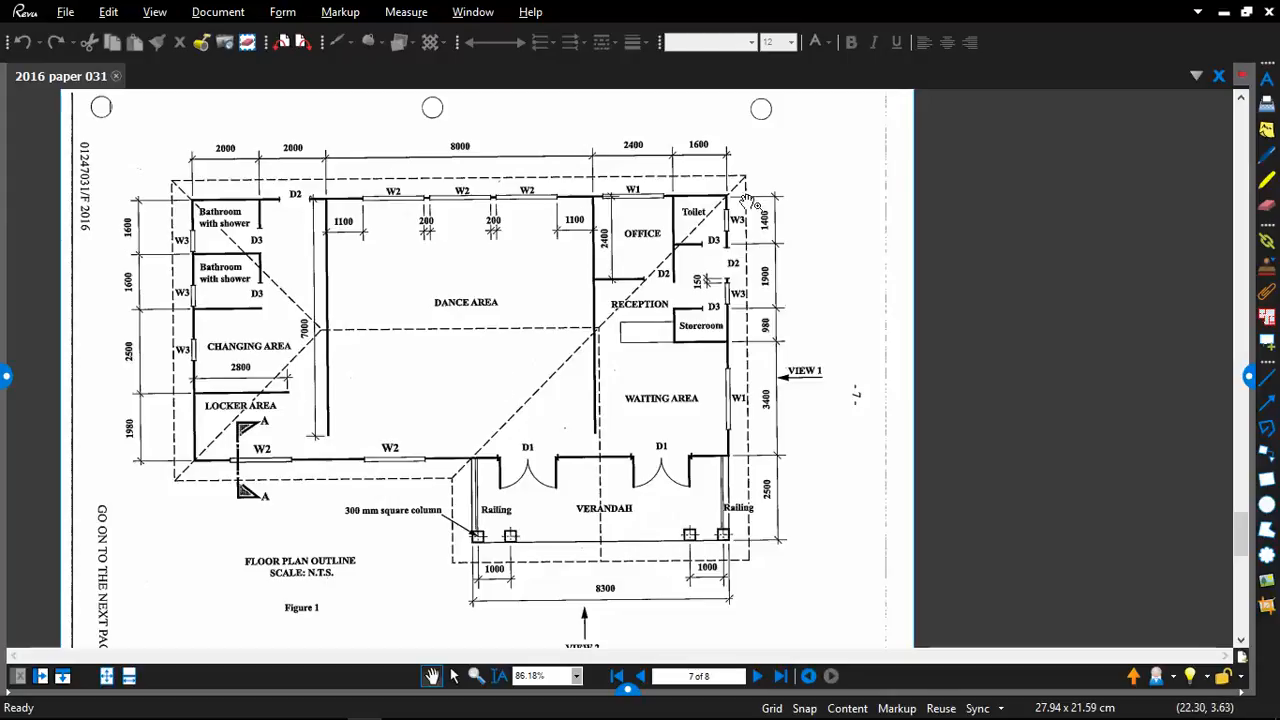
pyautogui.moveTo(490, 480)
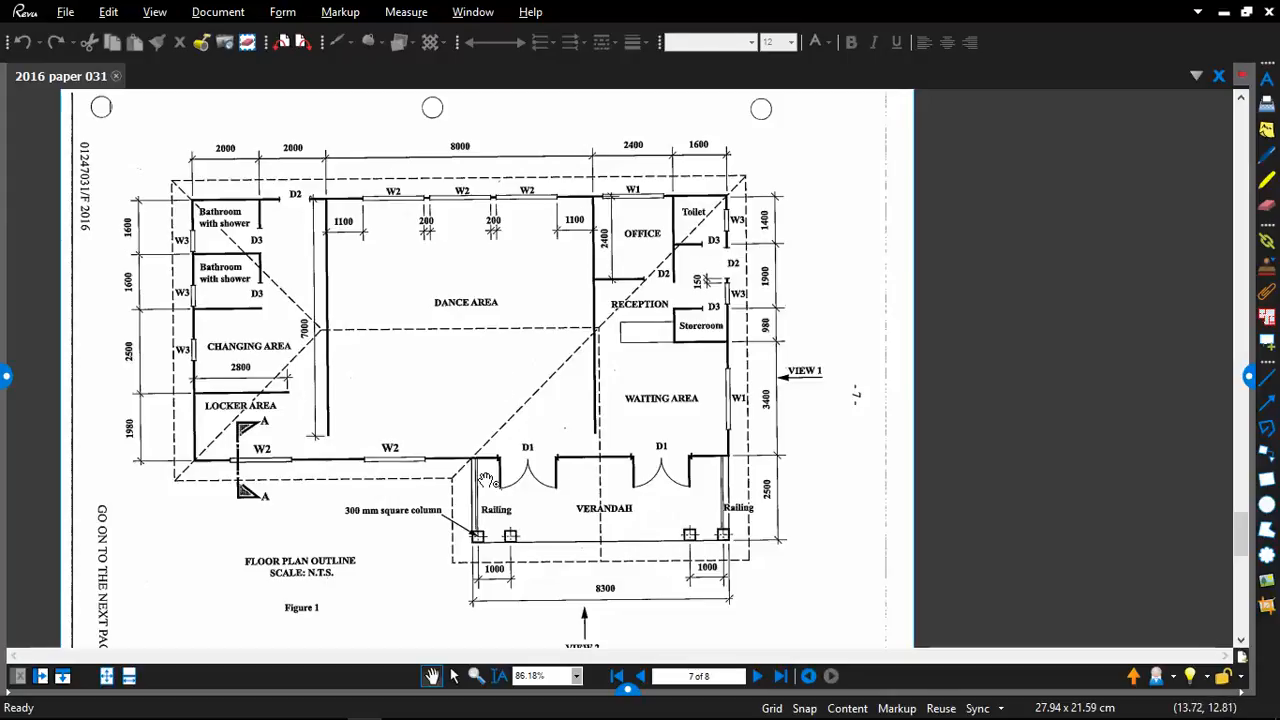
pyautogui.moveTo(268, 552)
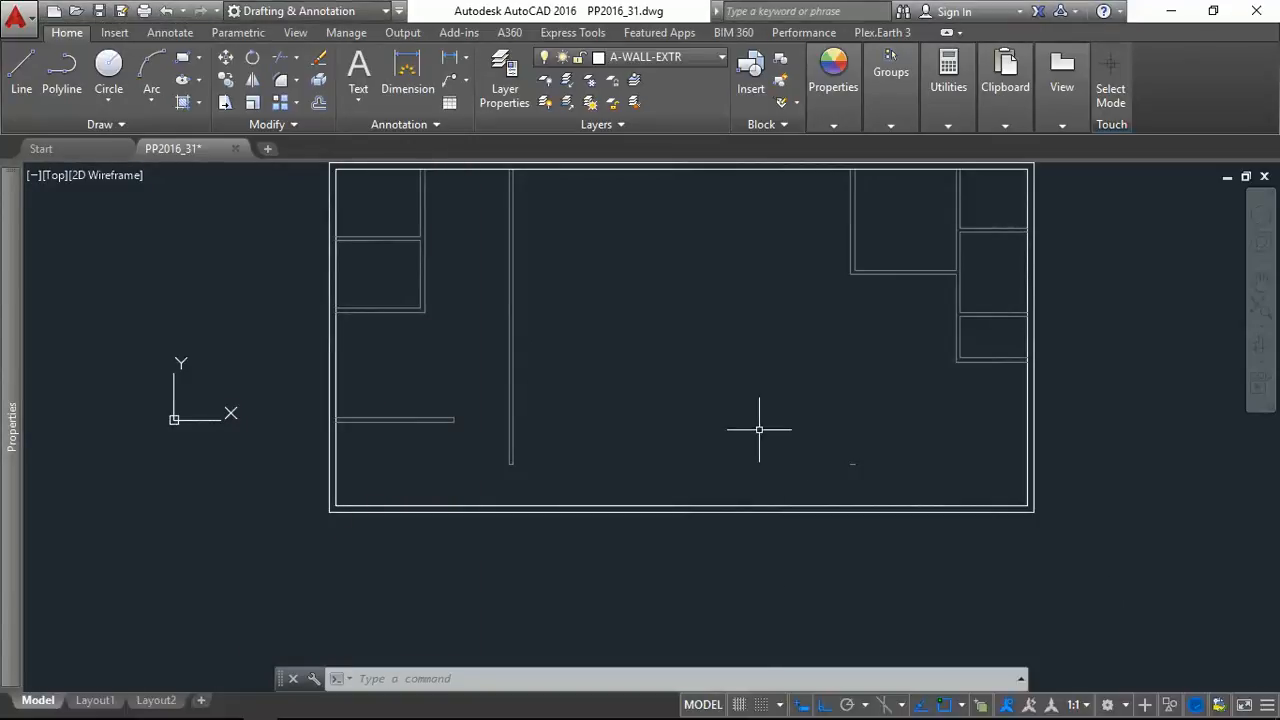
pyautogui.moveTo(750, 415)
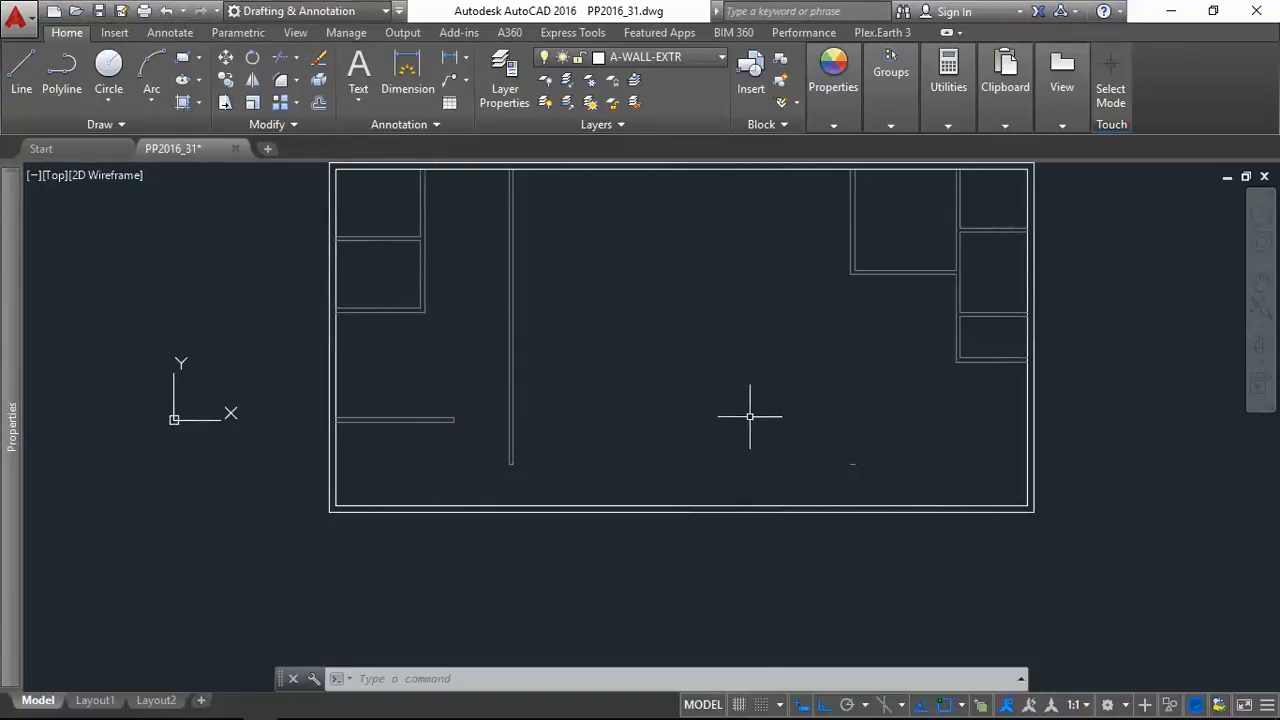
pyautogui.moveTo(773, 658)
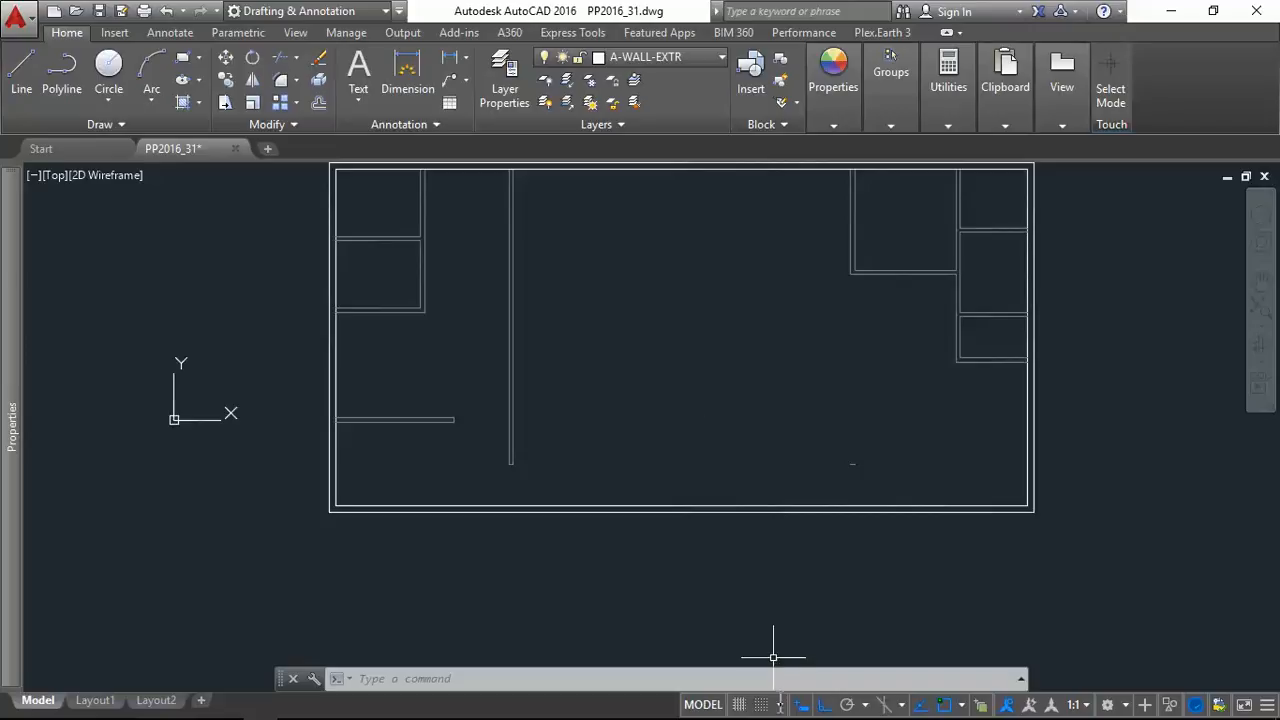
# Expand the taskbar's hidden system tray icons.
pyautogui.click(1040, 705)
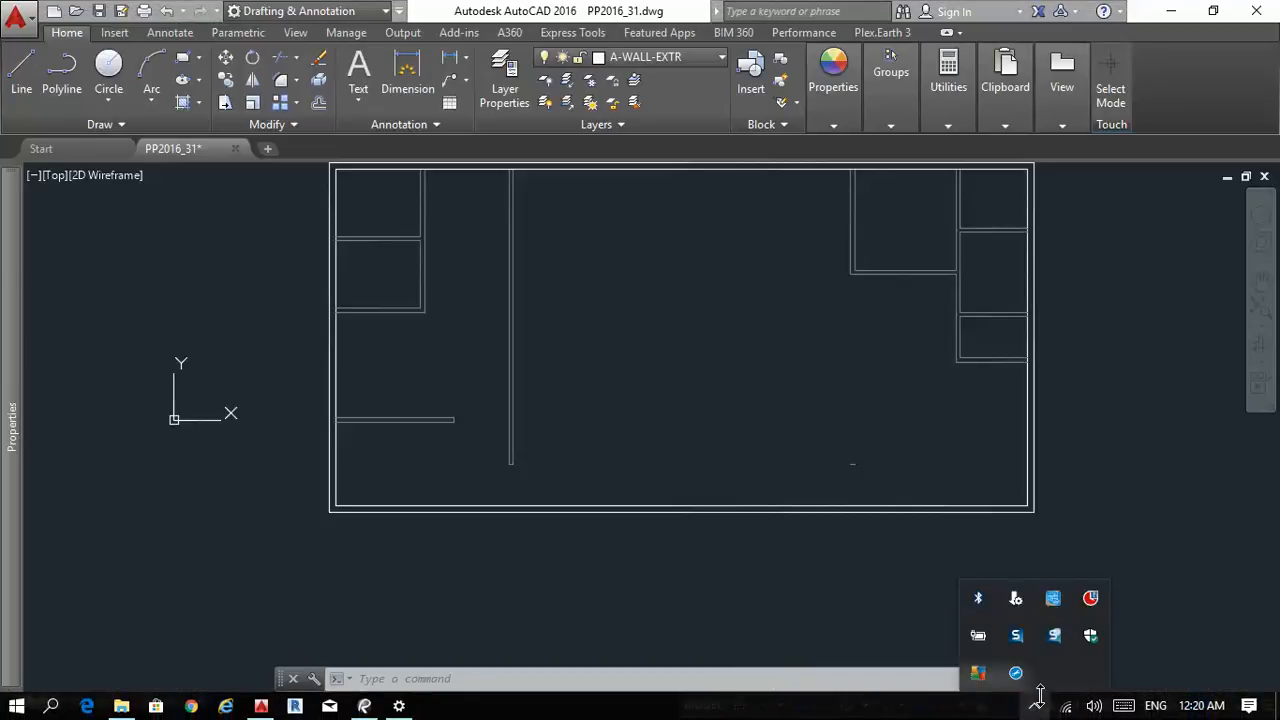